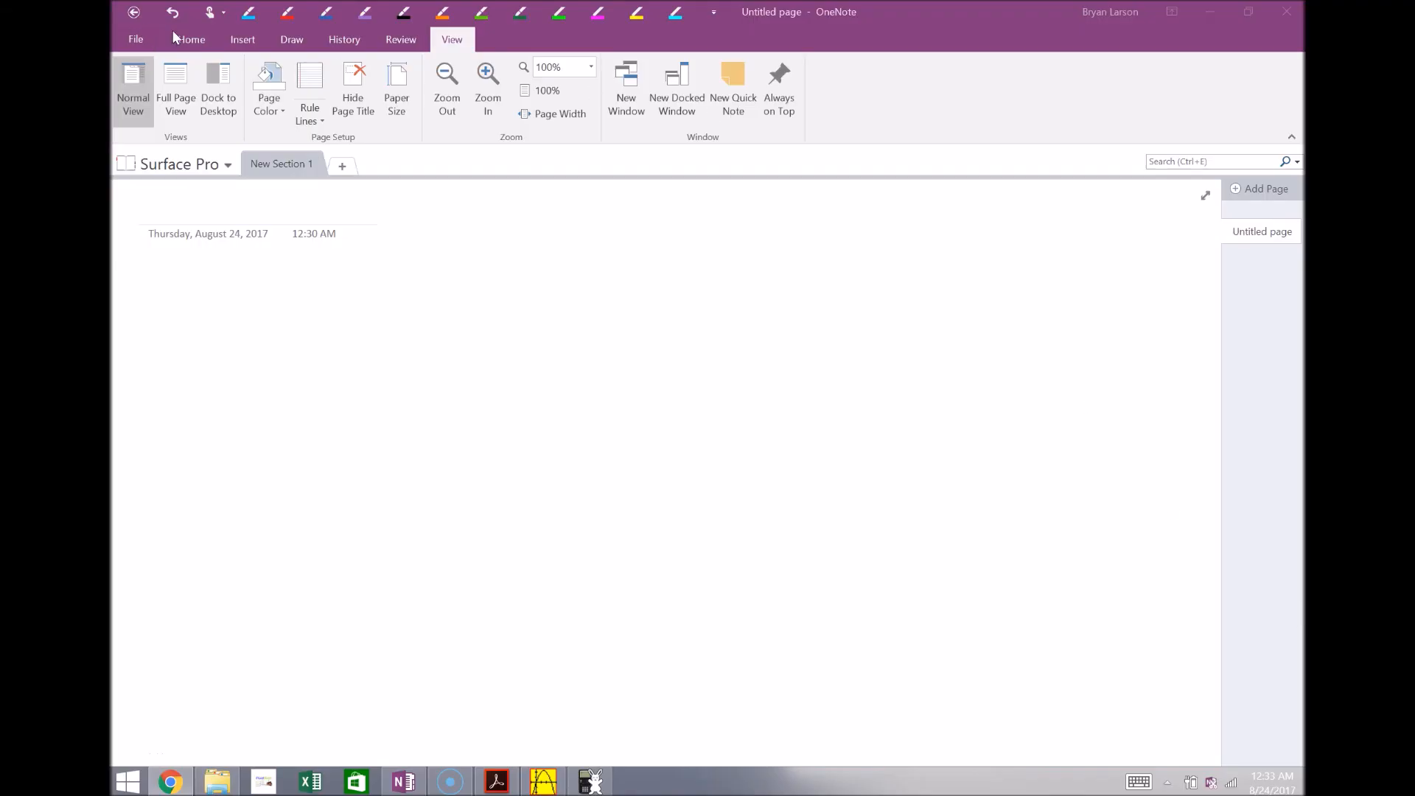
# Show the Home ribbon commands on the blank untitled page
pyautogui.click(190, 39)
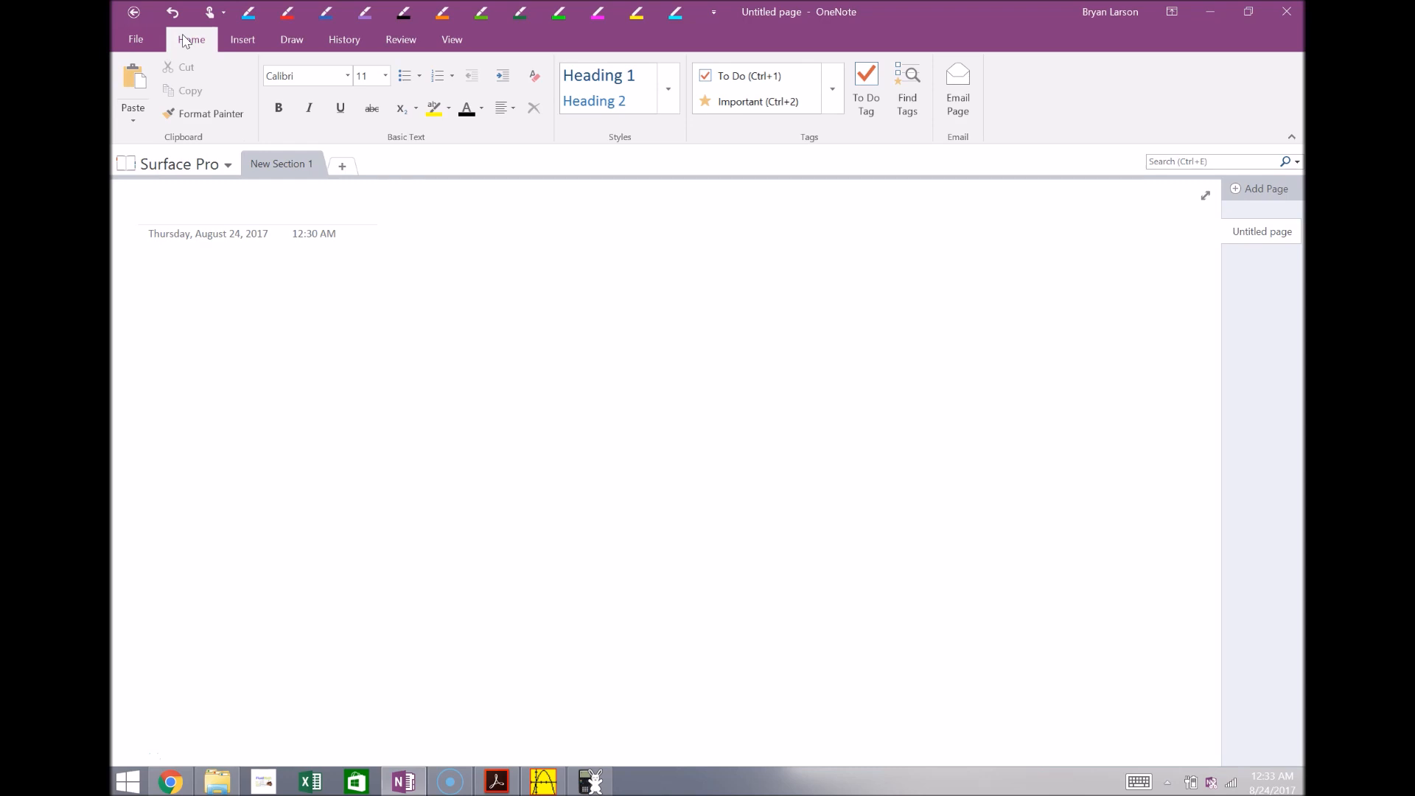
pyautogui.click(148, 282)
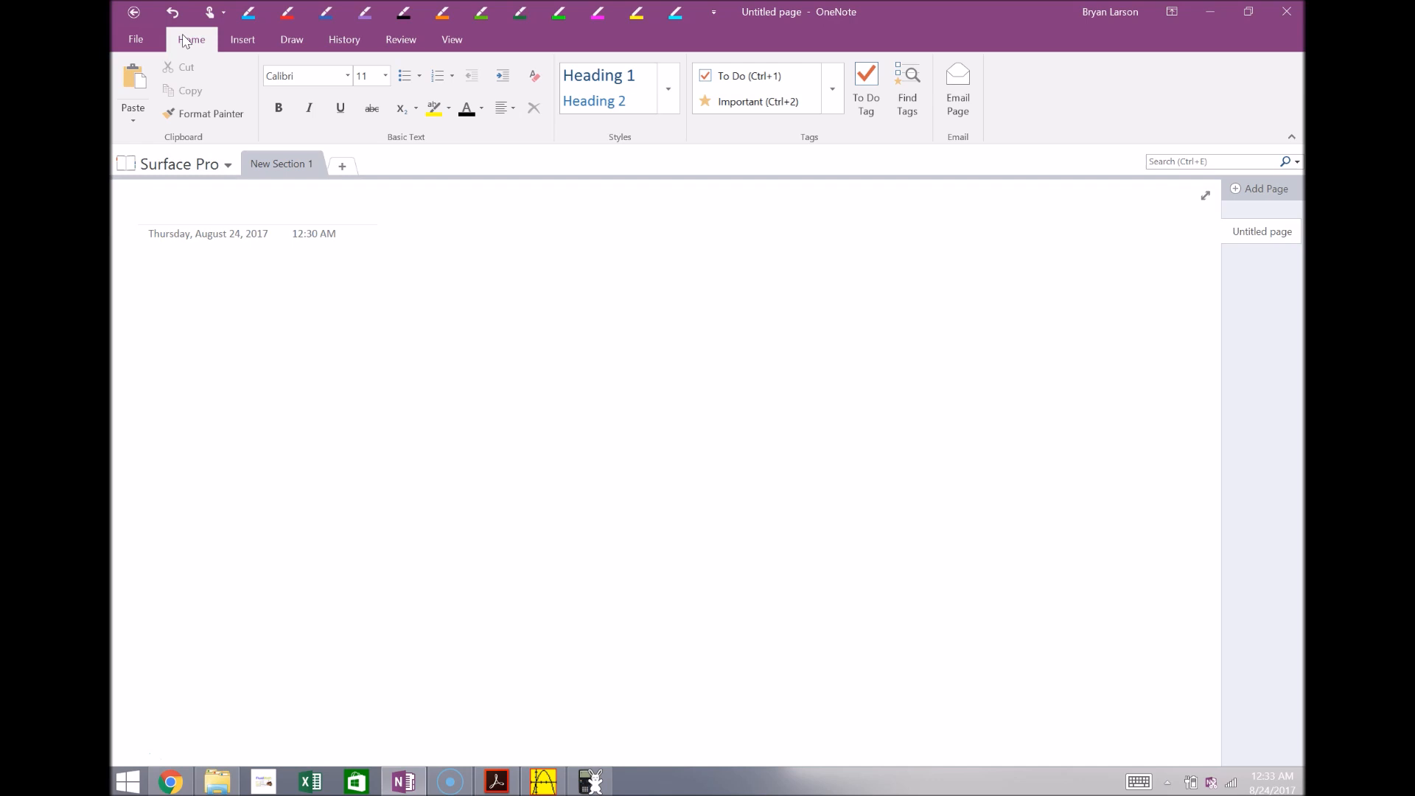
# Ink COLORS with a pen, highlight it in yellow, then switch ink for WRITE and the equation
pyautogui.click(148, 282)
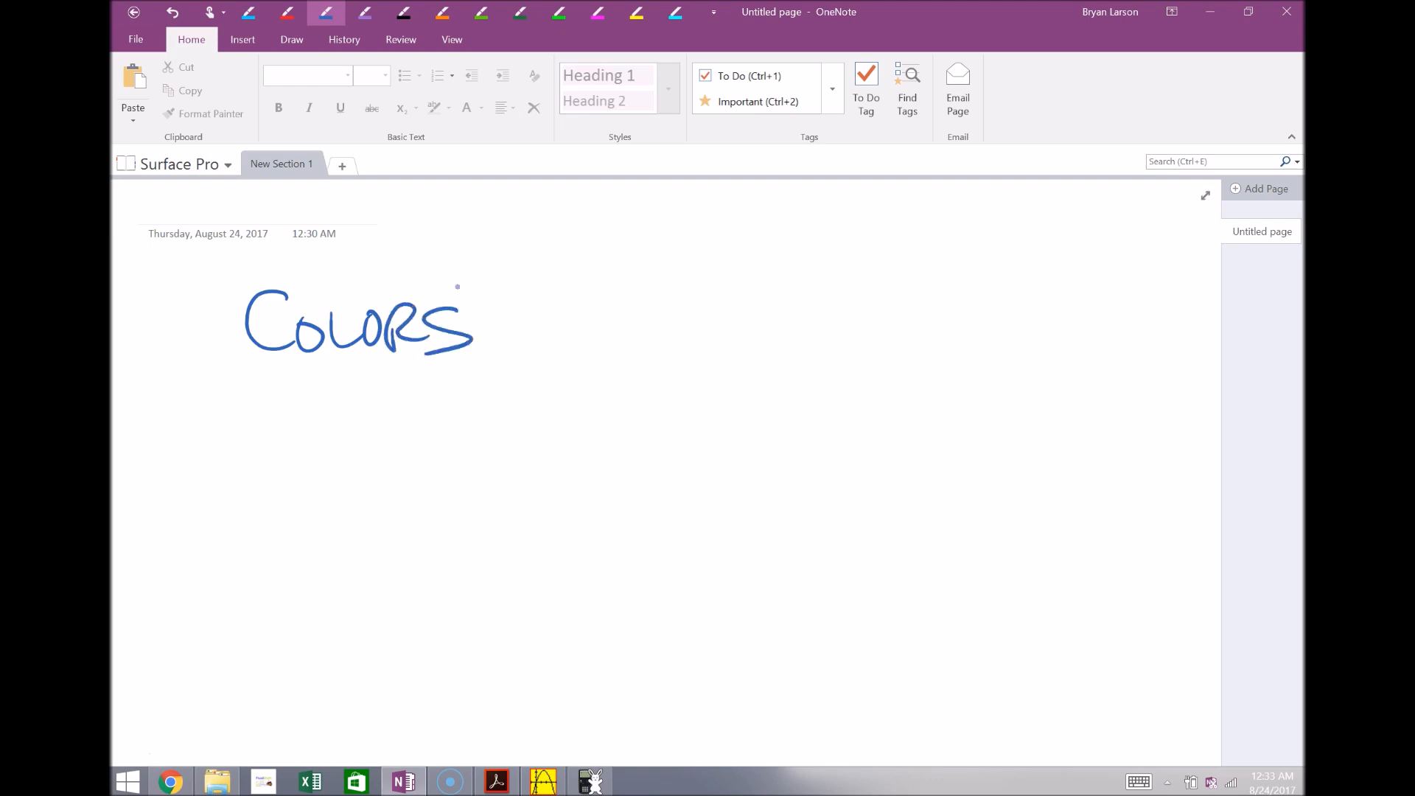
pyautogui.moveTo(253, 305); pyautogui.dragTo(501, 308)
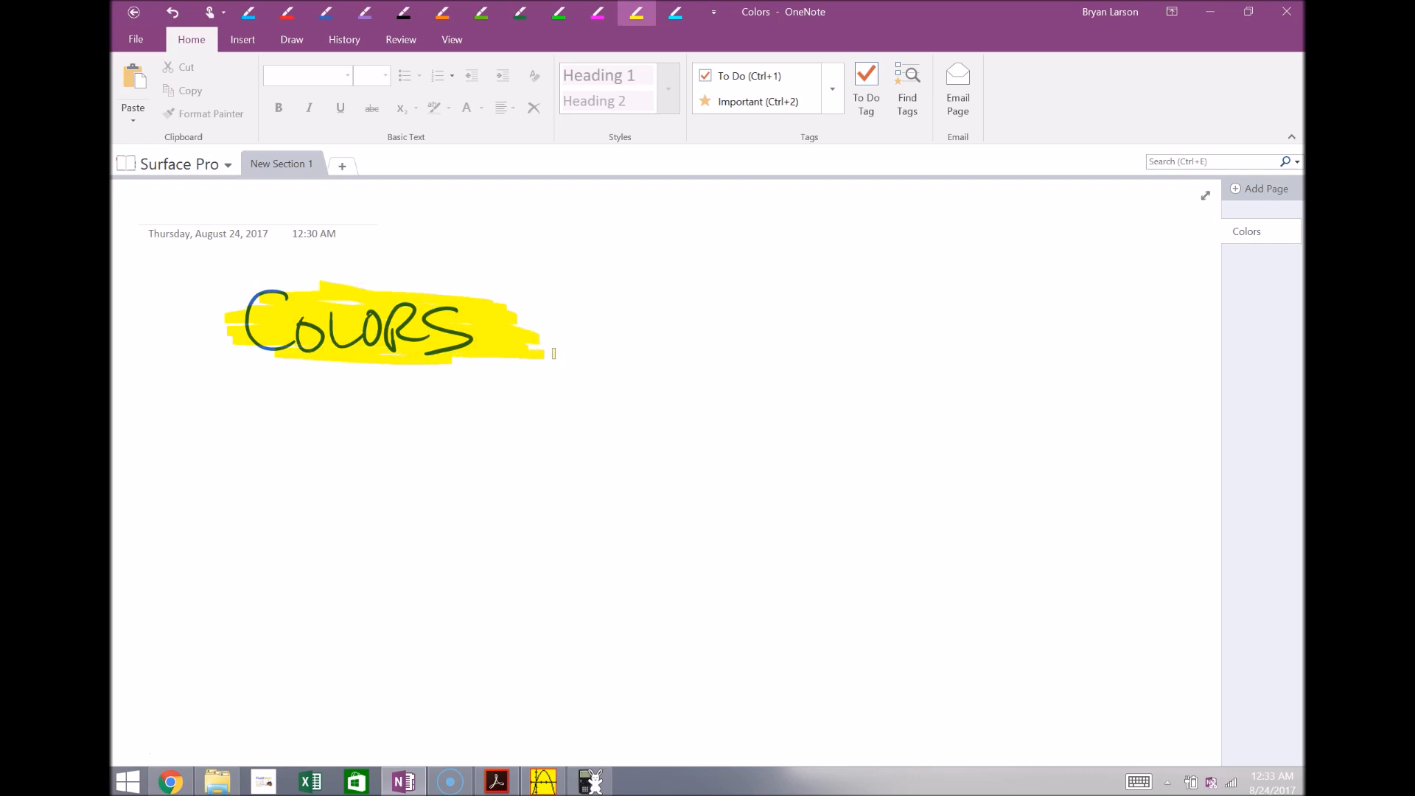
pyautogui.click(403, 13)
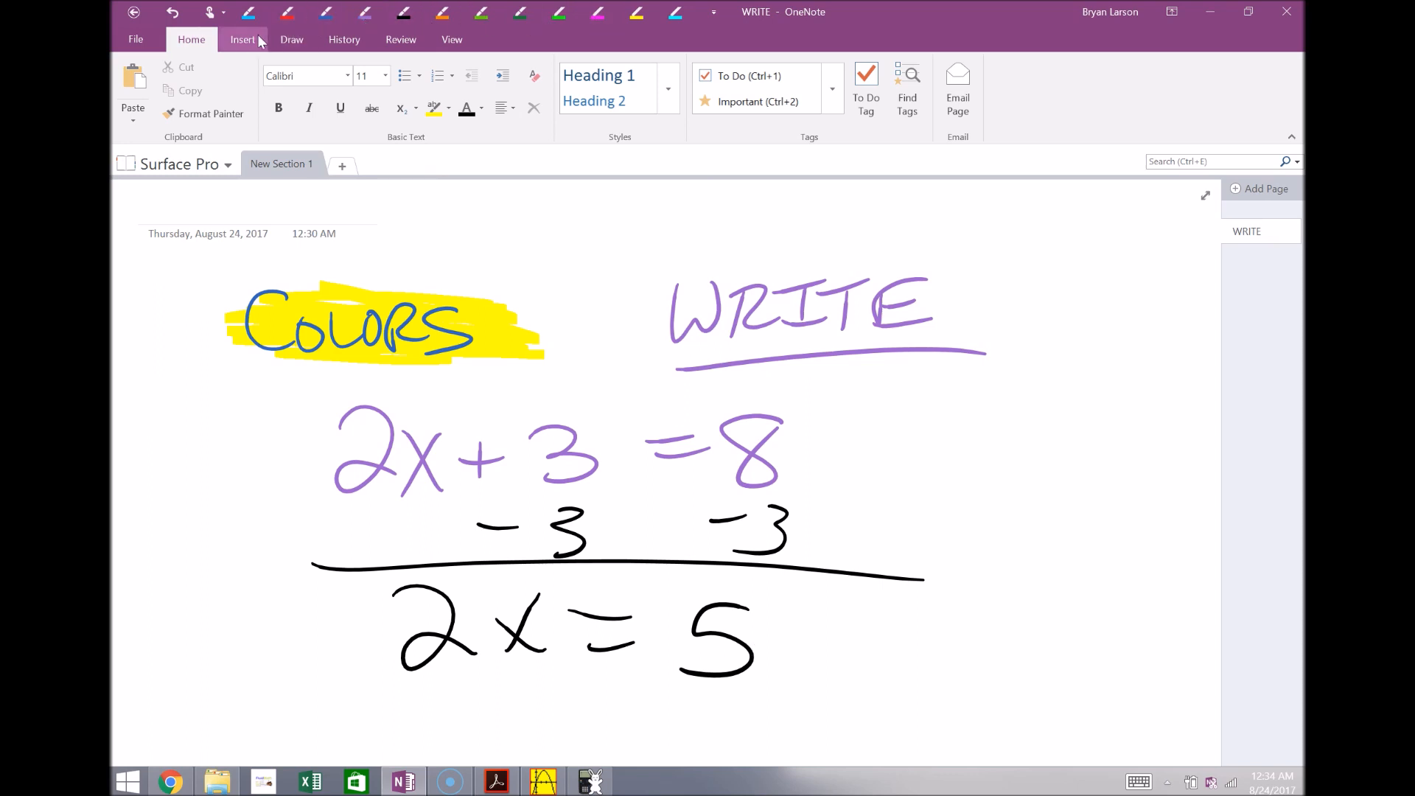
# Record an audio clip onto the page from the Insert tab and stop it
pyautogui.click(242, 39)
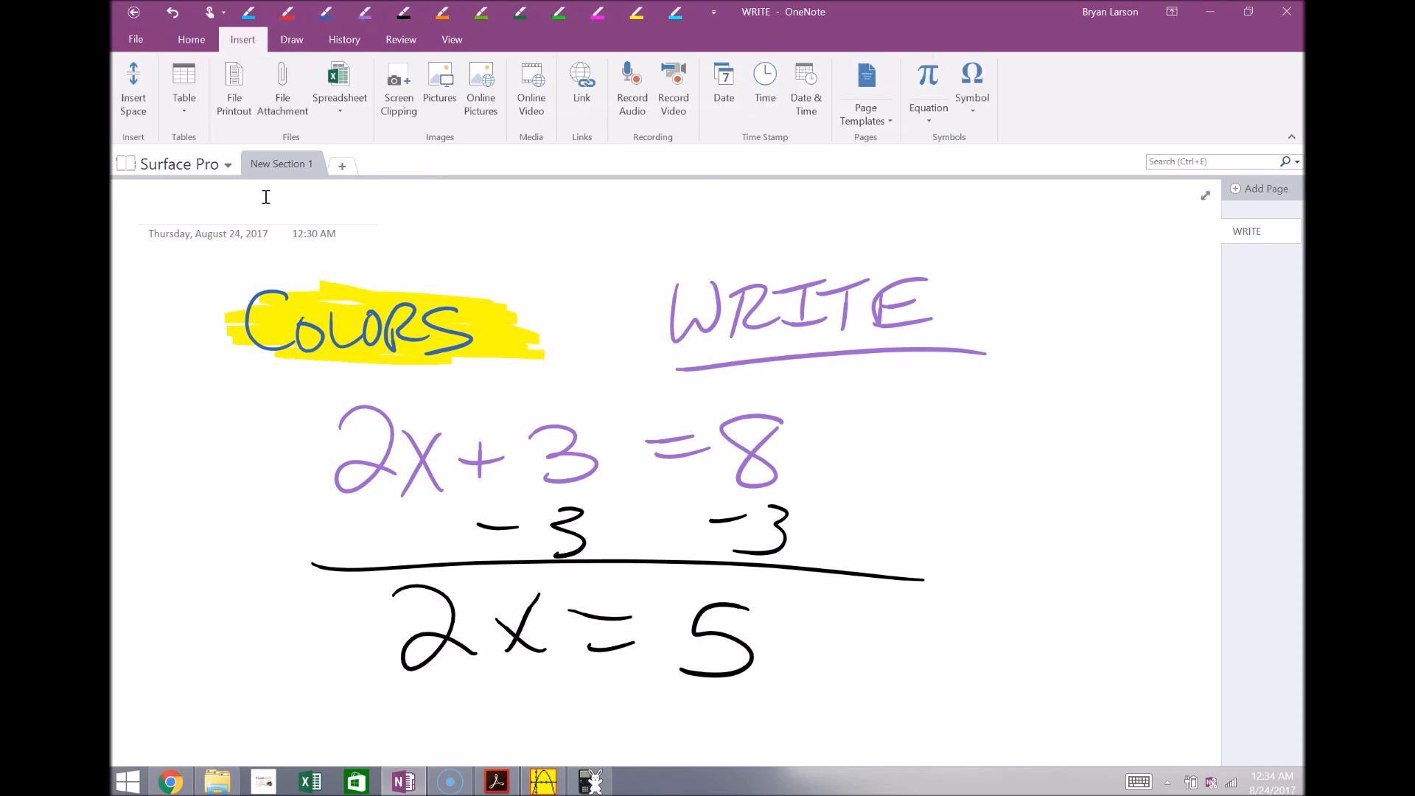
pyautogui.moveTo(632, 88)
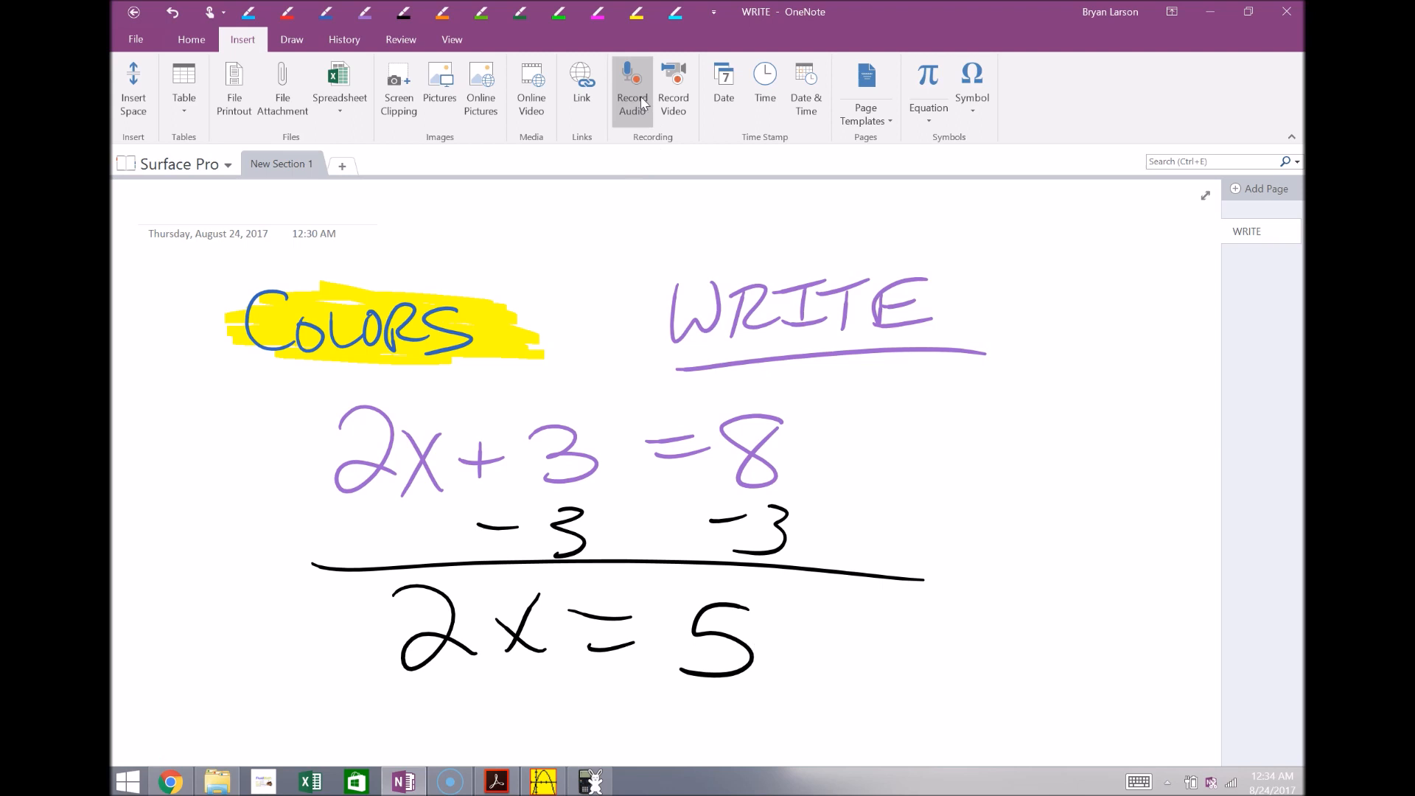
pyautogui.click(632, 86)
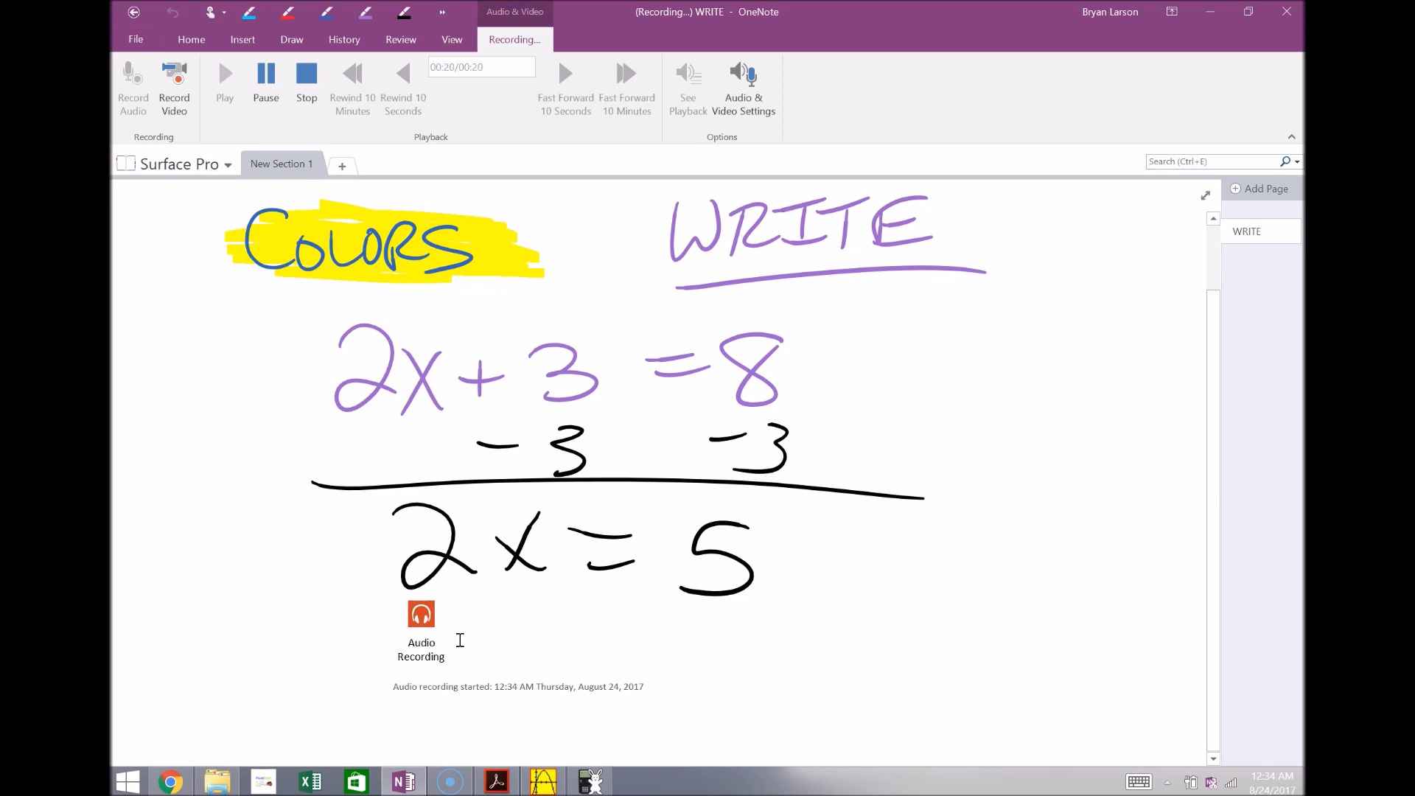
pyautogui.click(306, 81)
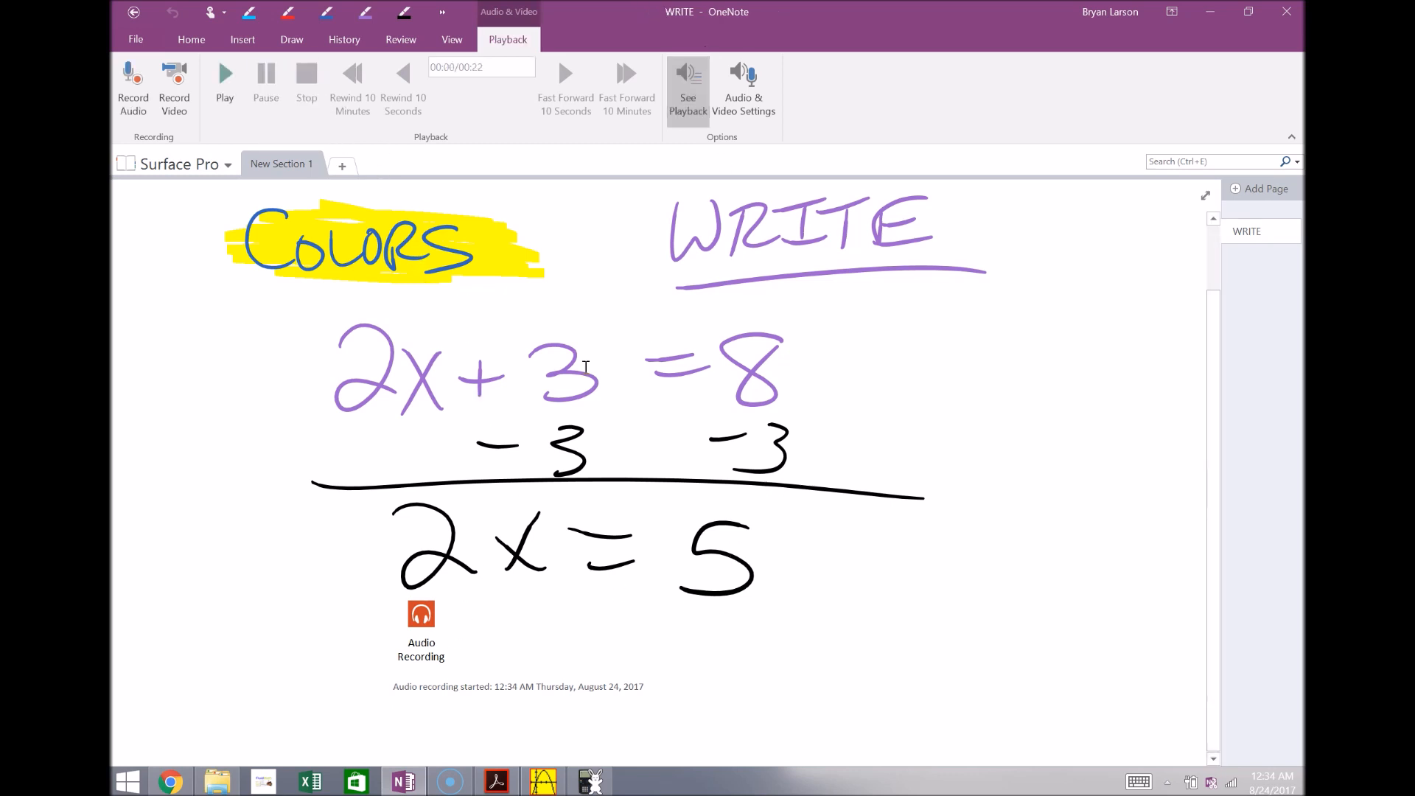
pyautogui.click(241, 39)
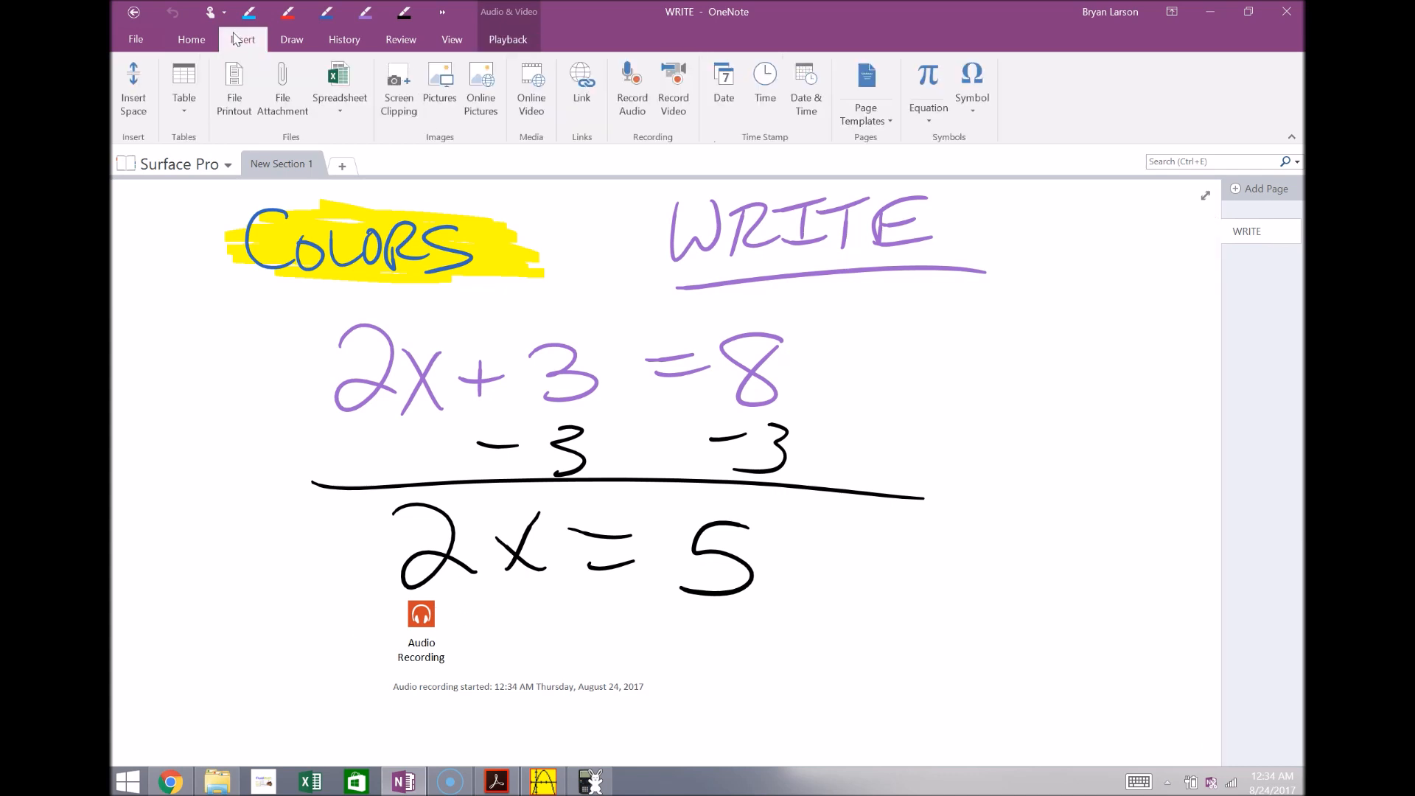
pyautogui.moveTo(1234, 199)
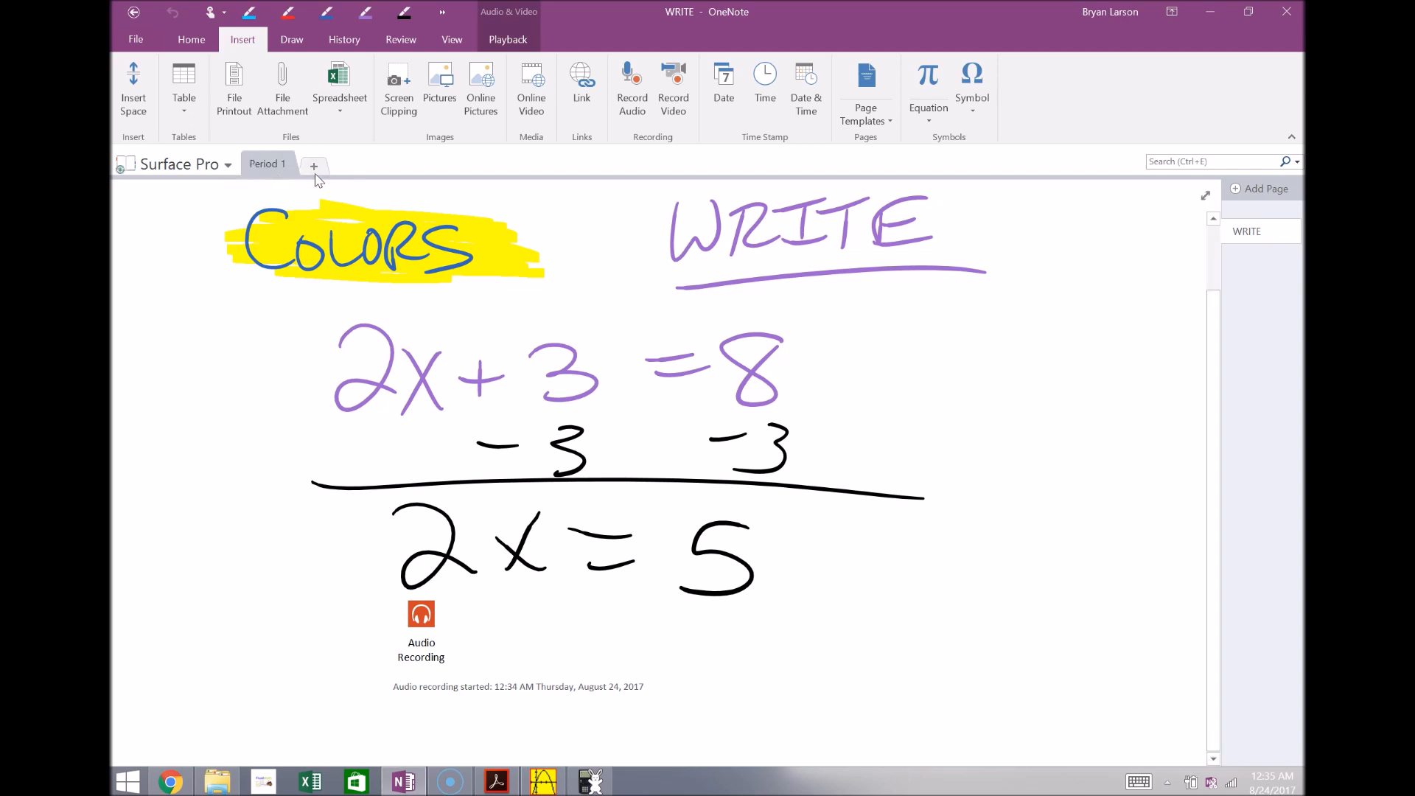
# Create a new section named Period 2
pyautogui.click(314, 165)
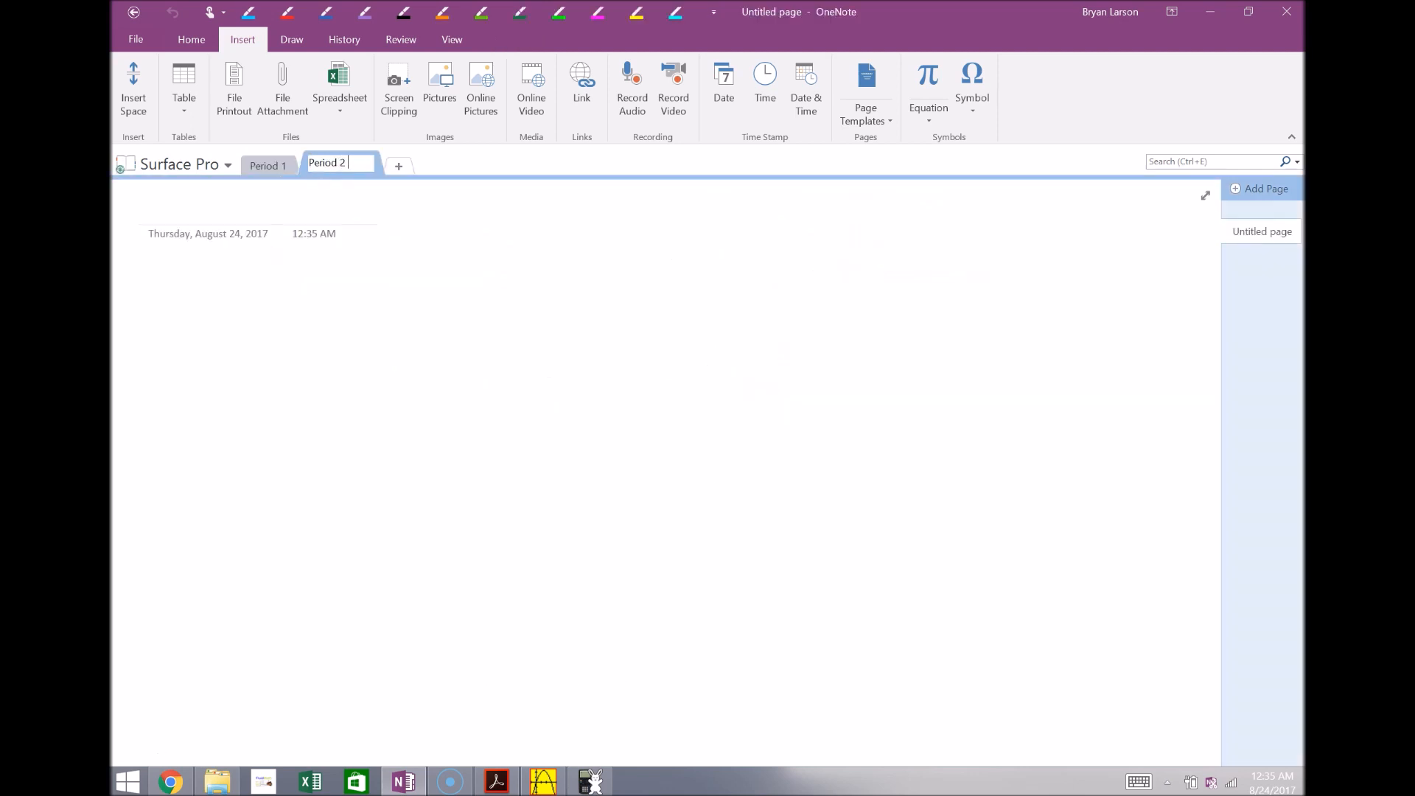
pyautogui.press('return')
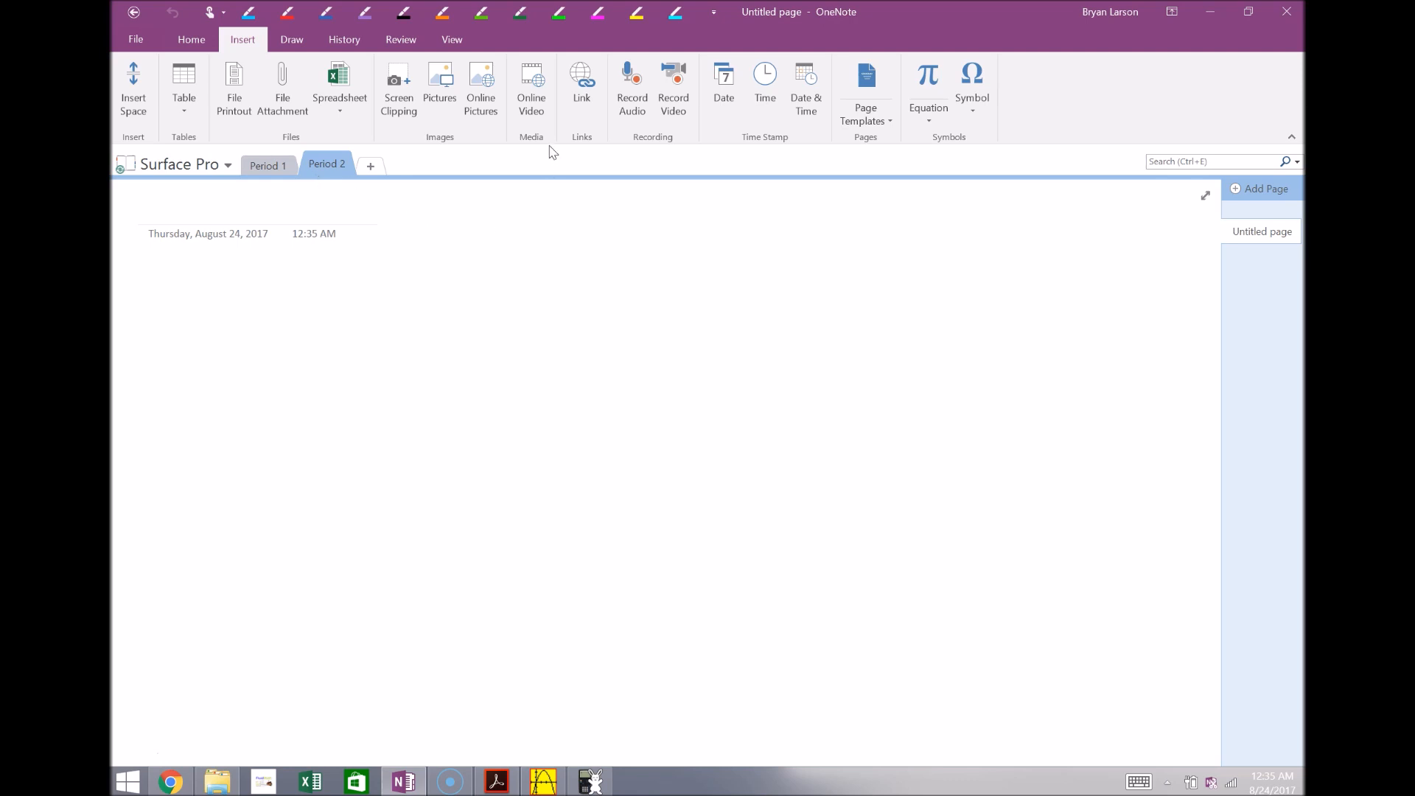
pyautogui.click(531, 89)
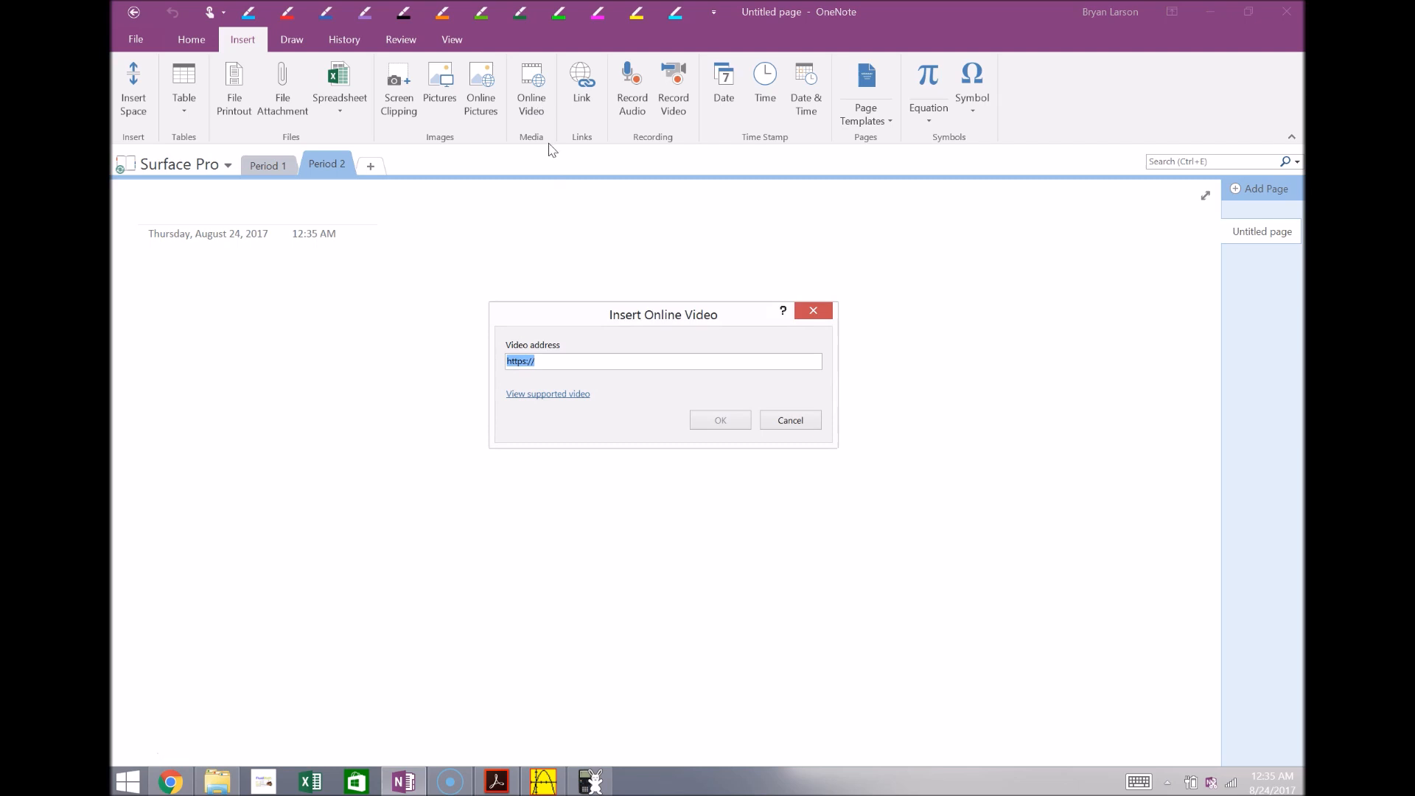
pyautogui.write('https://www.youtube.com/watch?v=ftzAF4IsmRw')
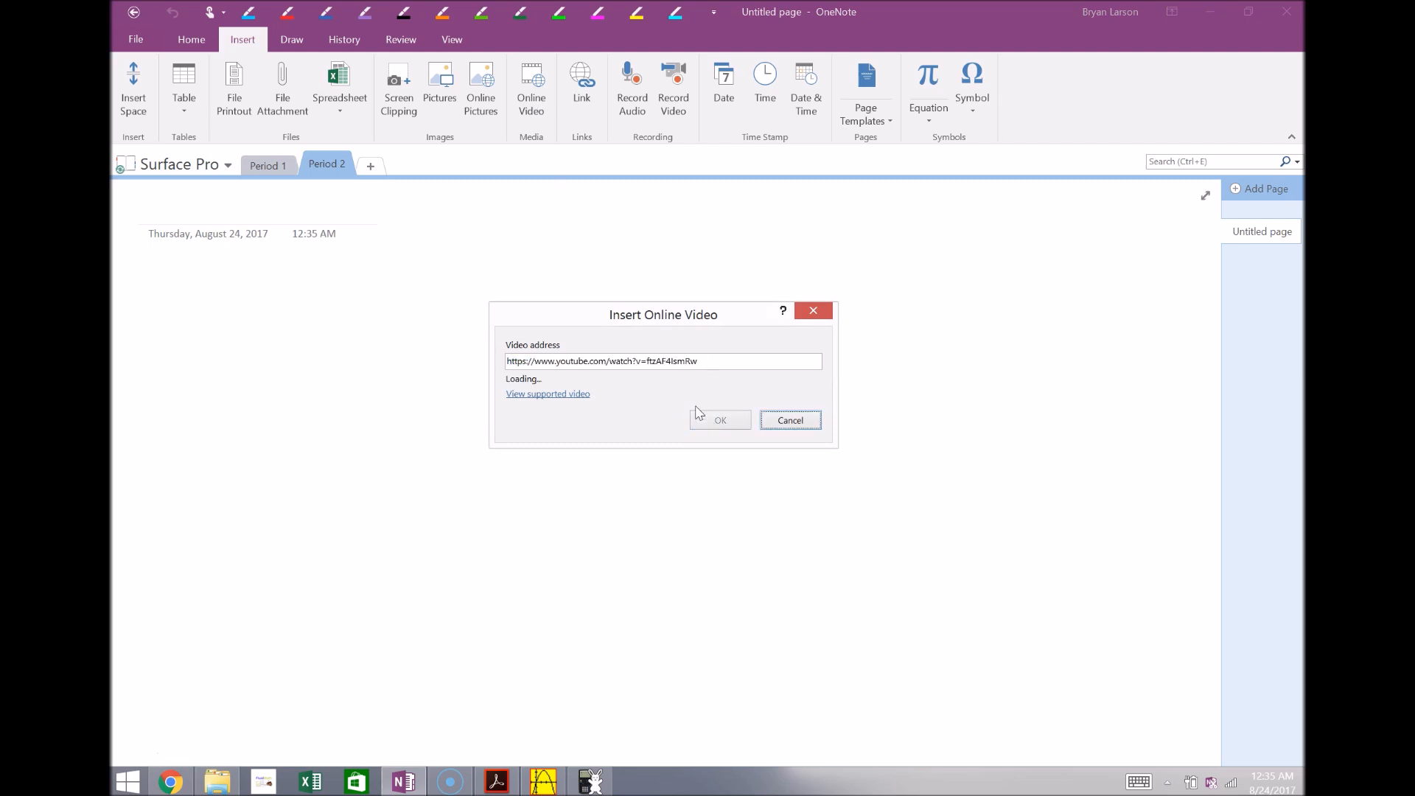
pyautogui.click(720, 419)
pyautogui.write('Emotes')
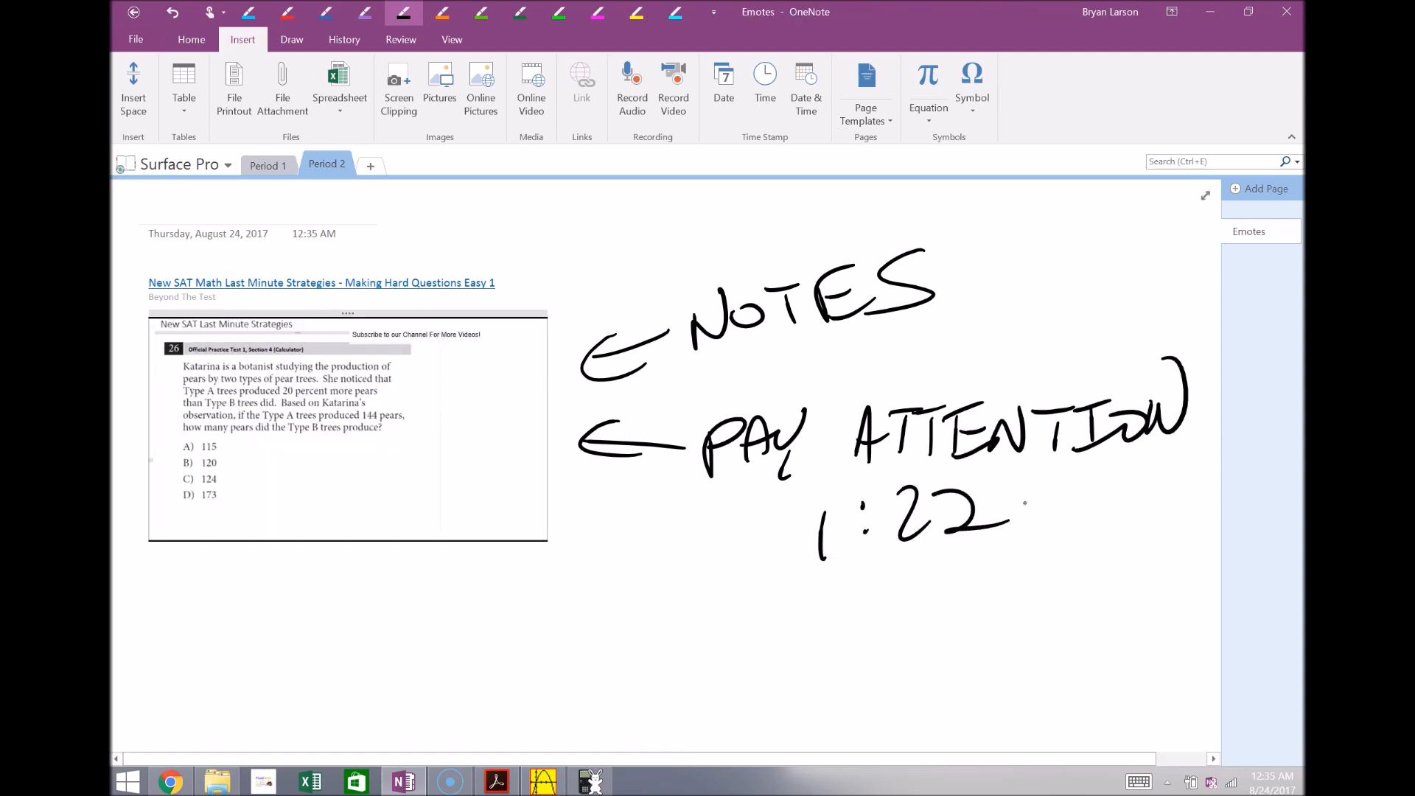
pyautogui.click(347, 424)
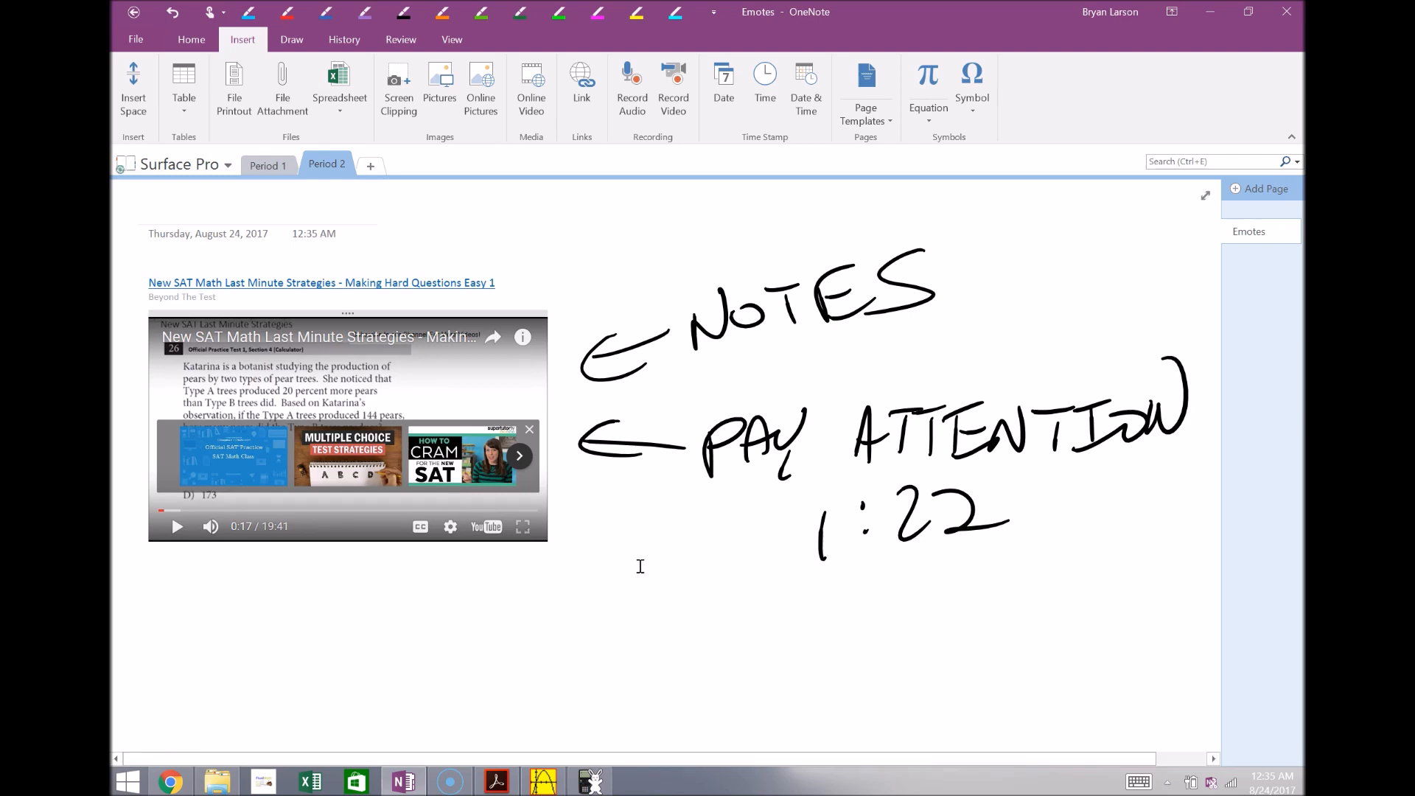
pyautogui.moveTo(1040, 199)
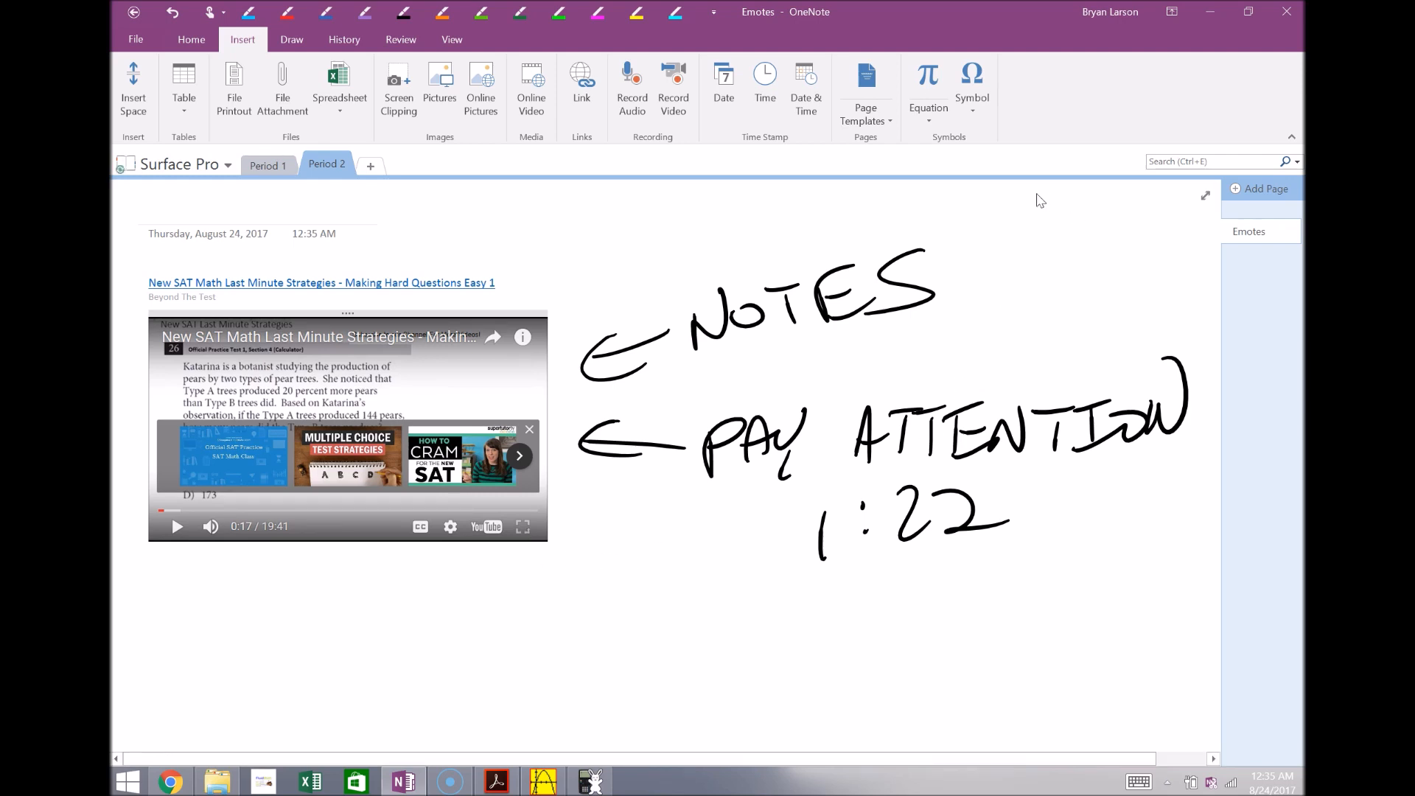
# Insert a typed equation y = x³ using a superscript exponent
pyautogui.click(928, 81)
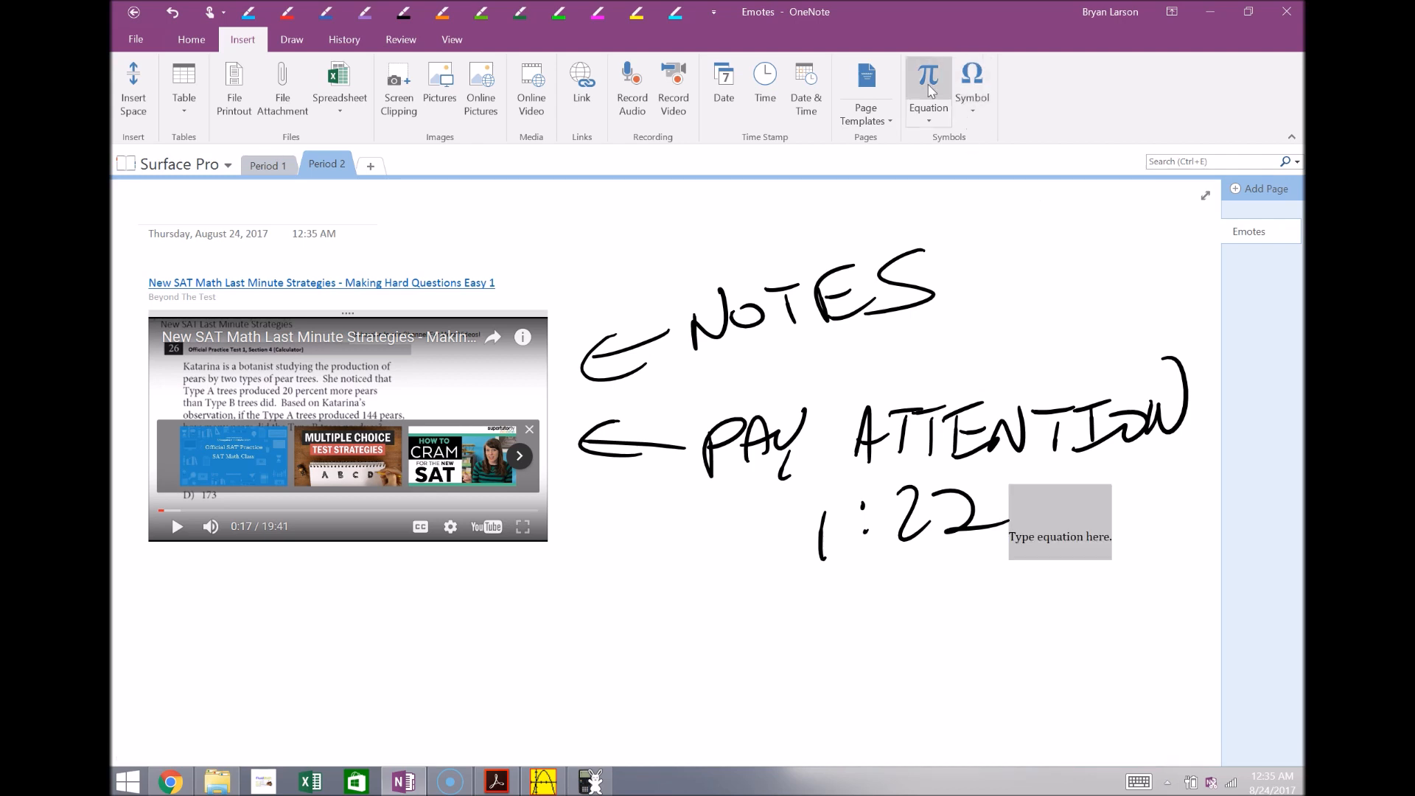
pyautogui.click(927, 86)
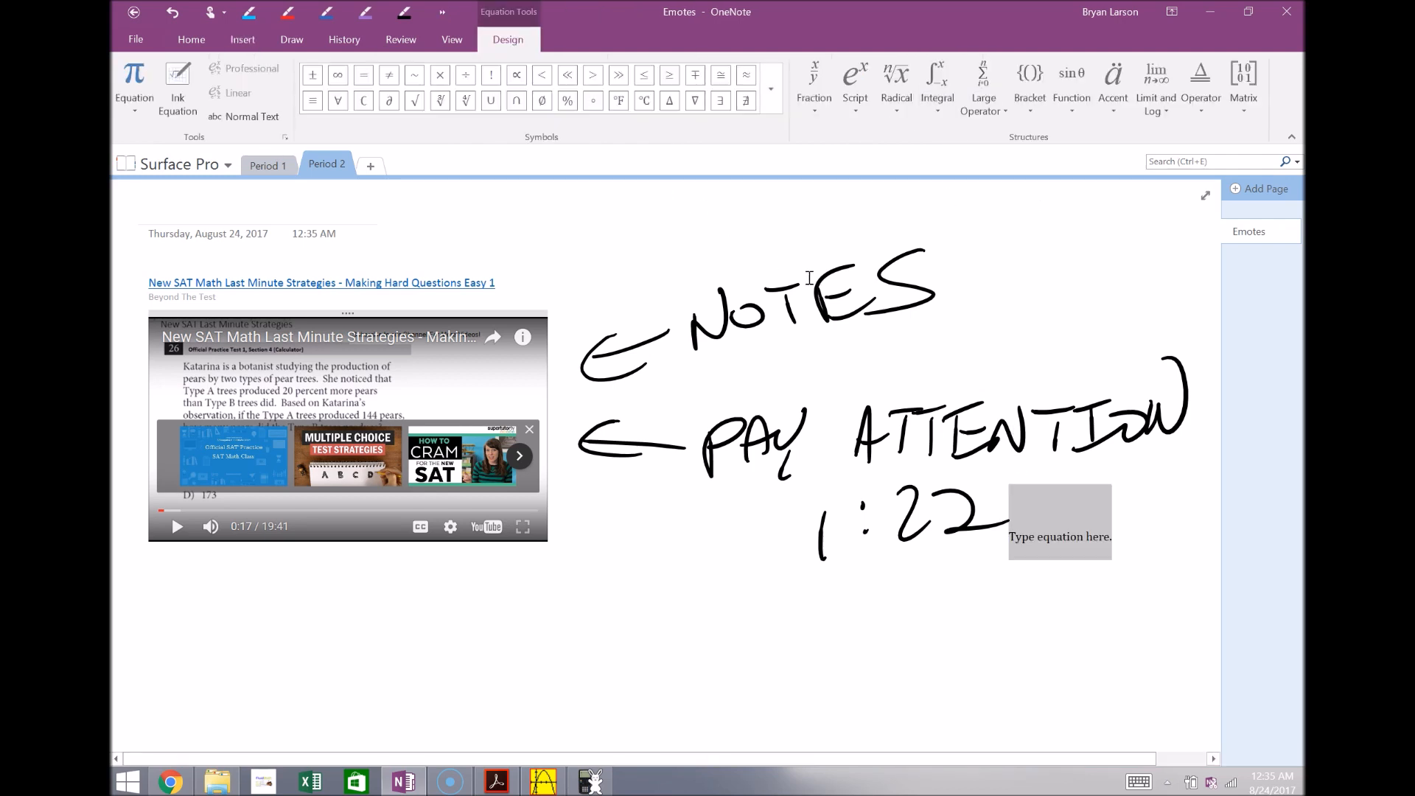
pyautogui.moveTo(909, 199)
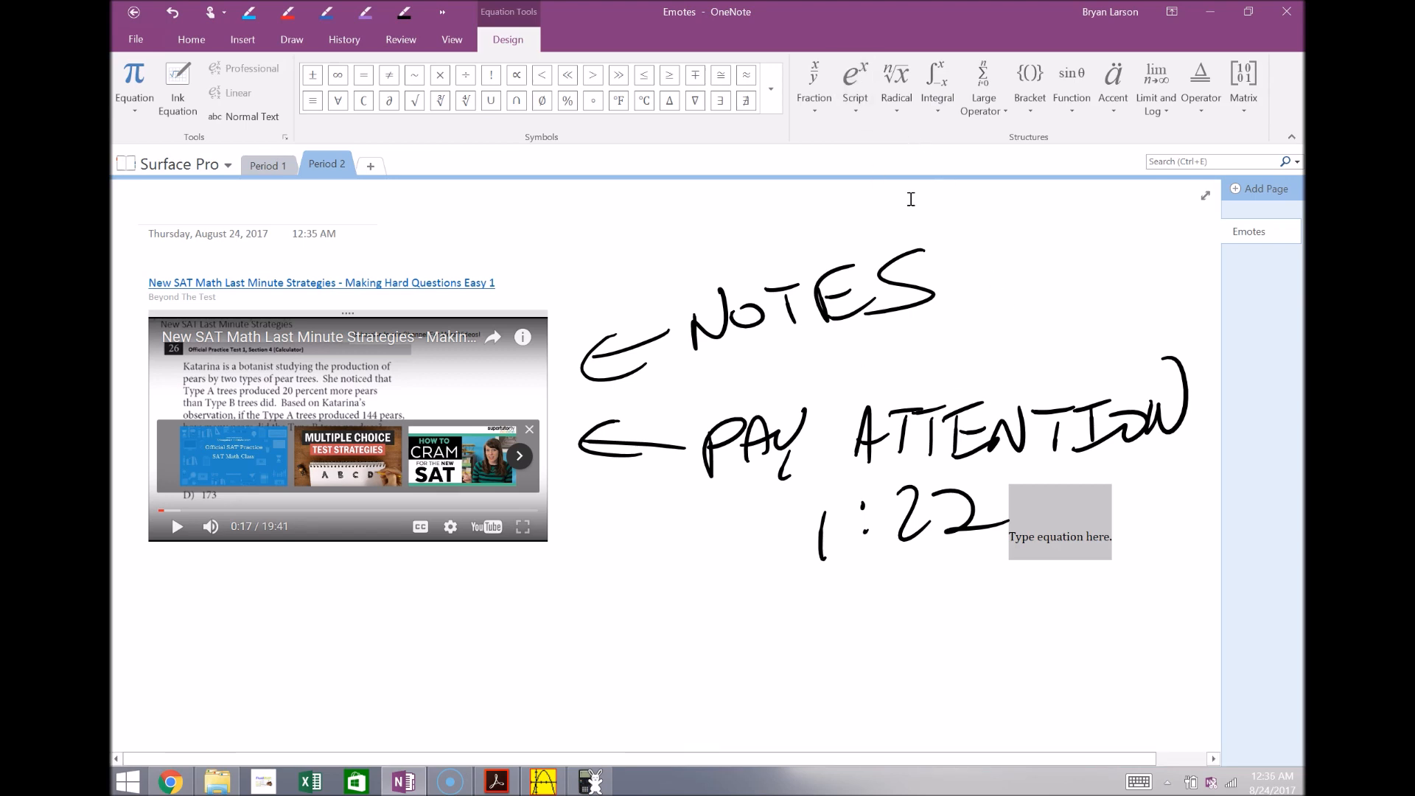
pyautogui.moveTo(1065, 528)
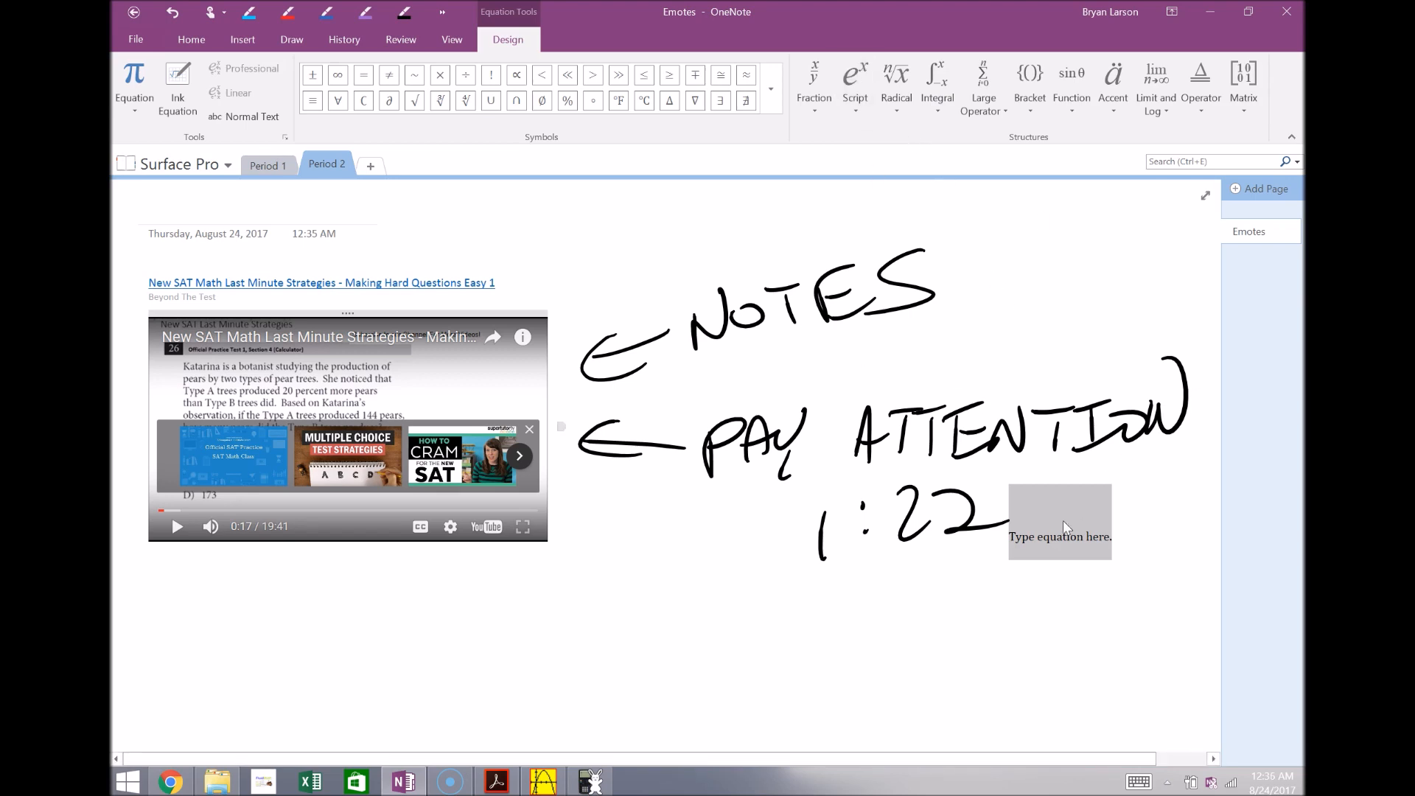
pyautogui.moveTo(952, 338)
pyautogui.write('y = x')
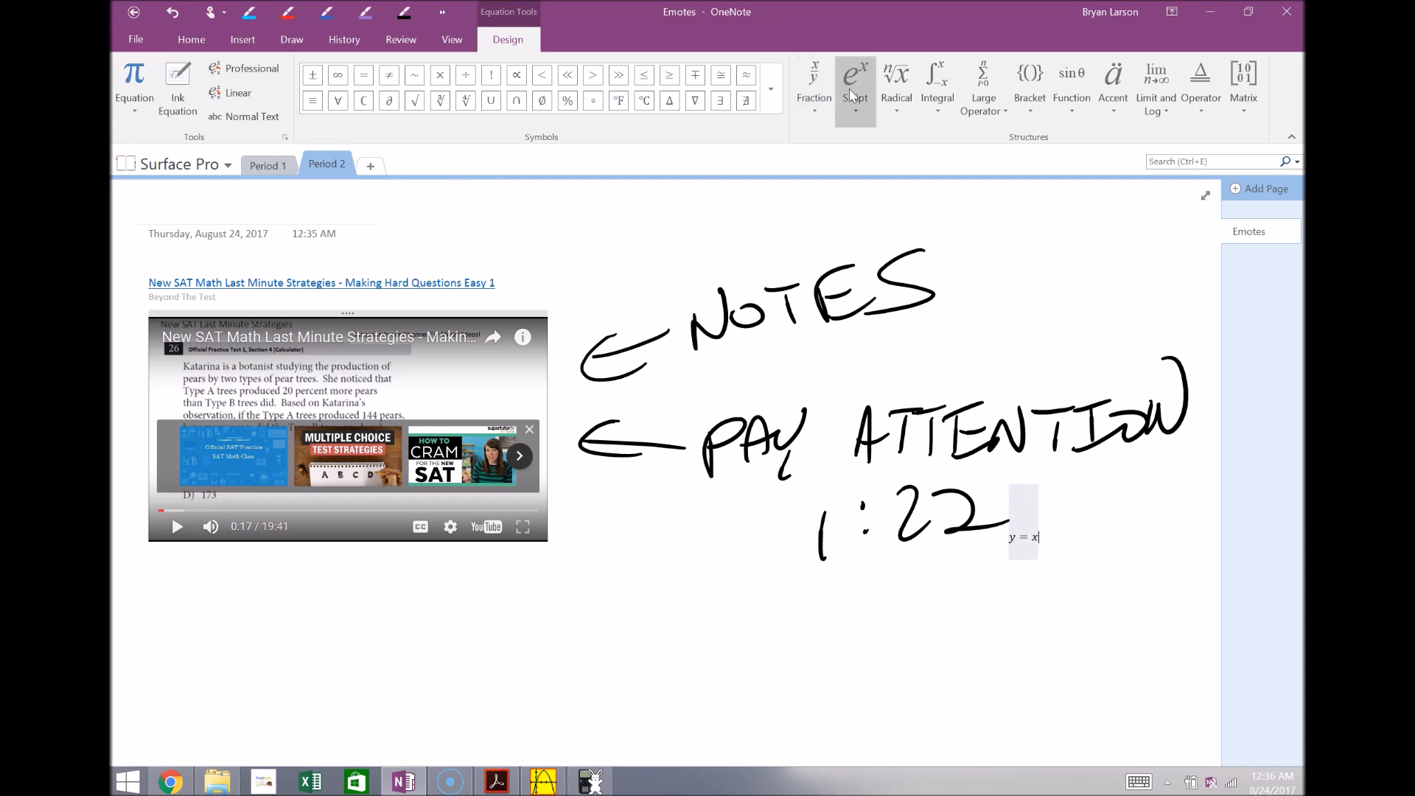
pyautogui.click(855, 86)
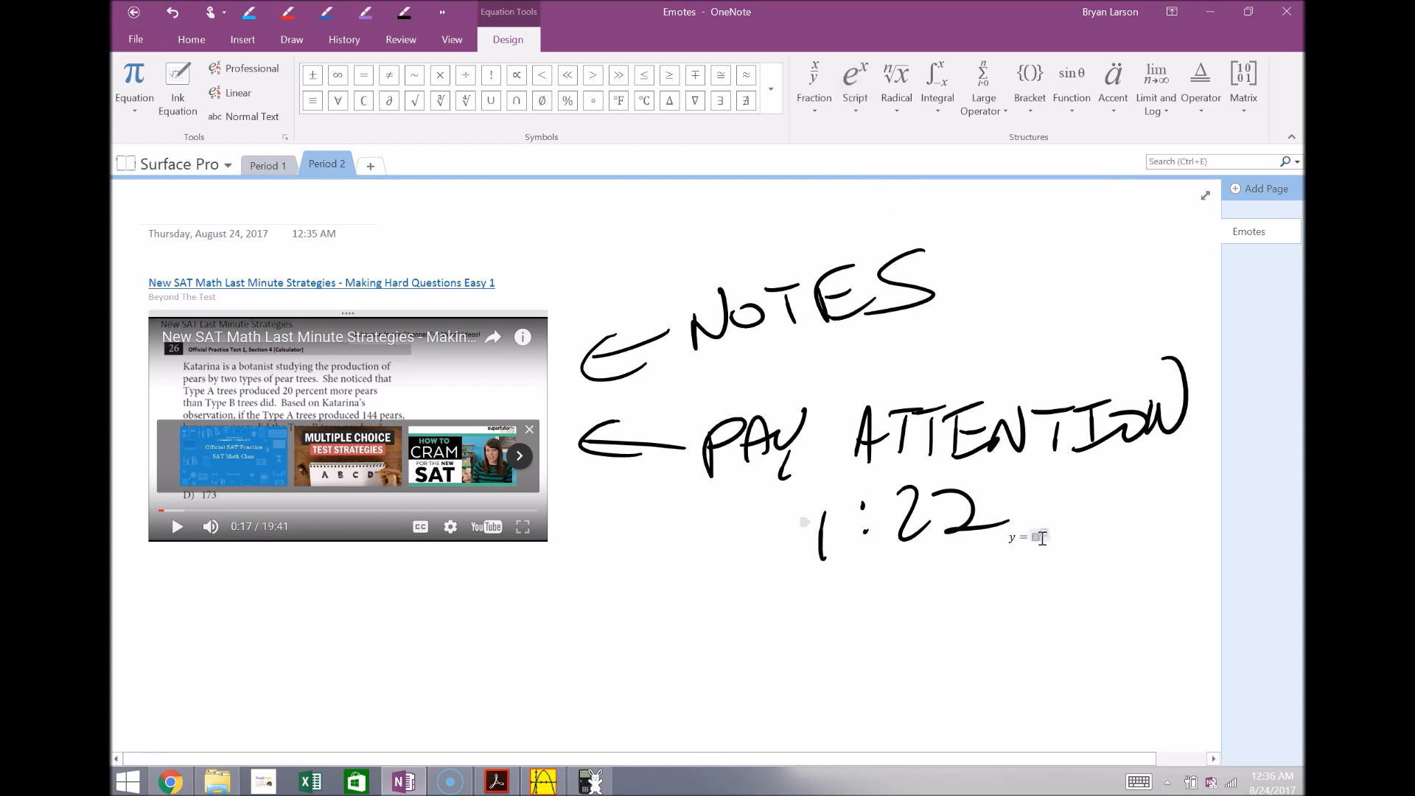
pyautogui.write('x')
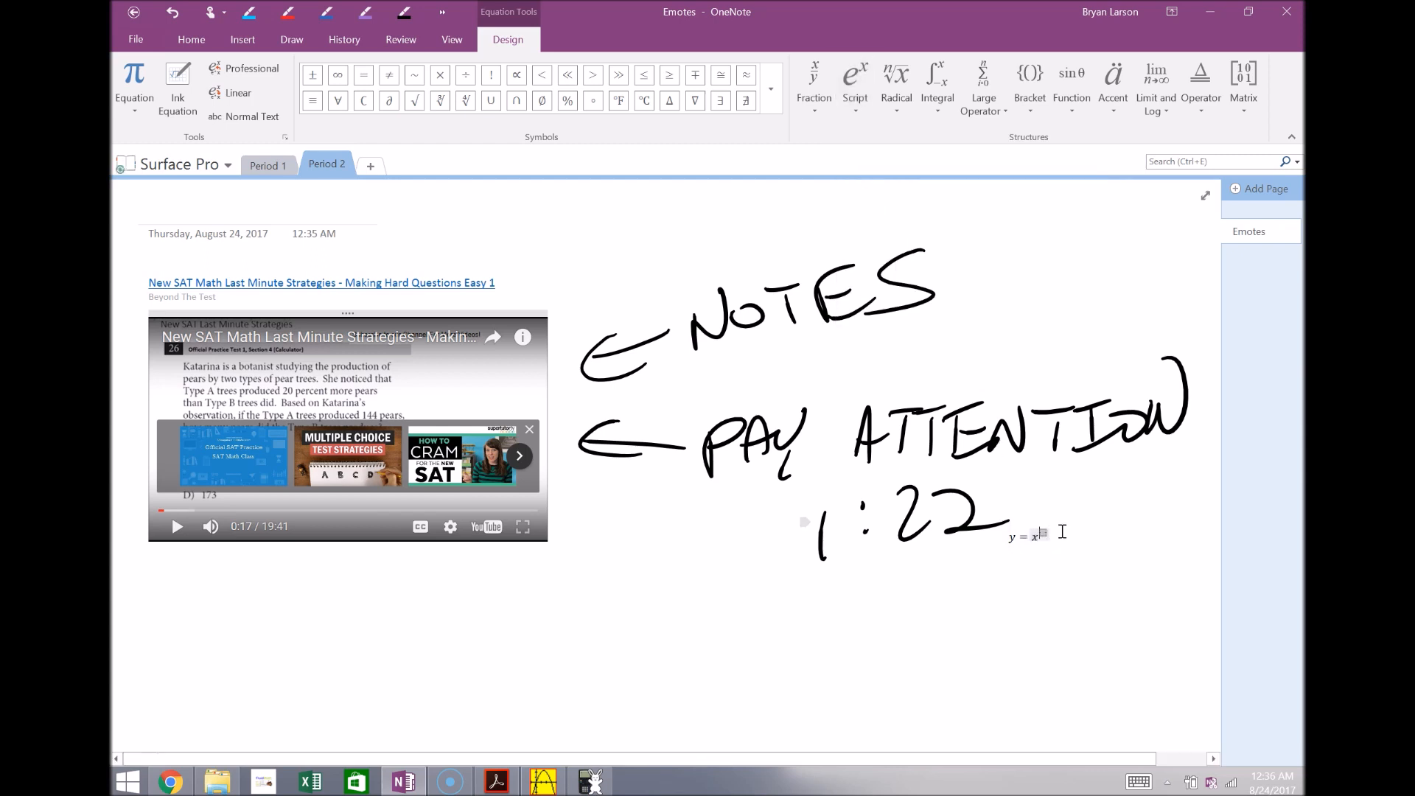
pyautogui.write('3')
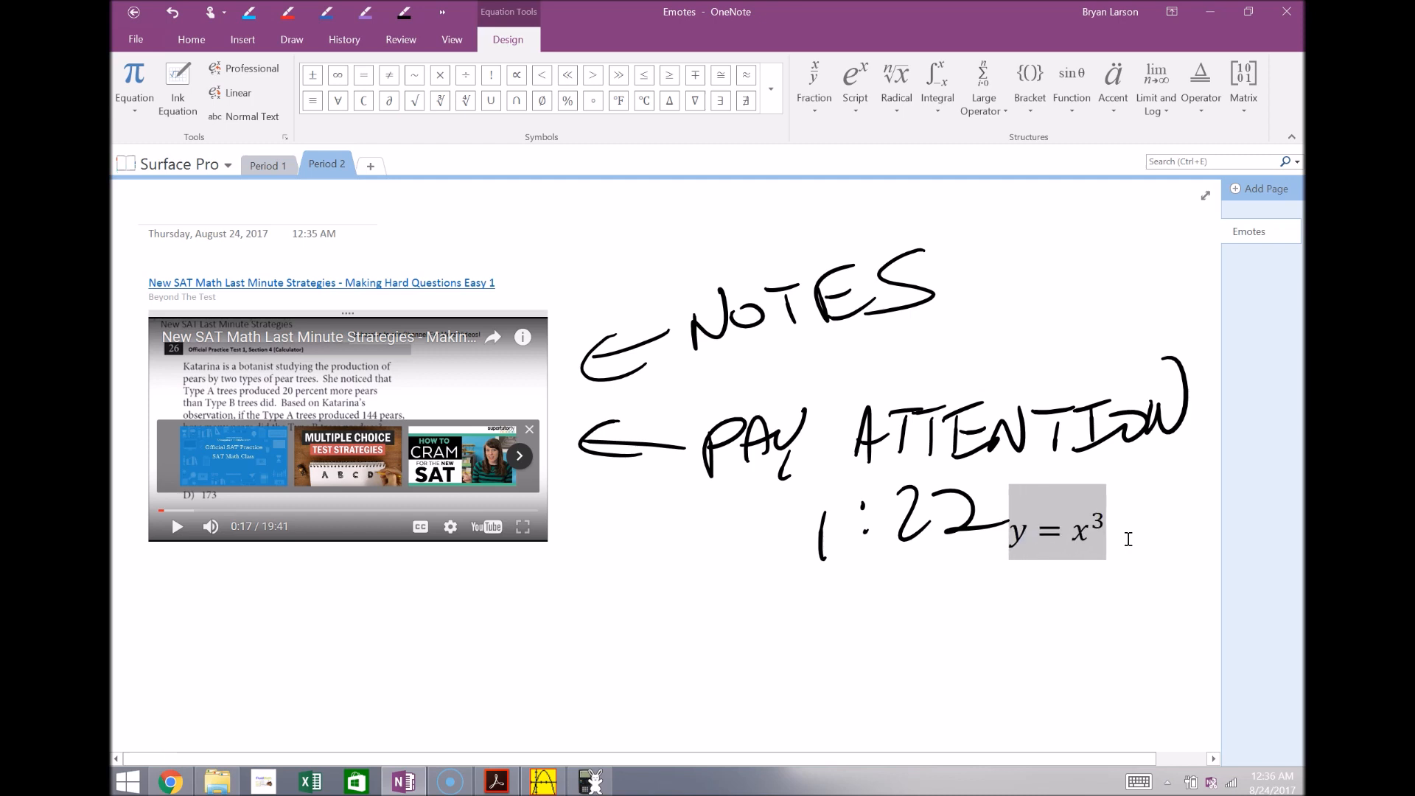
pyautogui.click(190, 39)
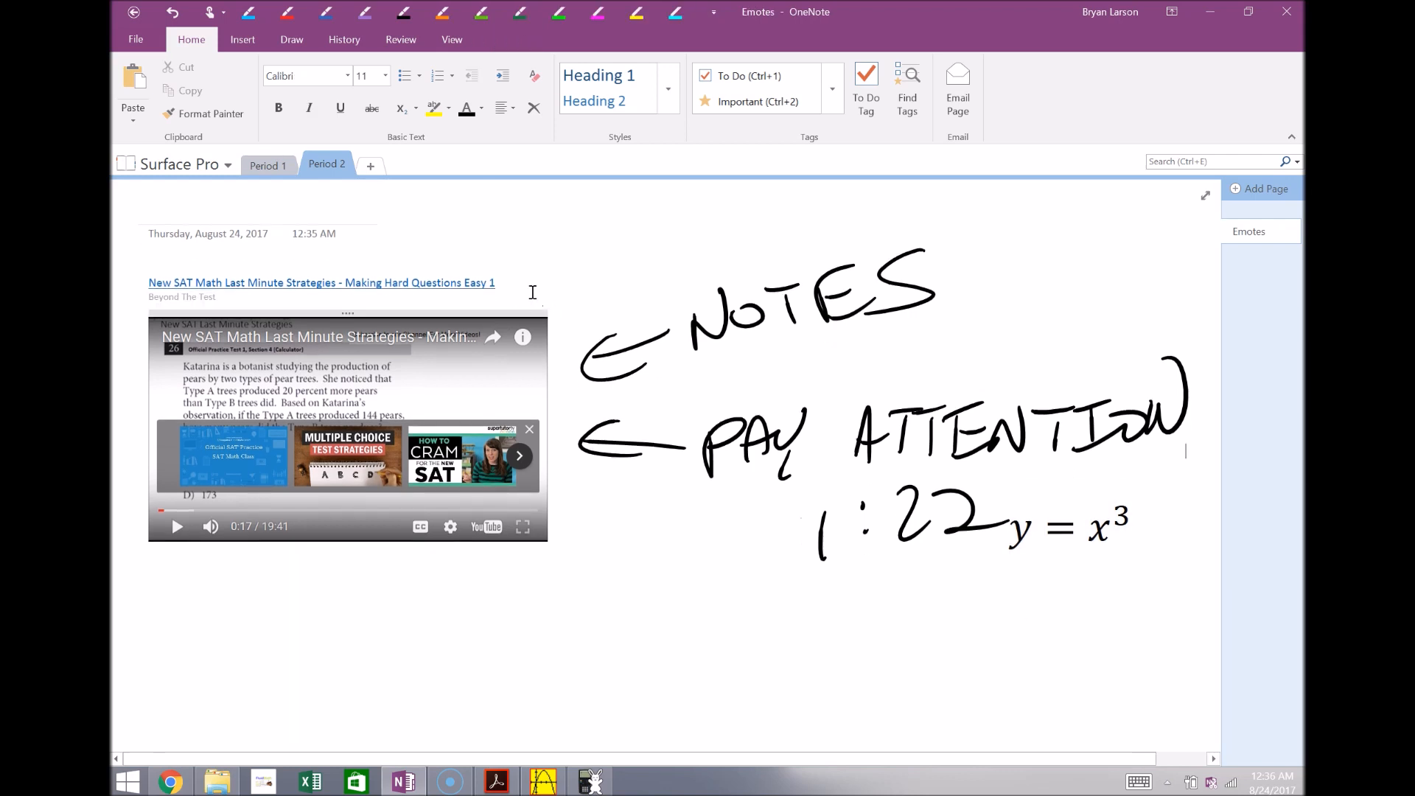
# Highlight 1:22 with the cyan highlighter, then browse the History and View tabs
pyautogui.click(242, 39)
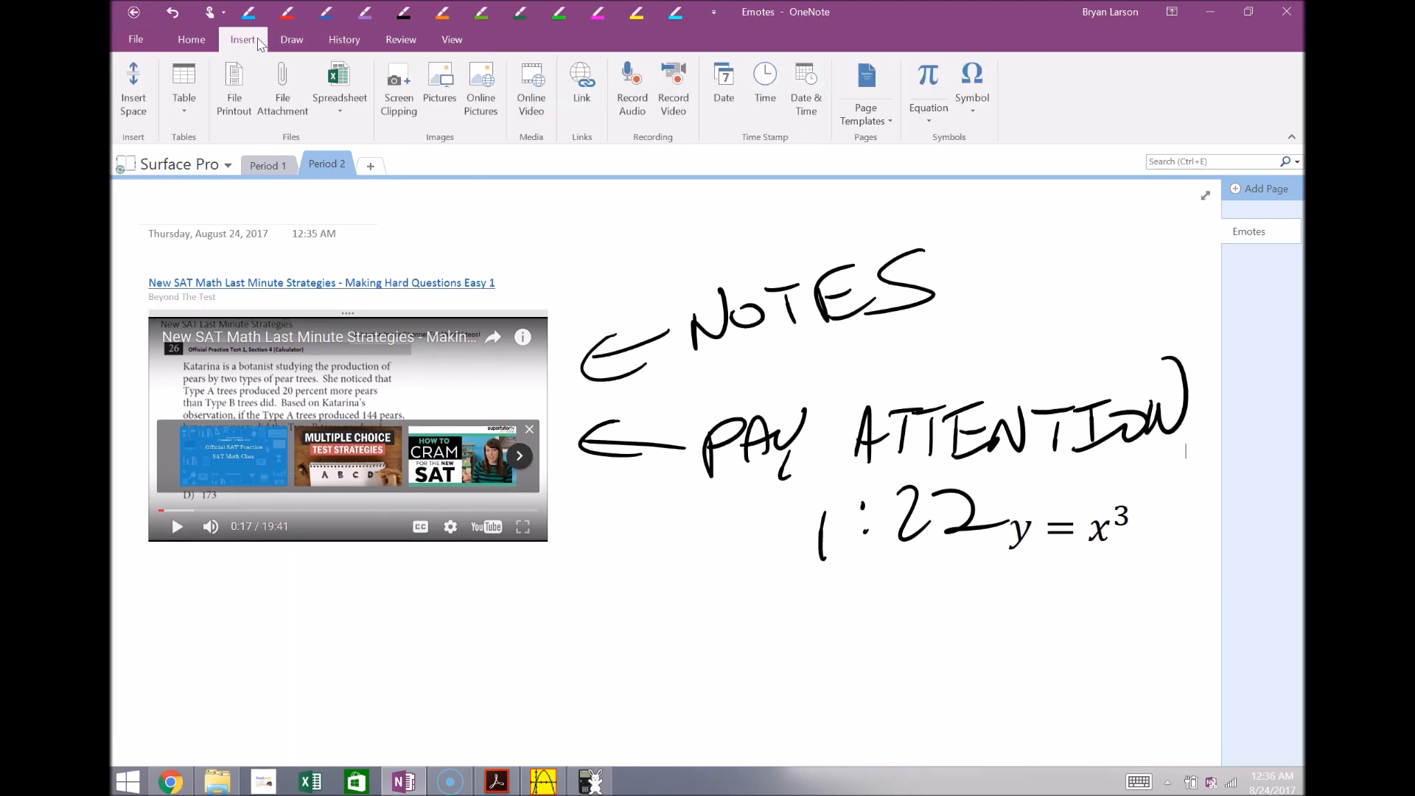
pyautogui.click(292, 39)
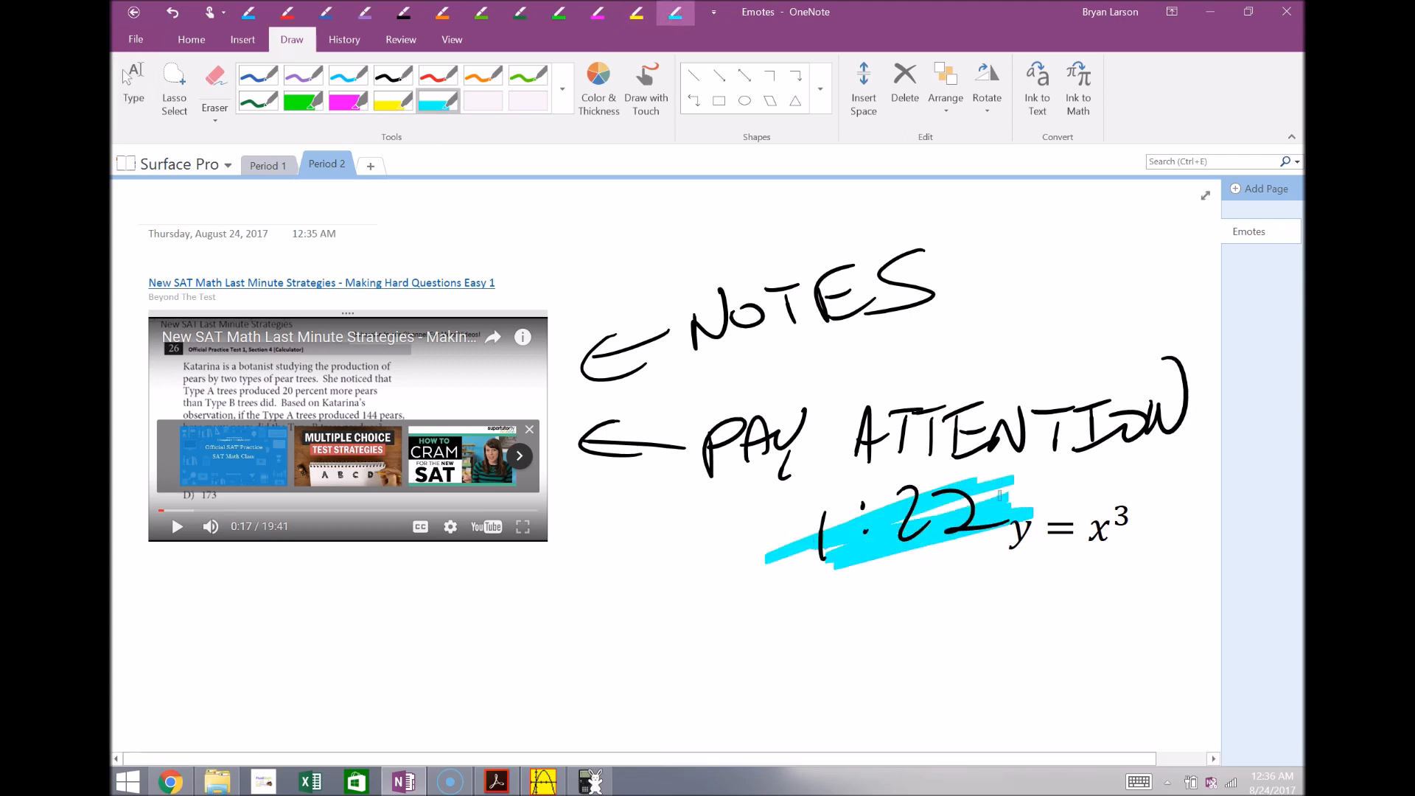
pyautogui.click(344, 39)
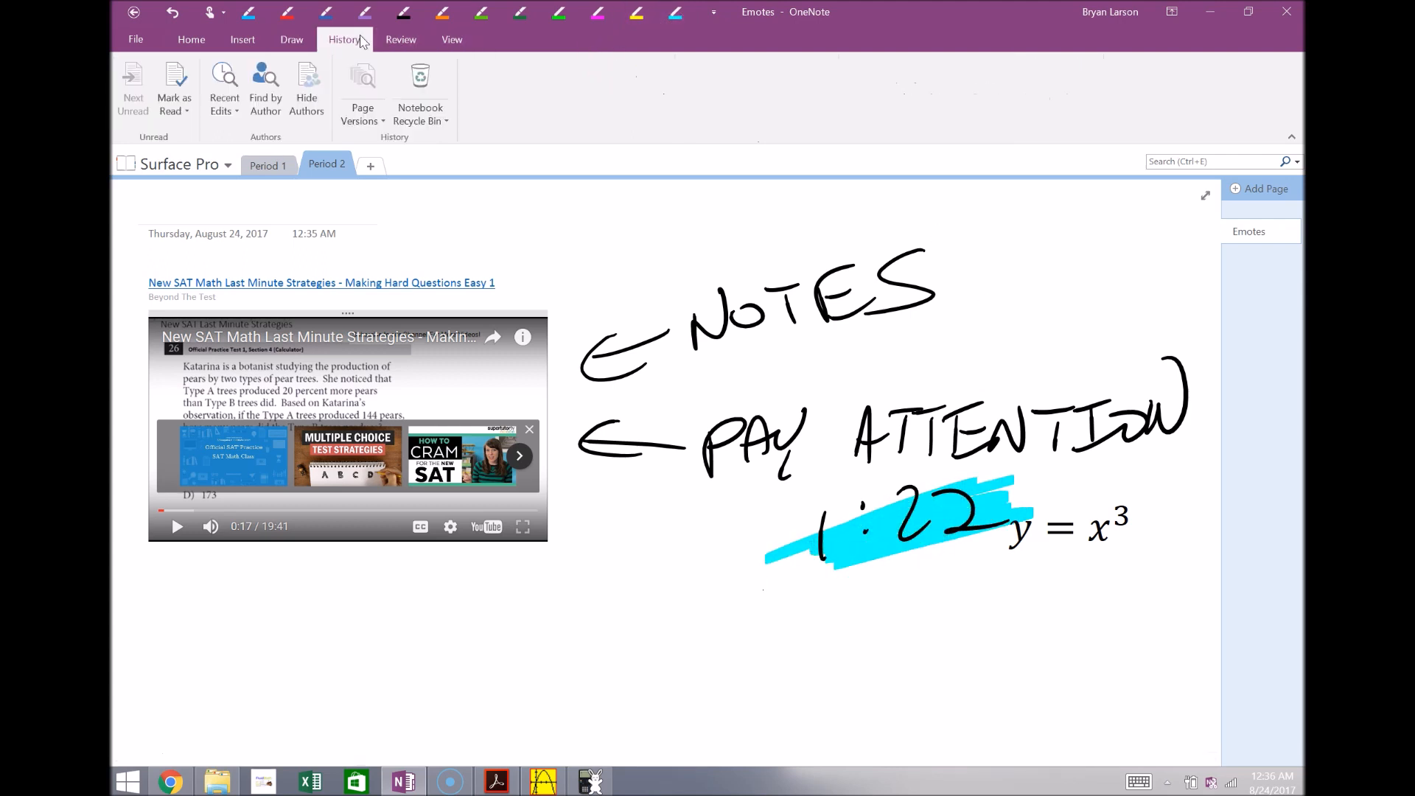
pyautogui.click(451, 39)
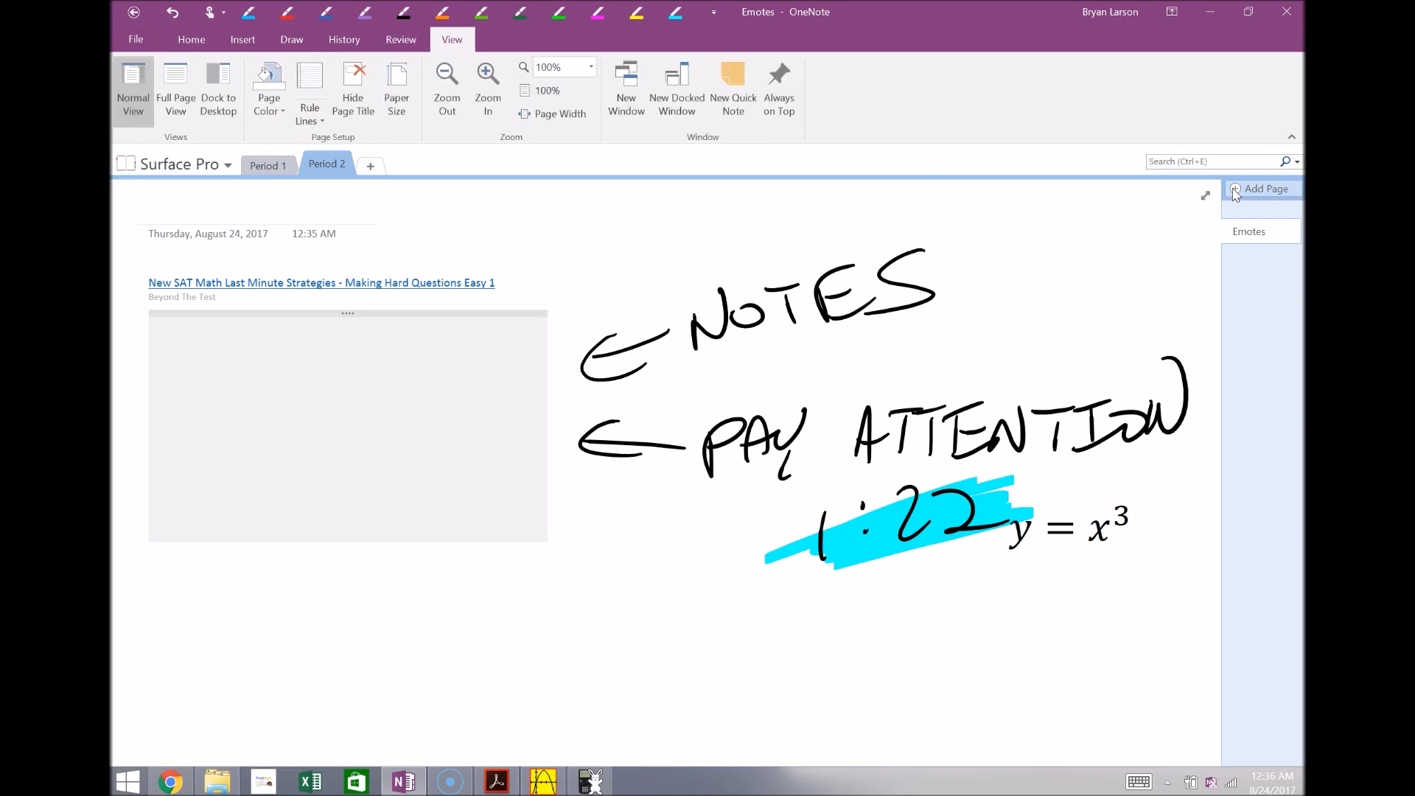
# Add a new page with college-ruled lines
pyautogui.click(1265, 189)
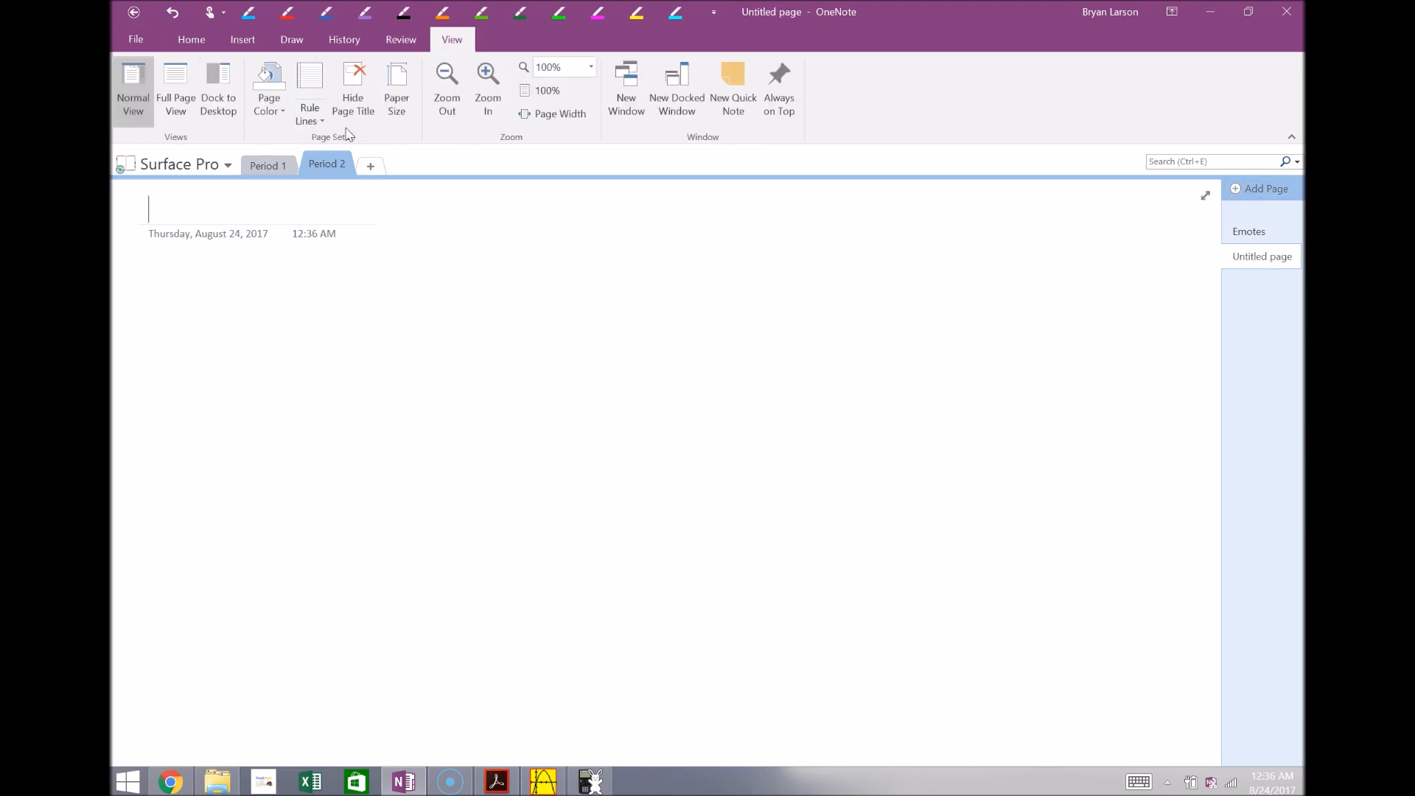
pyautogui.click(309, 89)
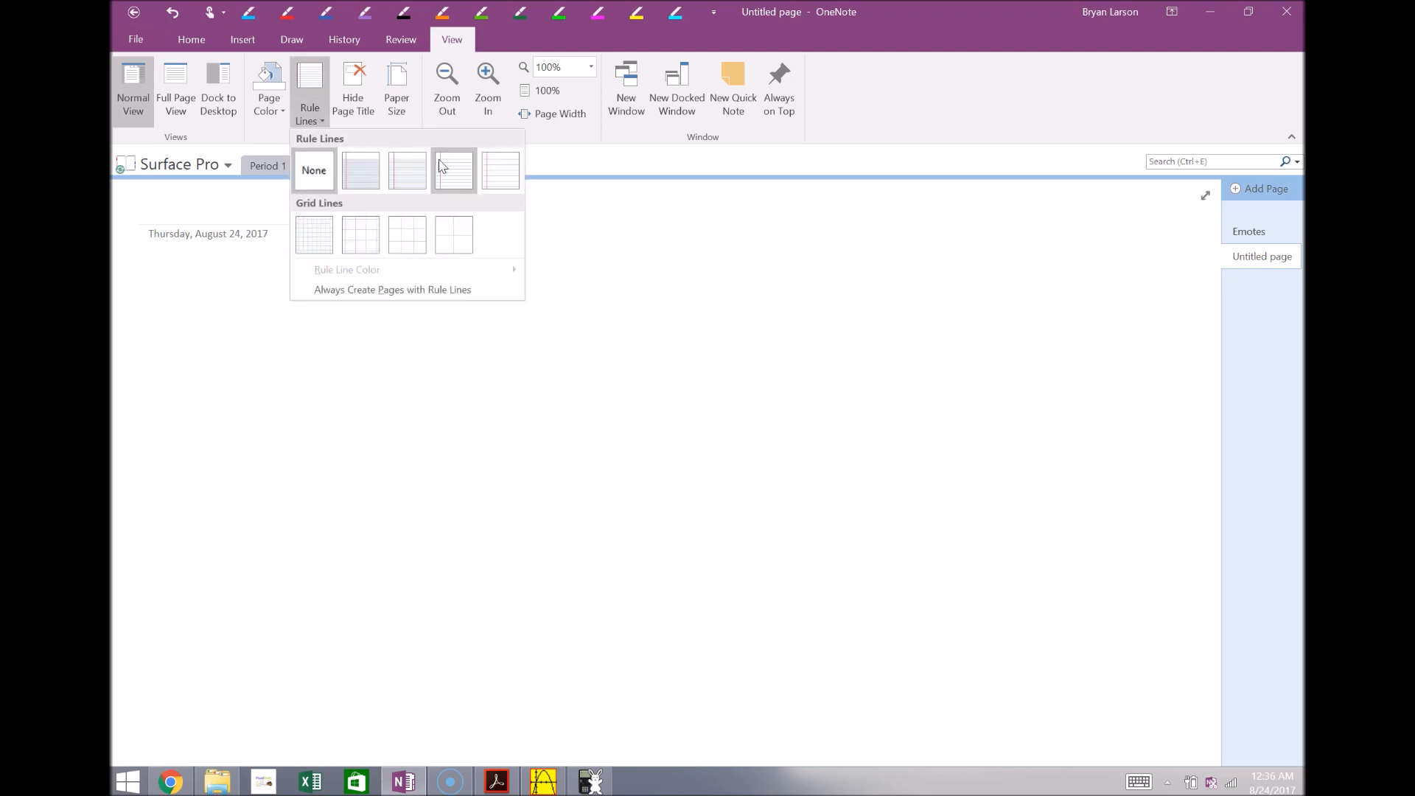
pyautogui.click(454, 170)
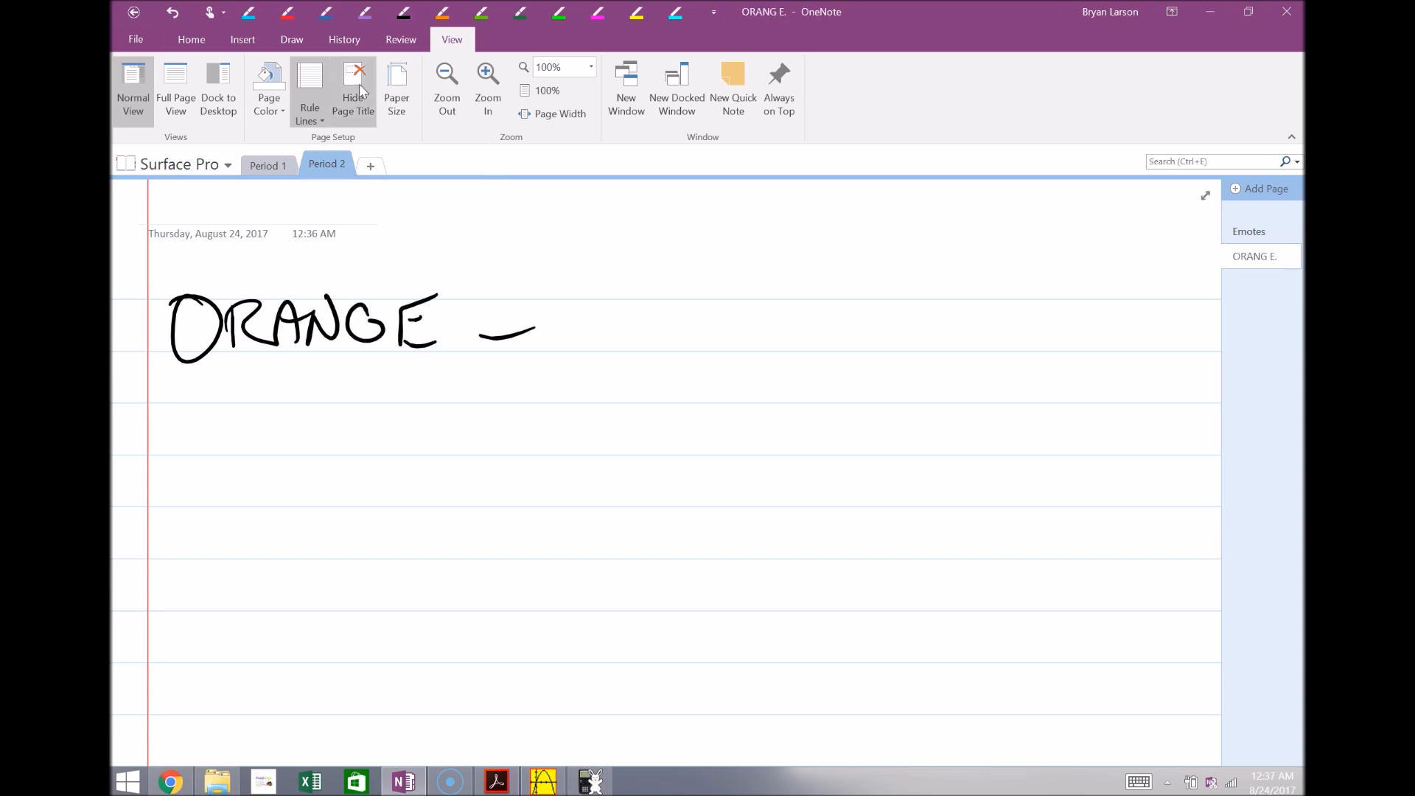
pyautogui.moveTo(314, 142)
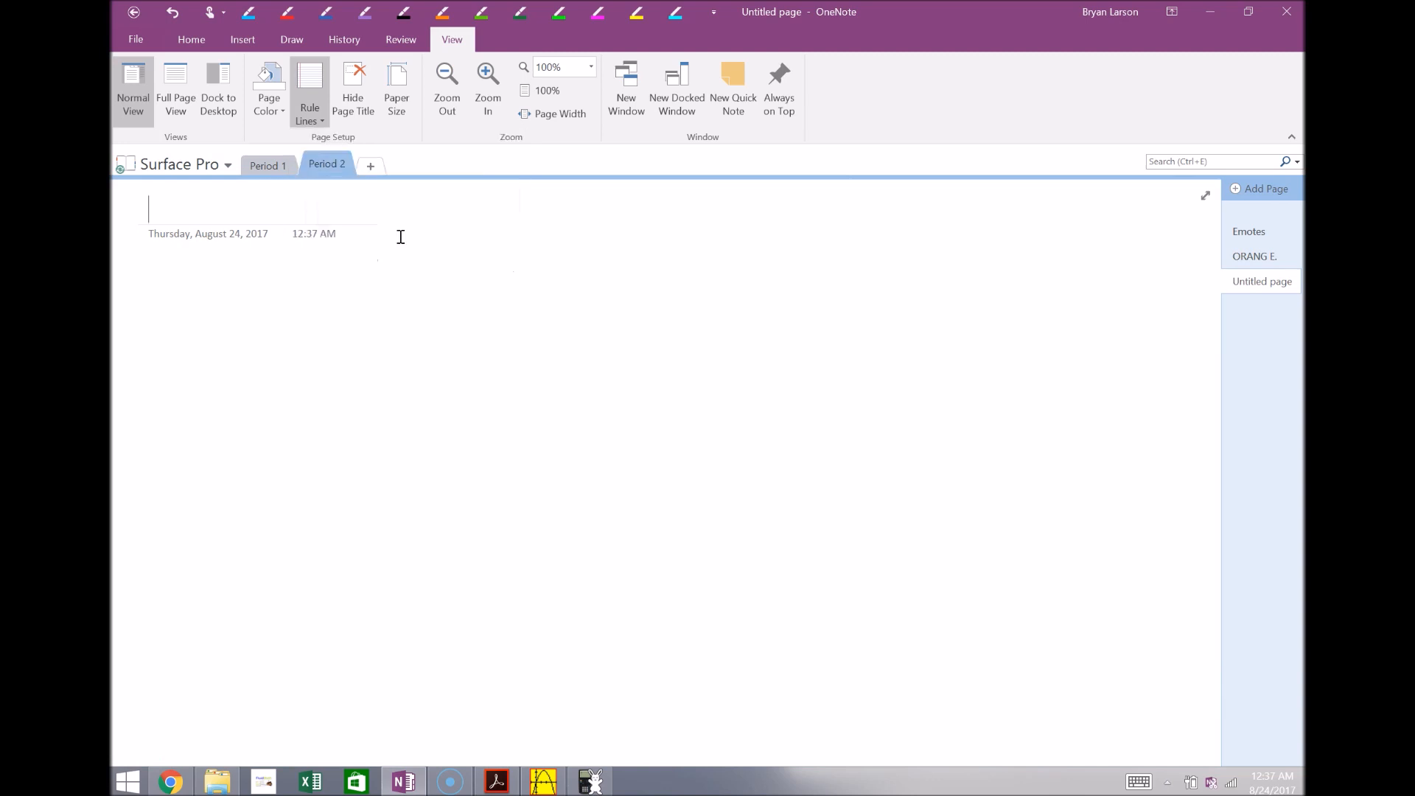
# Give the page grid lines and add another blank page
pyautogui.click(309, 90)
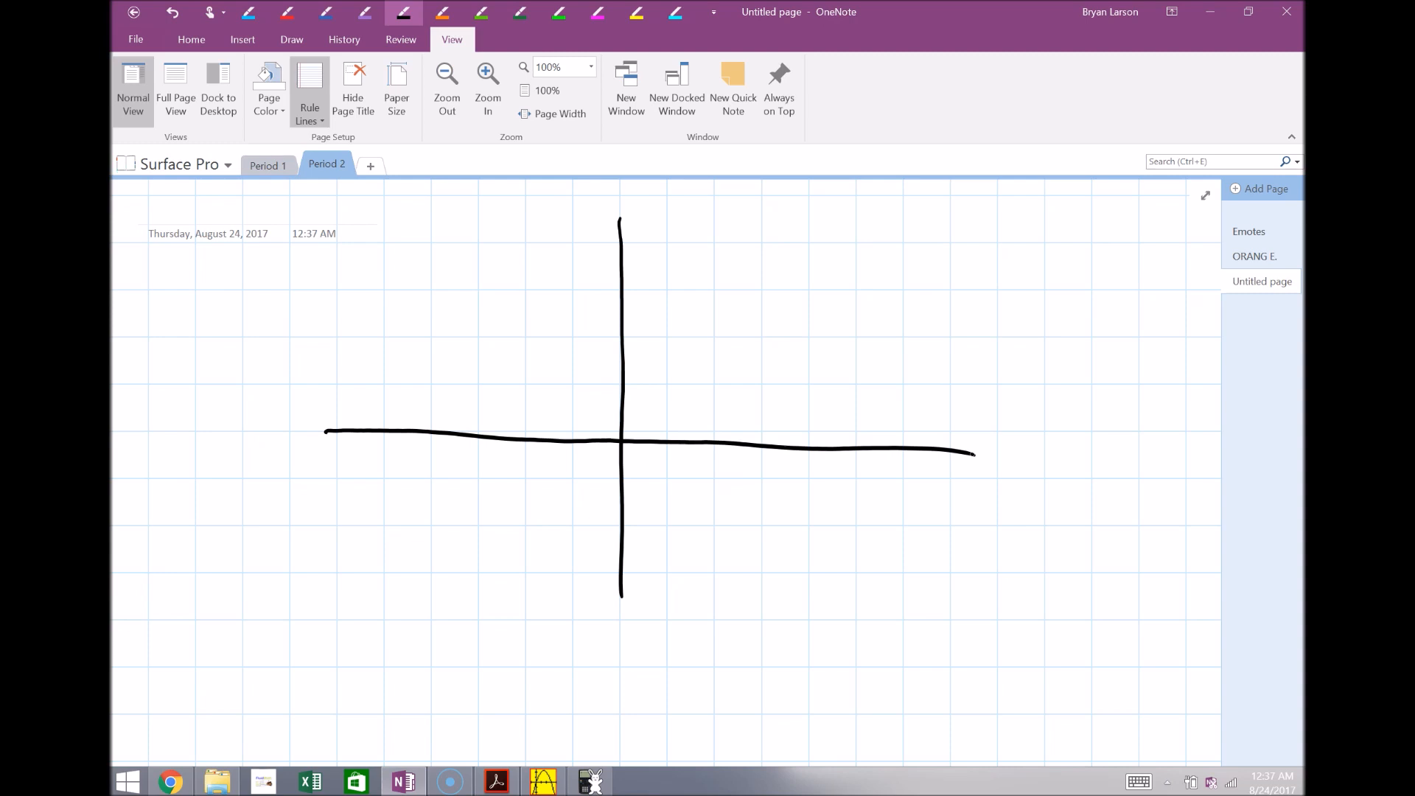
pyautogui.moveTo(1262, 189)
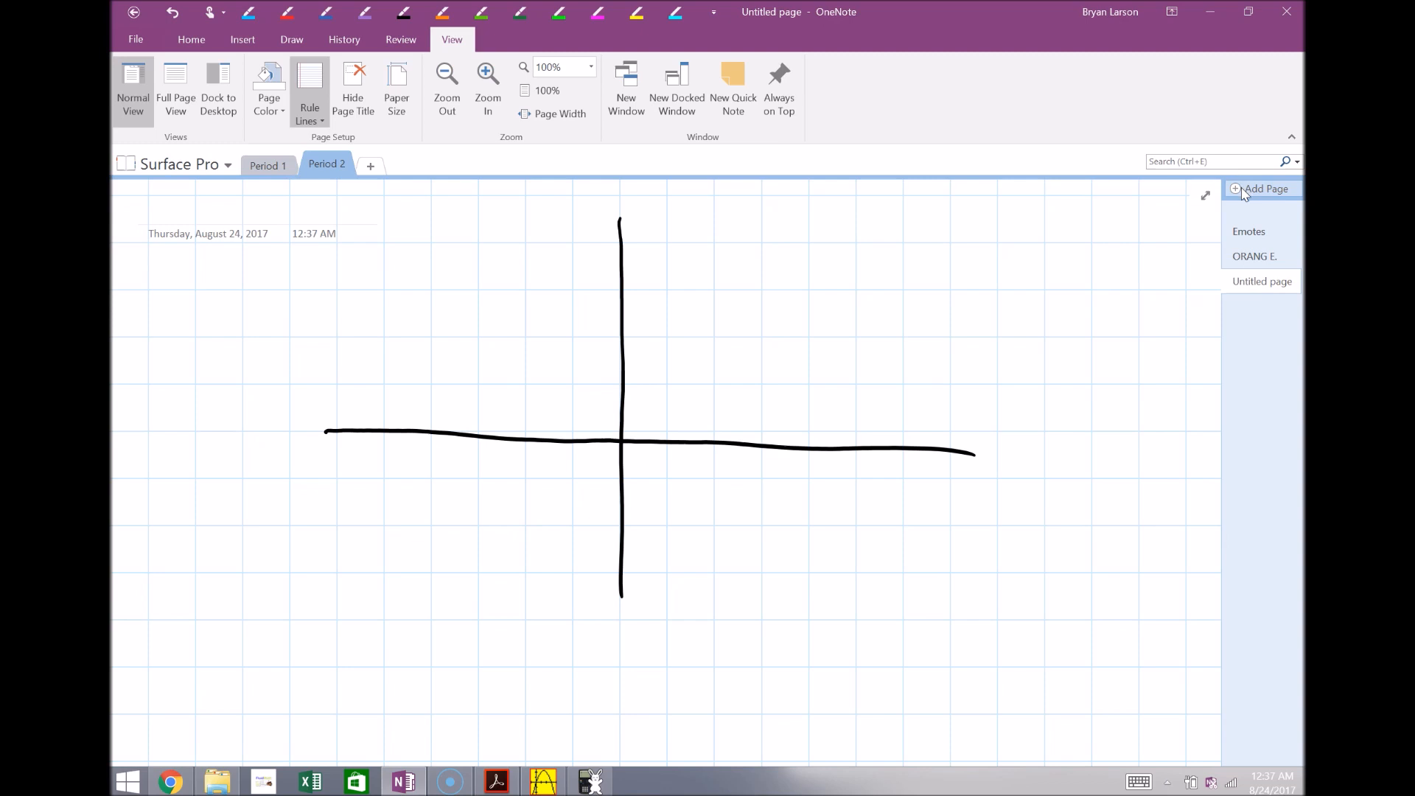
pyautogui.click(1264, 188)
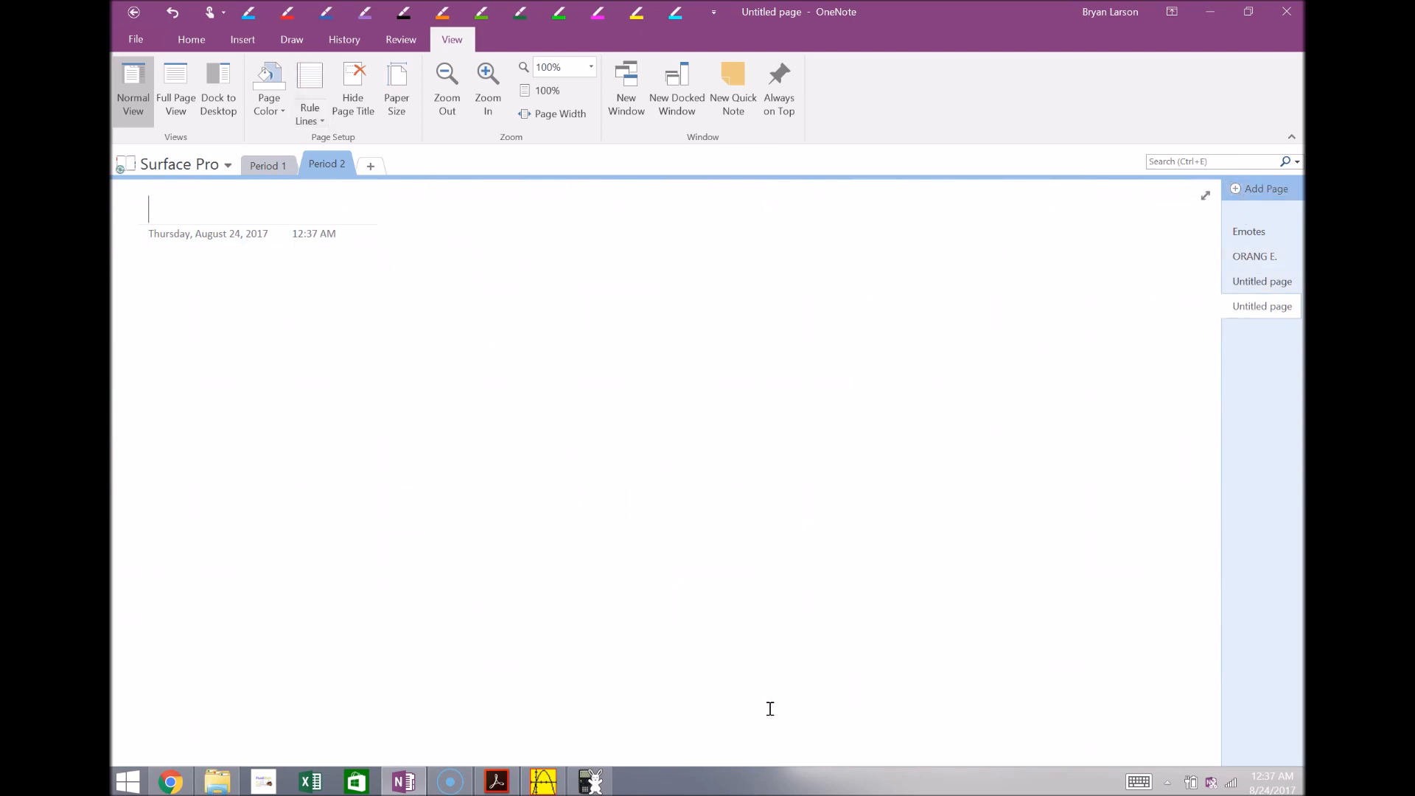
# Switch to the Substitution ACT Worksheet PDF in Adobe Acrobat Reader
pyautogui.click(495, 781)
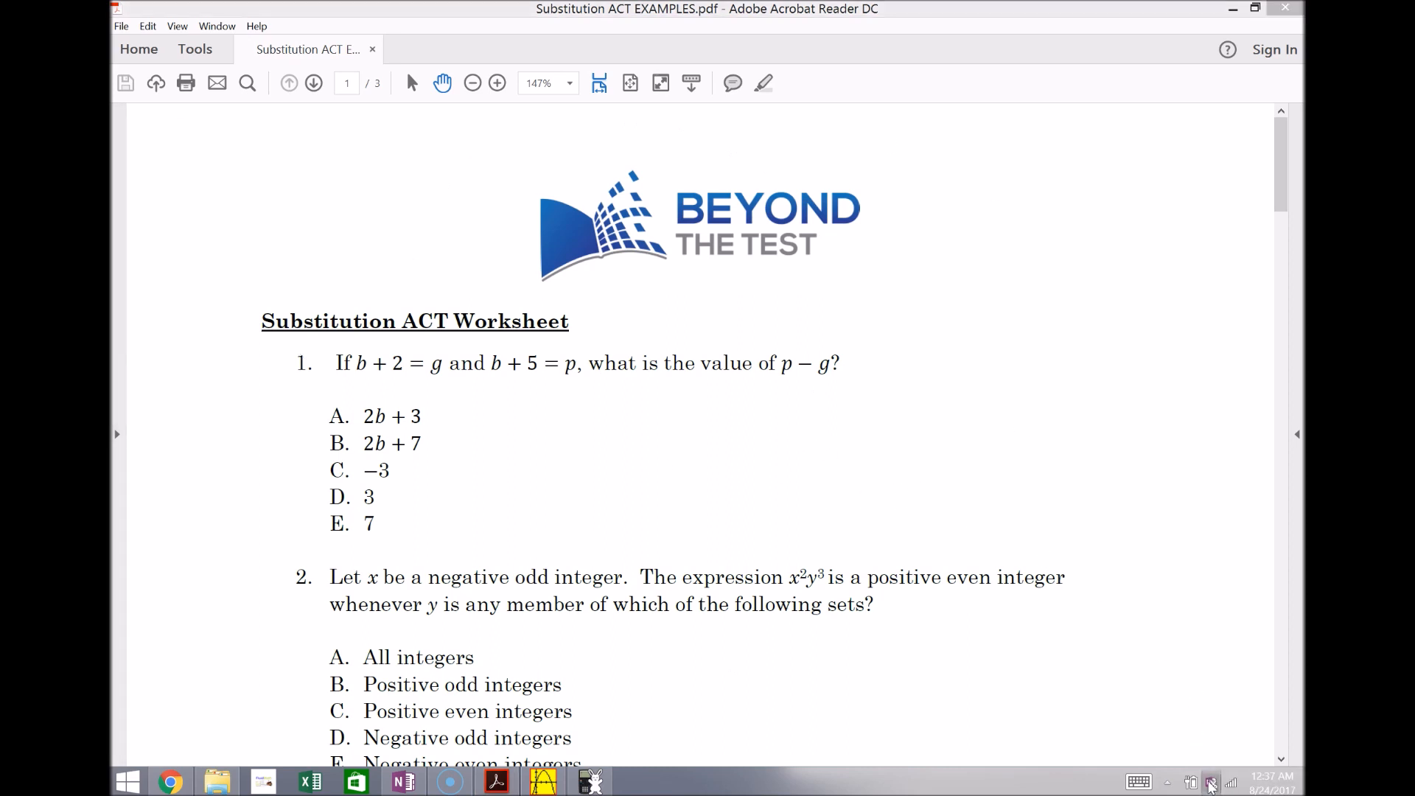
pyautogui.click(1189, 781)
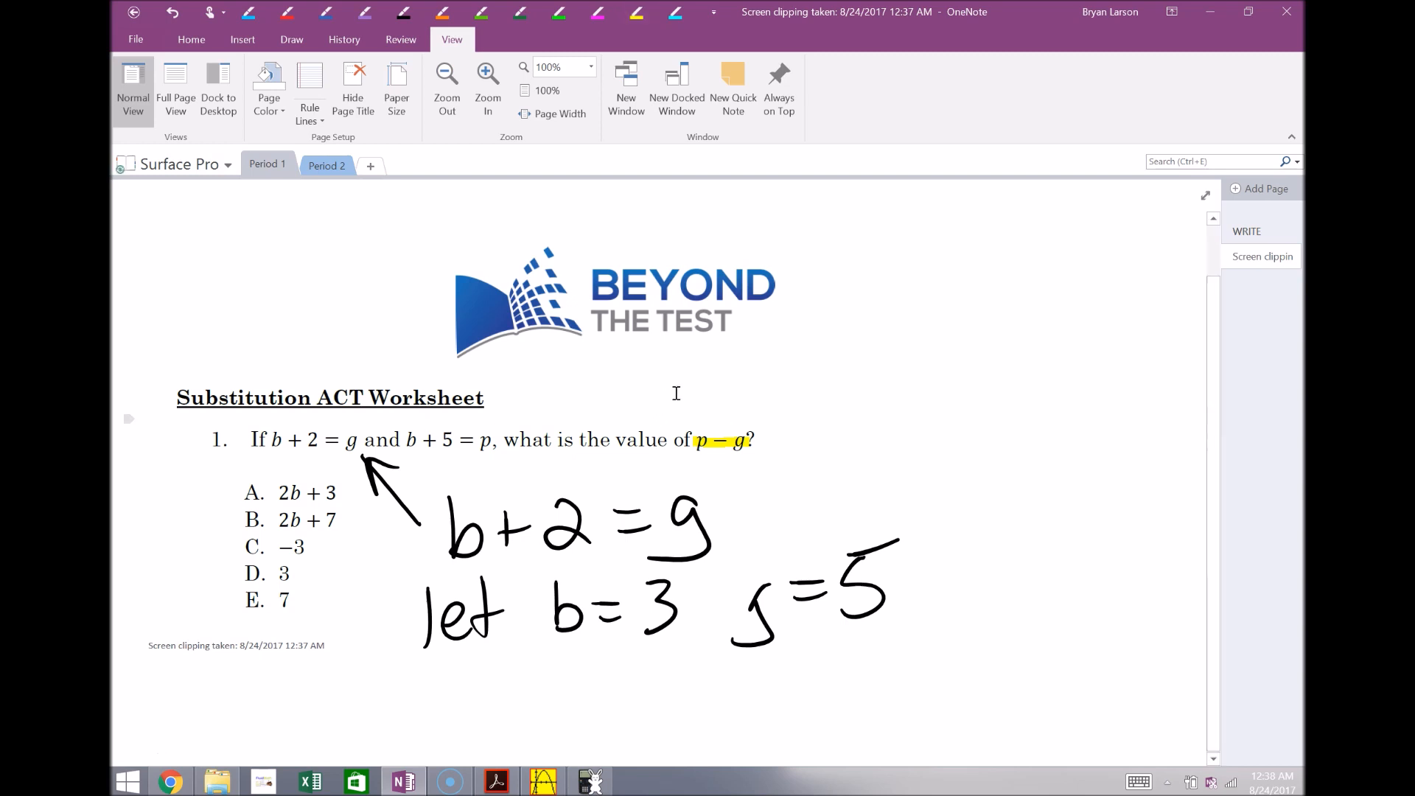
pyautogui.moveTo(361, 200)
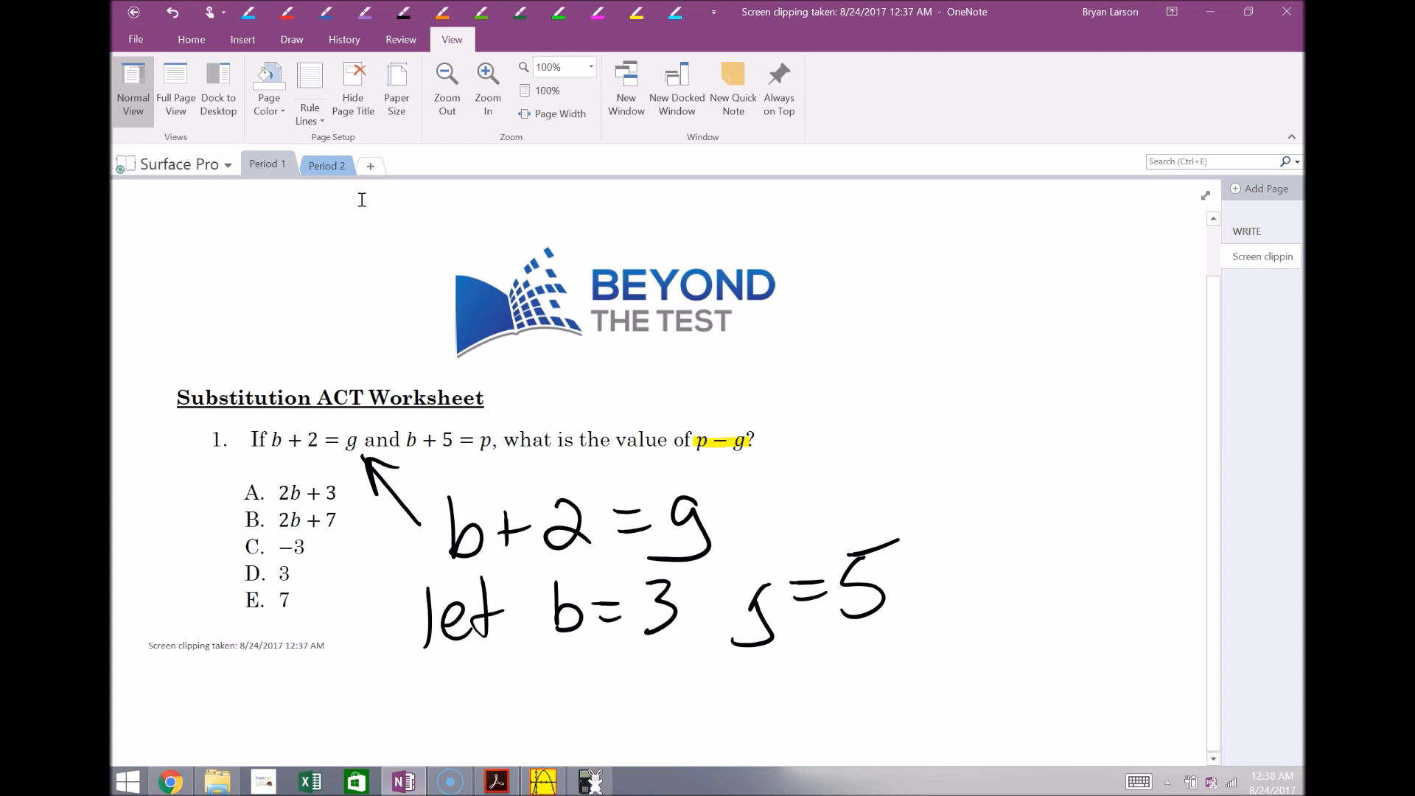
pyautogui.moveTo(397, 336)
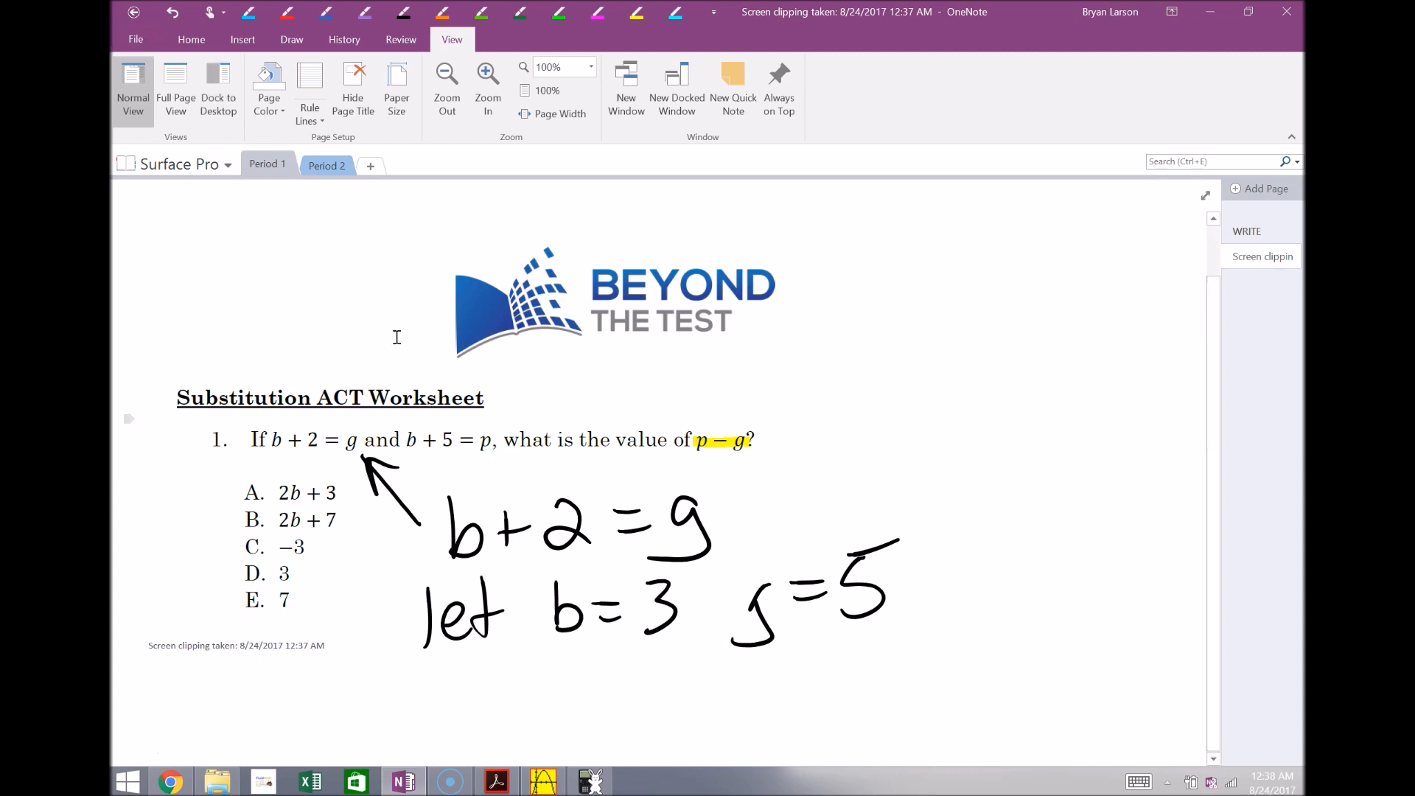
pyautogui.moveTo(398, 329)
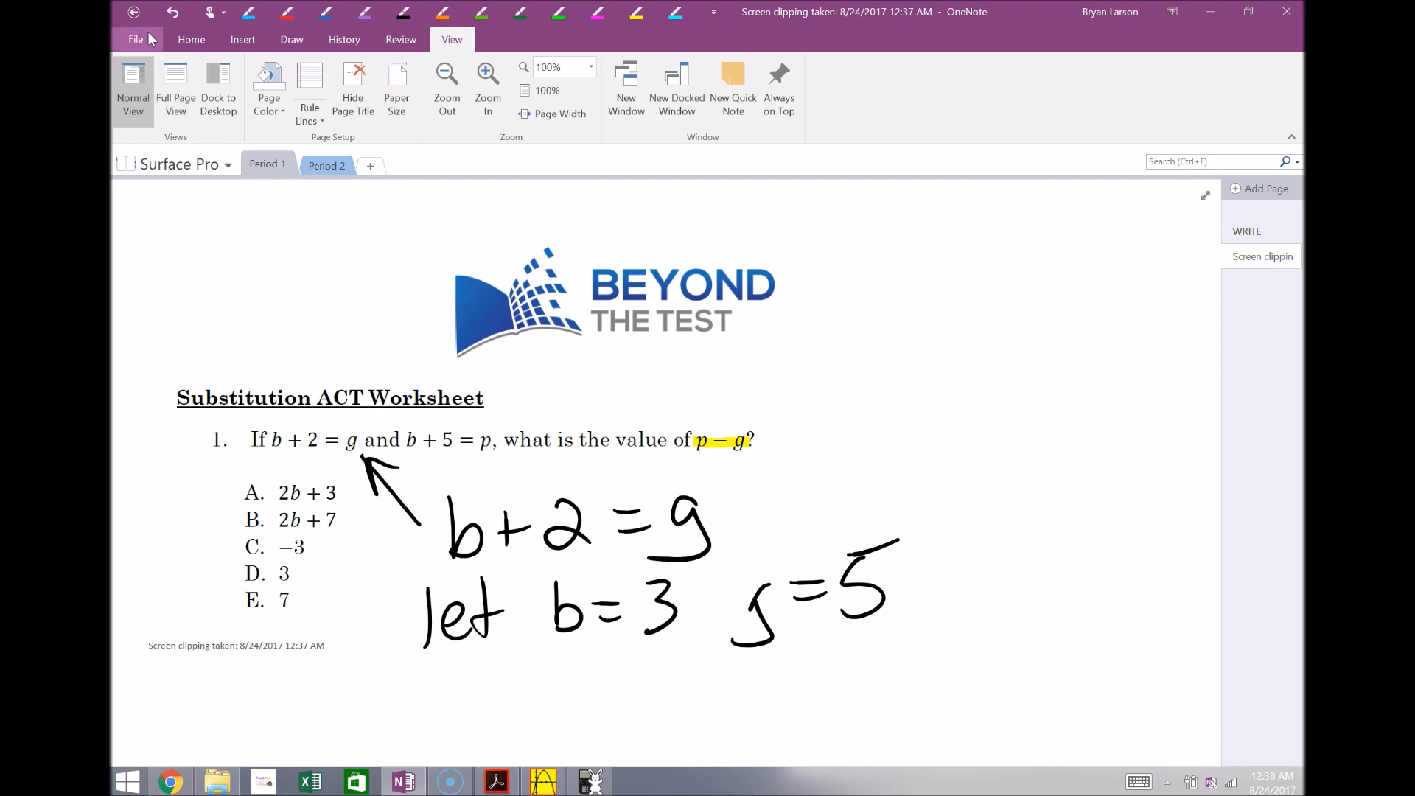
pyautogui.moveTo(172, 61)
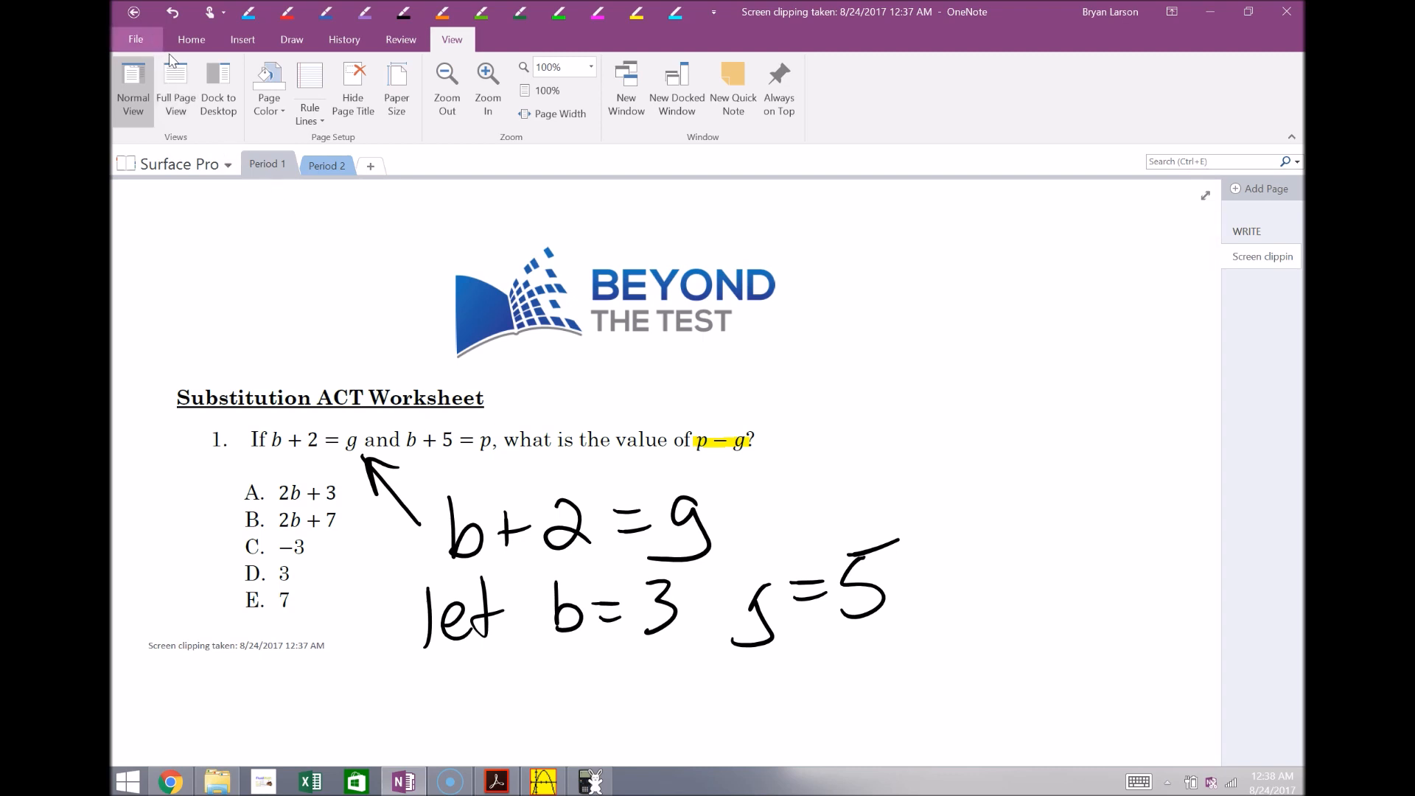
pyautogui.click(134, 39)
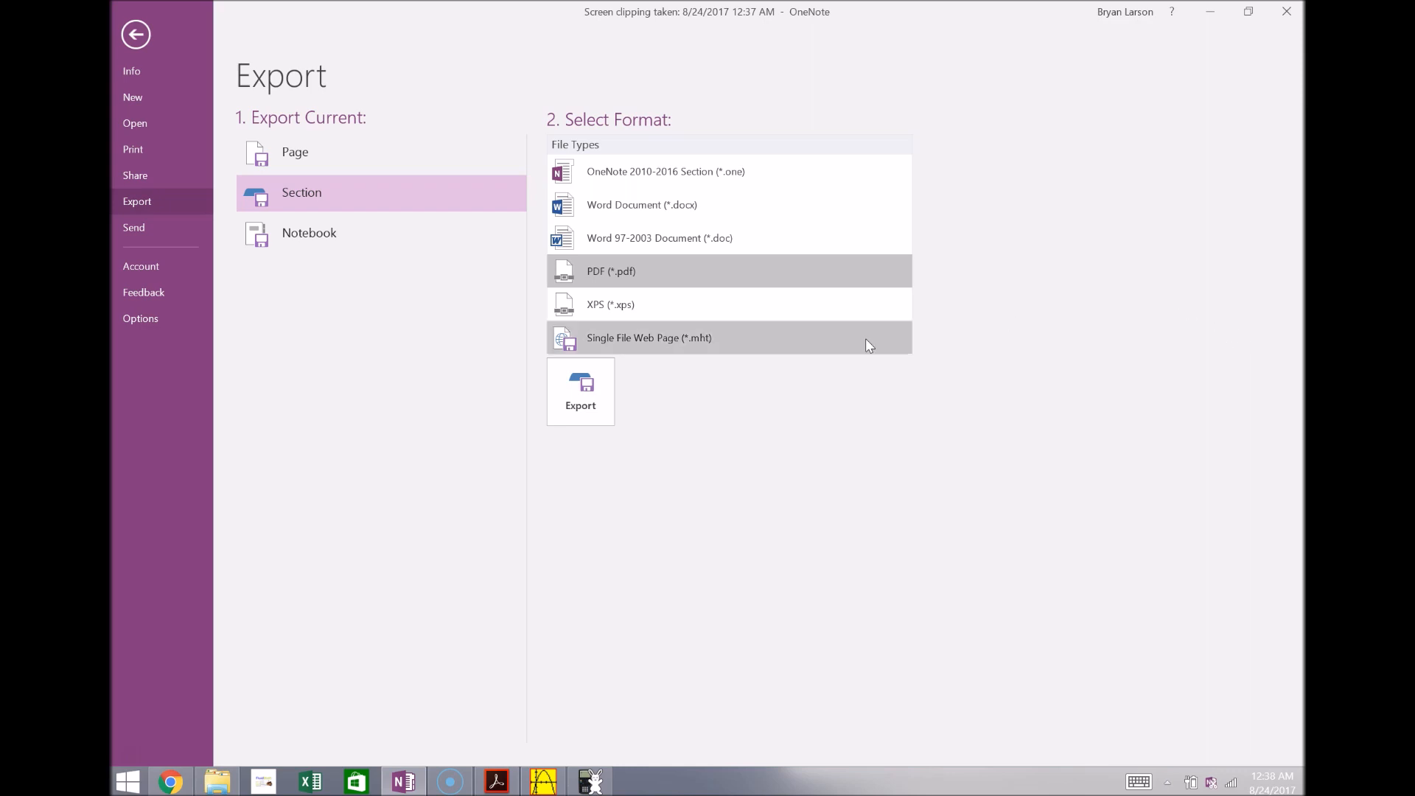
pyautogui.moveTo(136, 35)
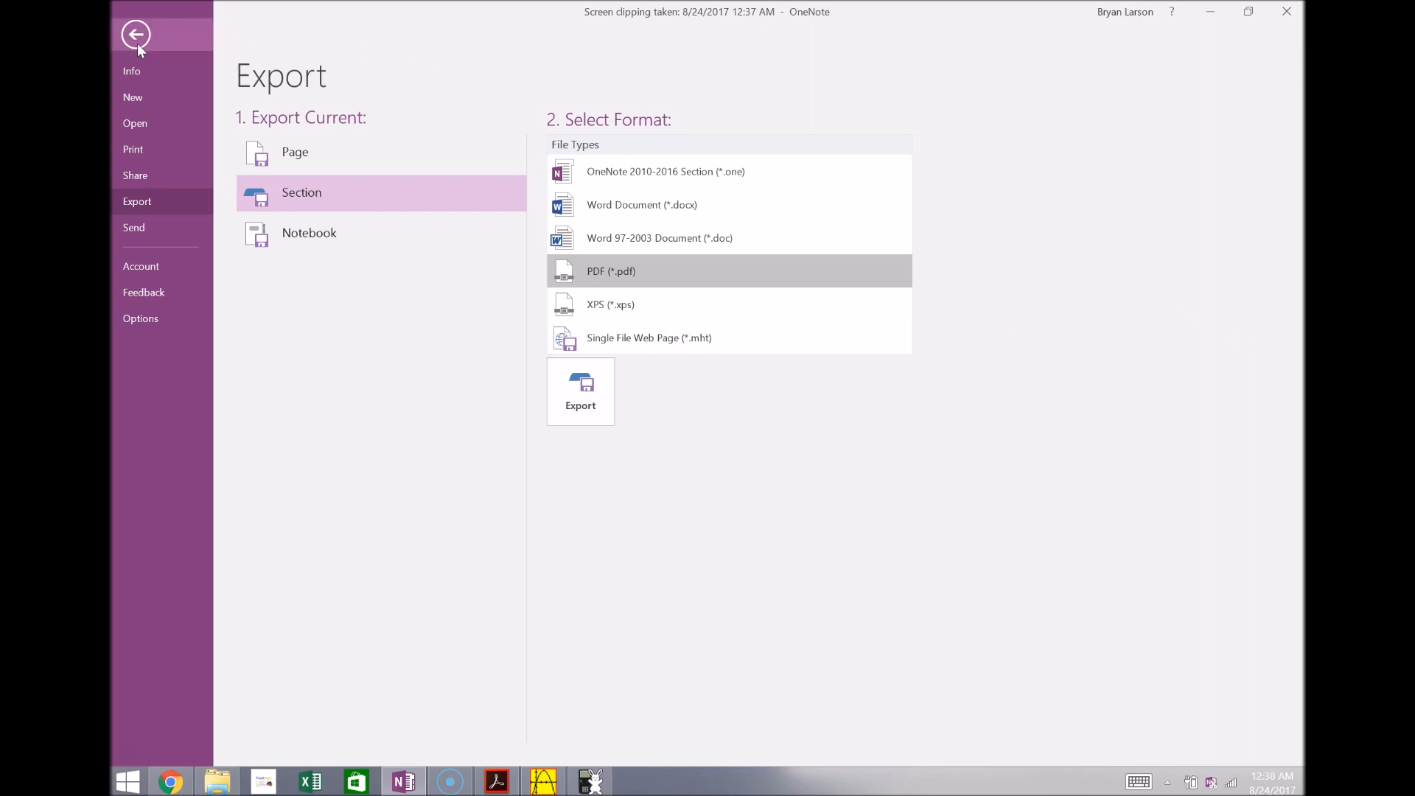
pyautogui.click(136, 34)
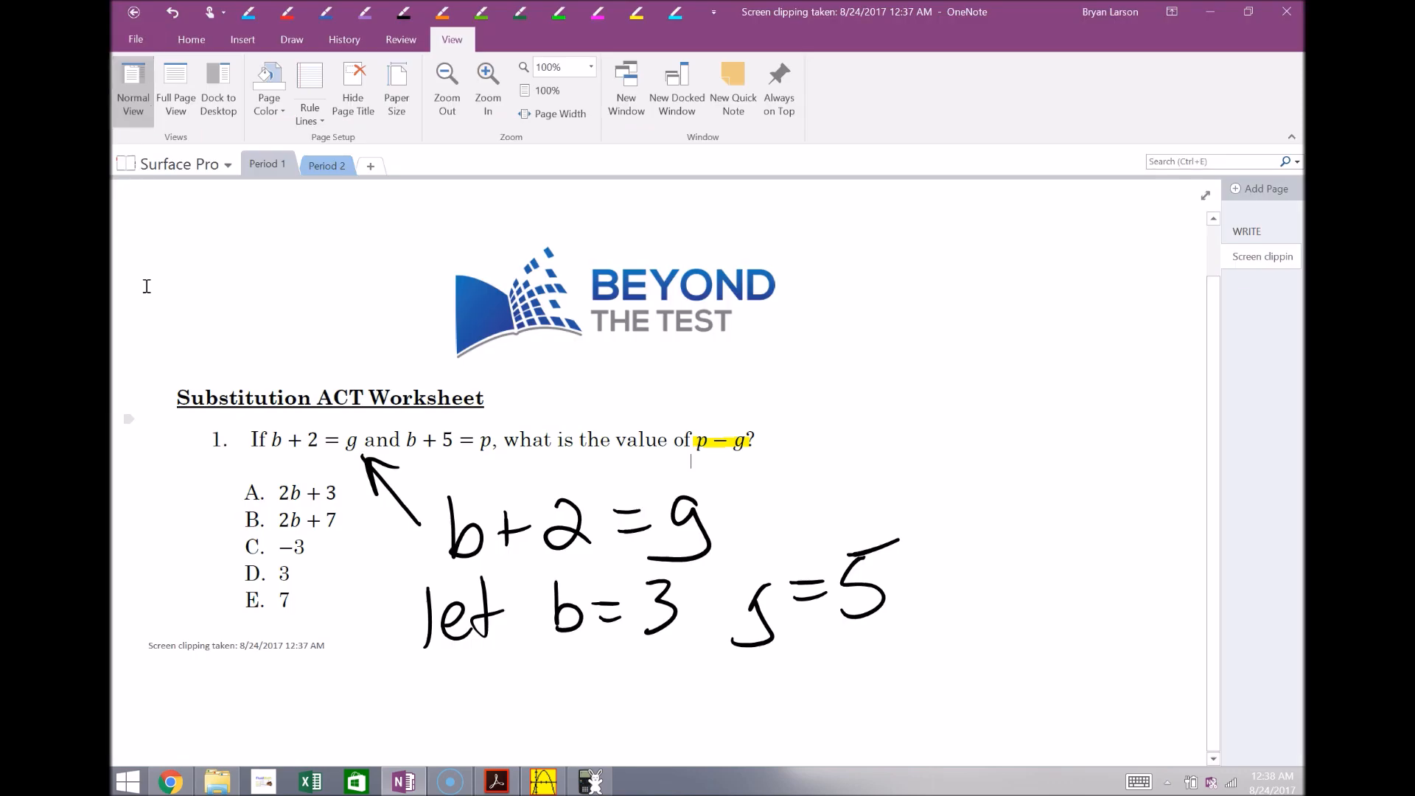
pyautogui.moveTo(630, 395)
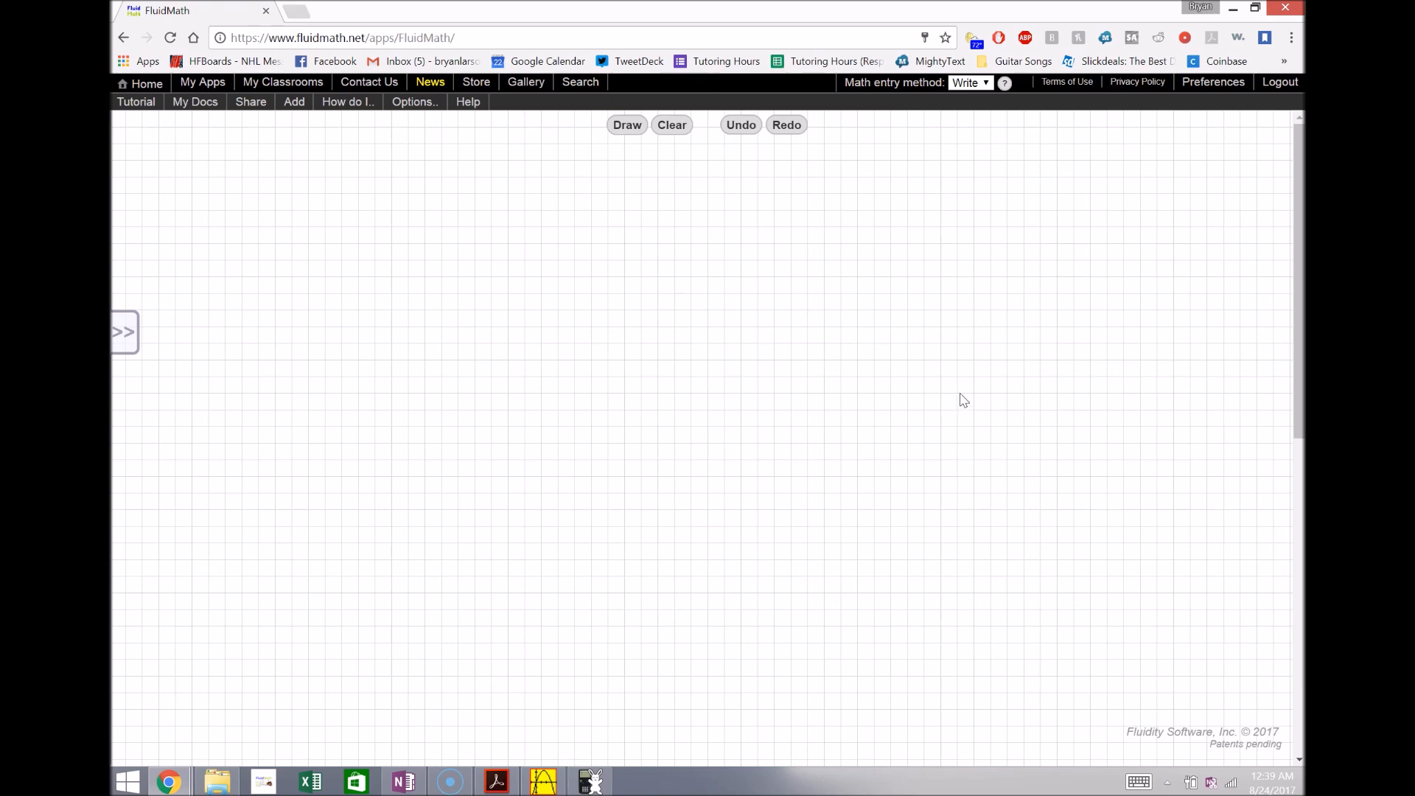
pyautogui.moveTo(1143, 480)
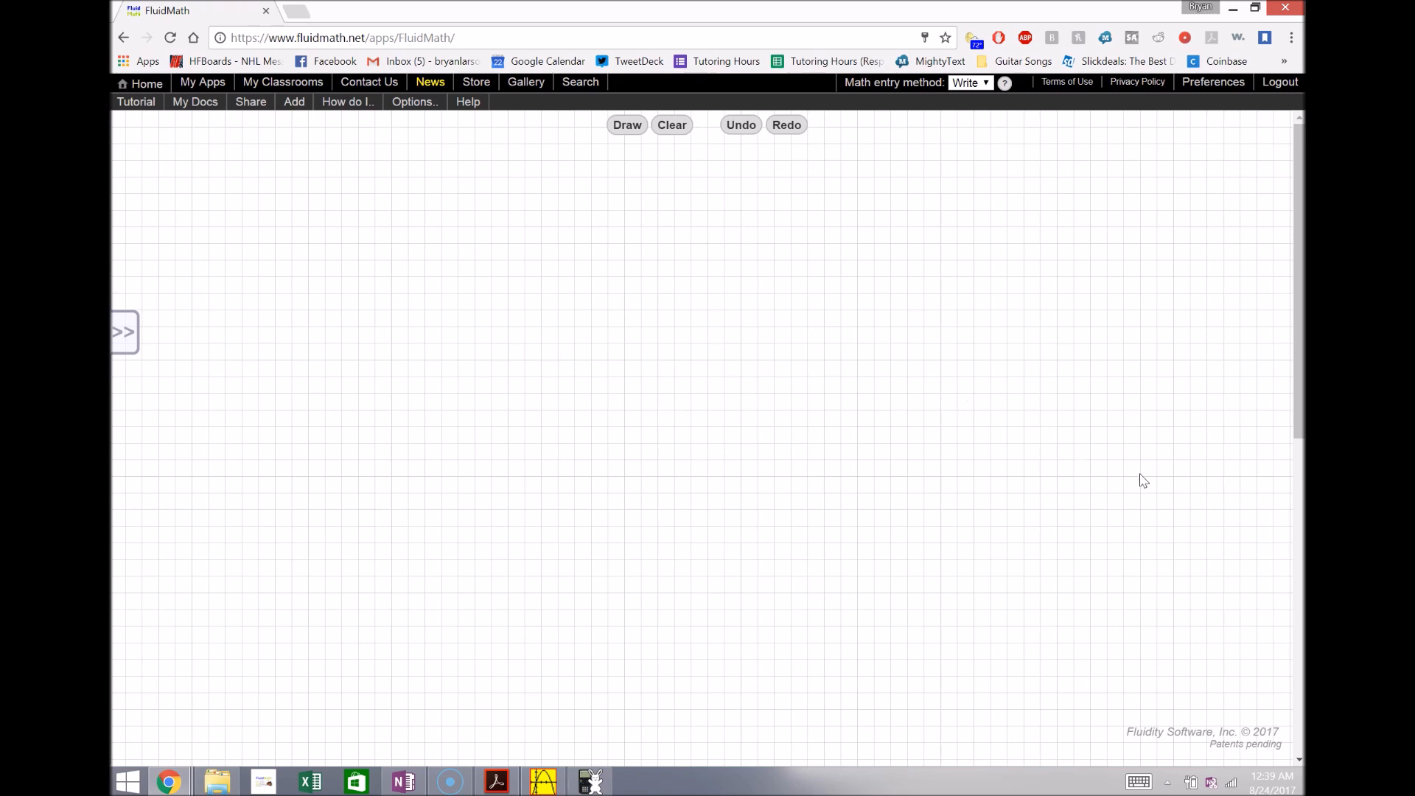
pyautogui.moveTo(1148, 484)
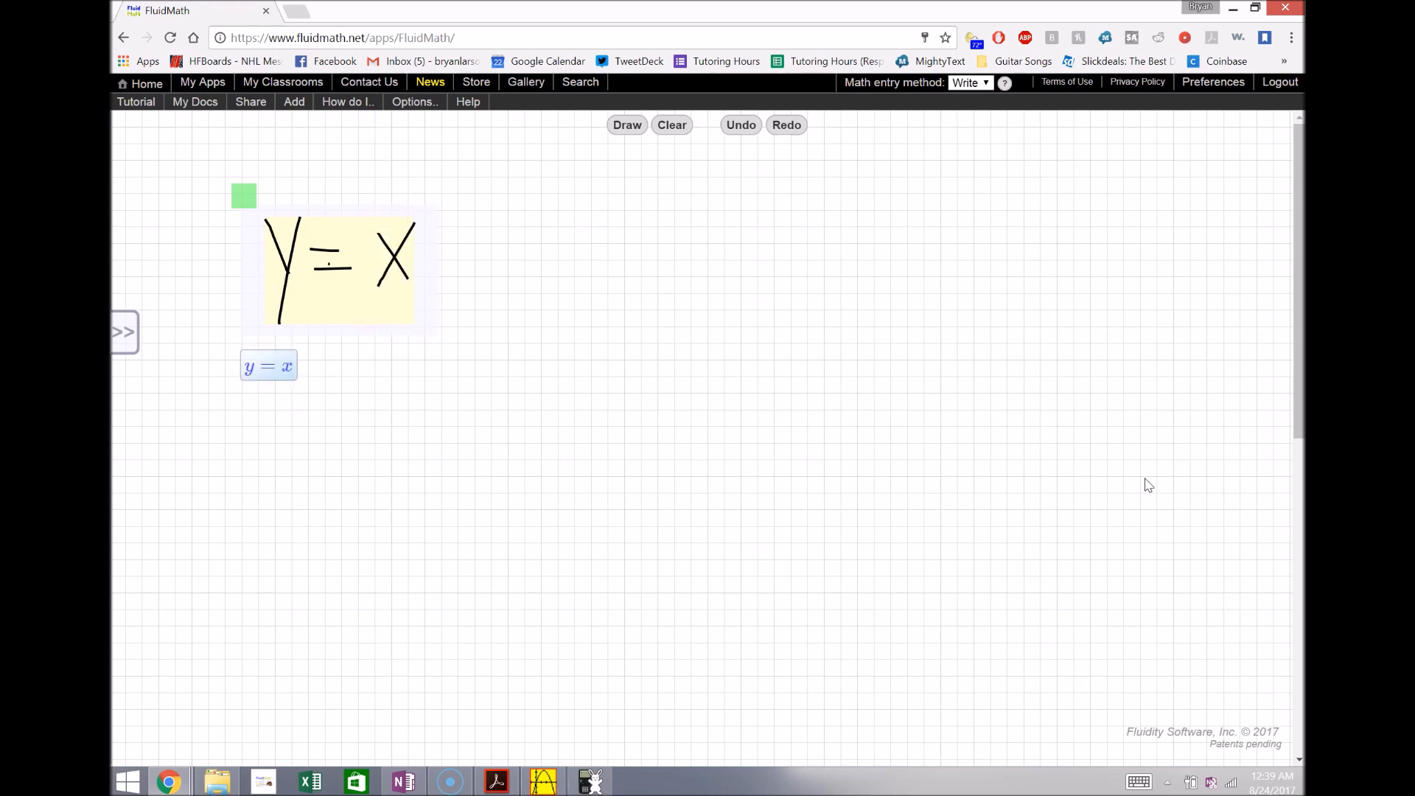
# Select the handwritten y = x equation to graph it with y = x² + b
pyautogui.click(269, 366)
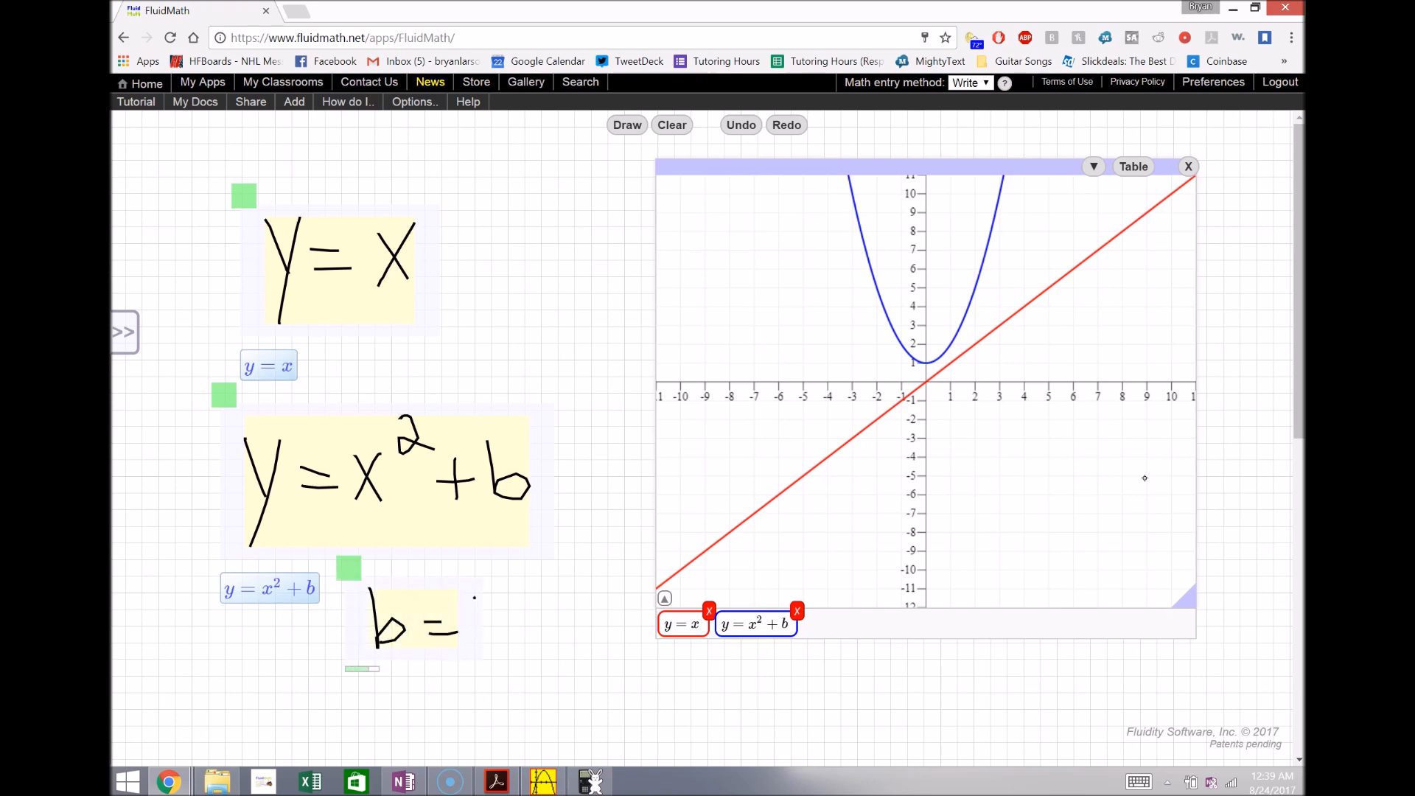
# Make b a slider and drag it to about −2.57, shifting the parabola down
pyautogui.write('1')
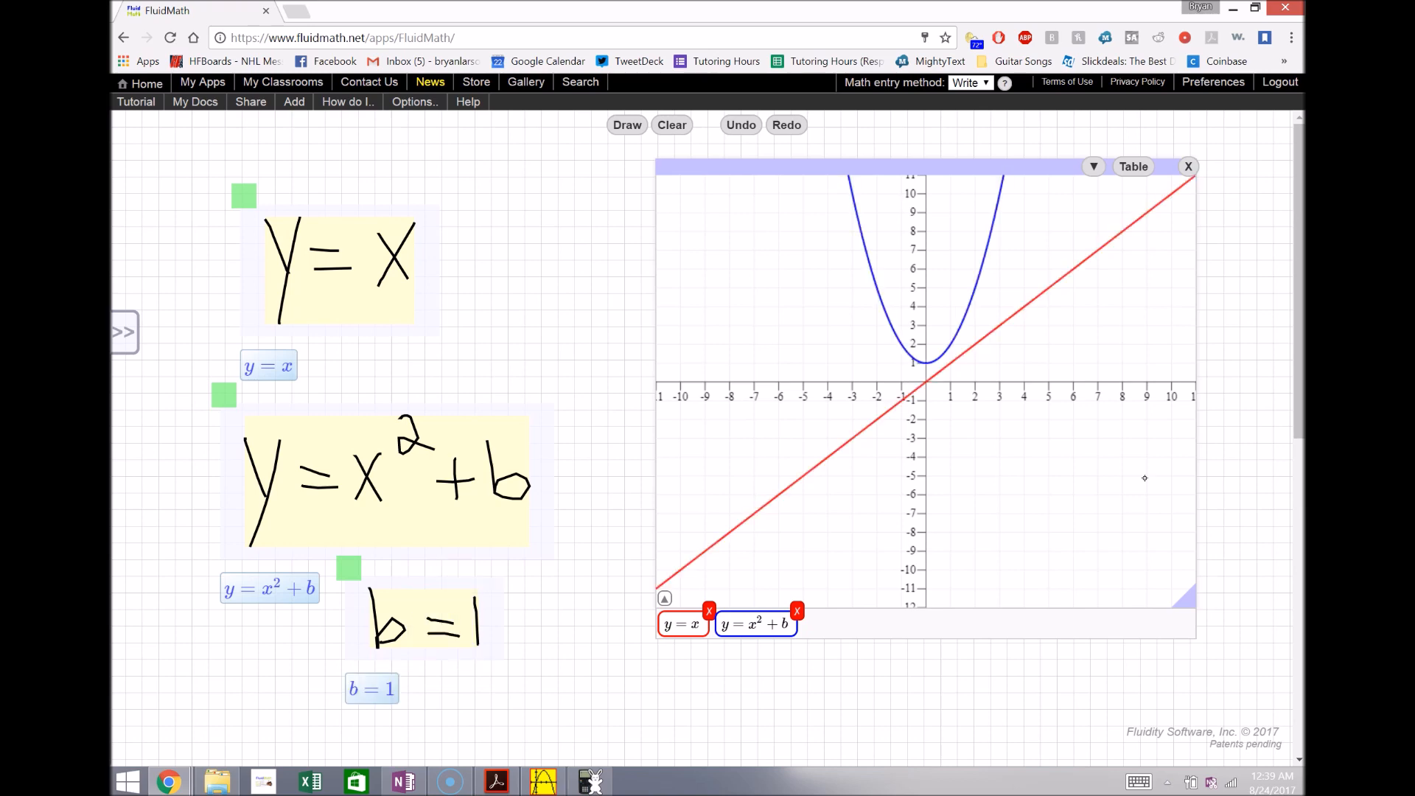
pyautogui.click(371, 688)
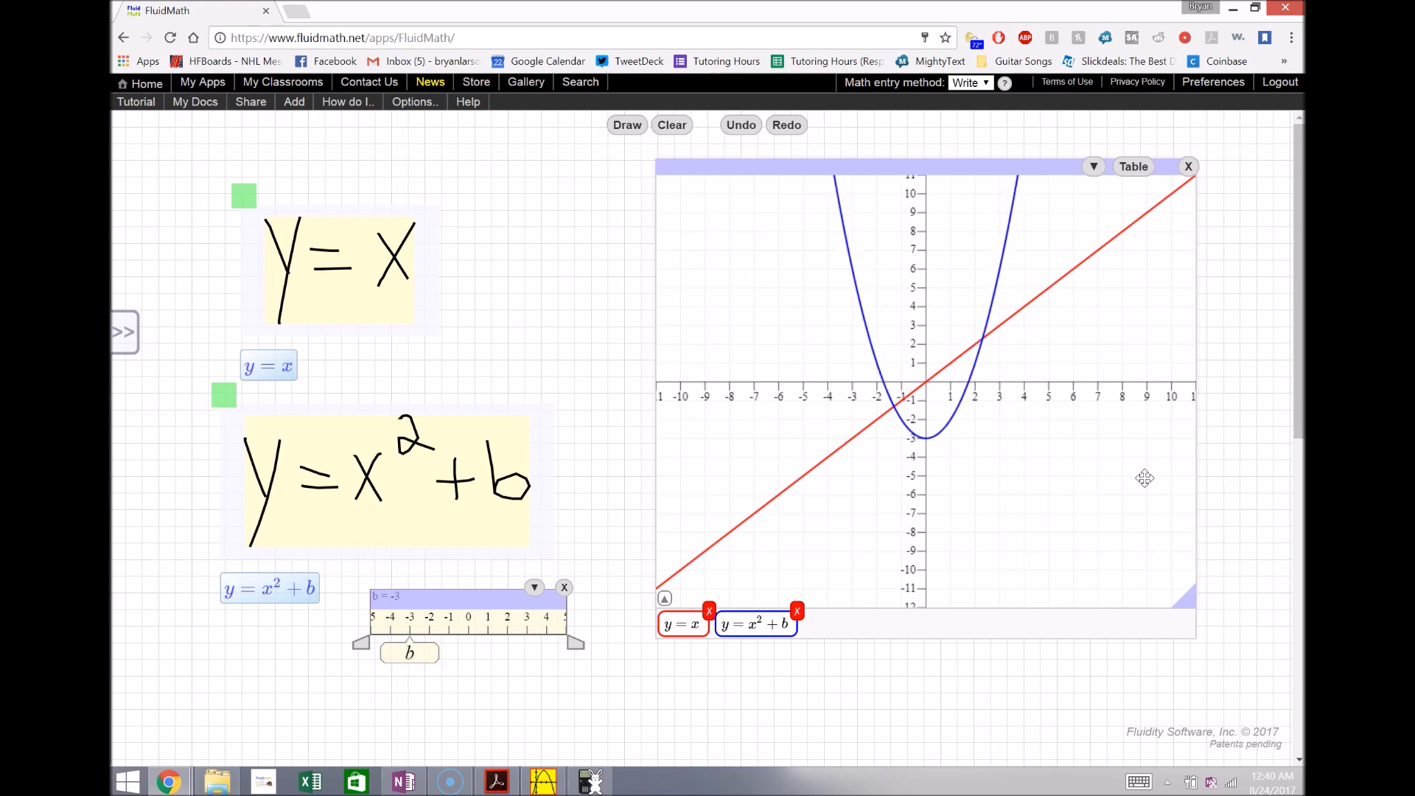
pyautogui.click(533, 587)
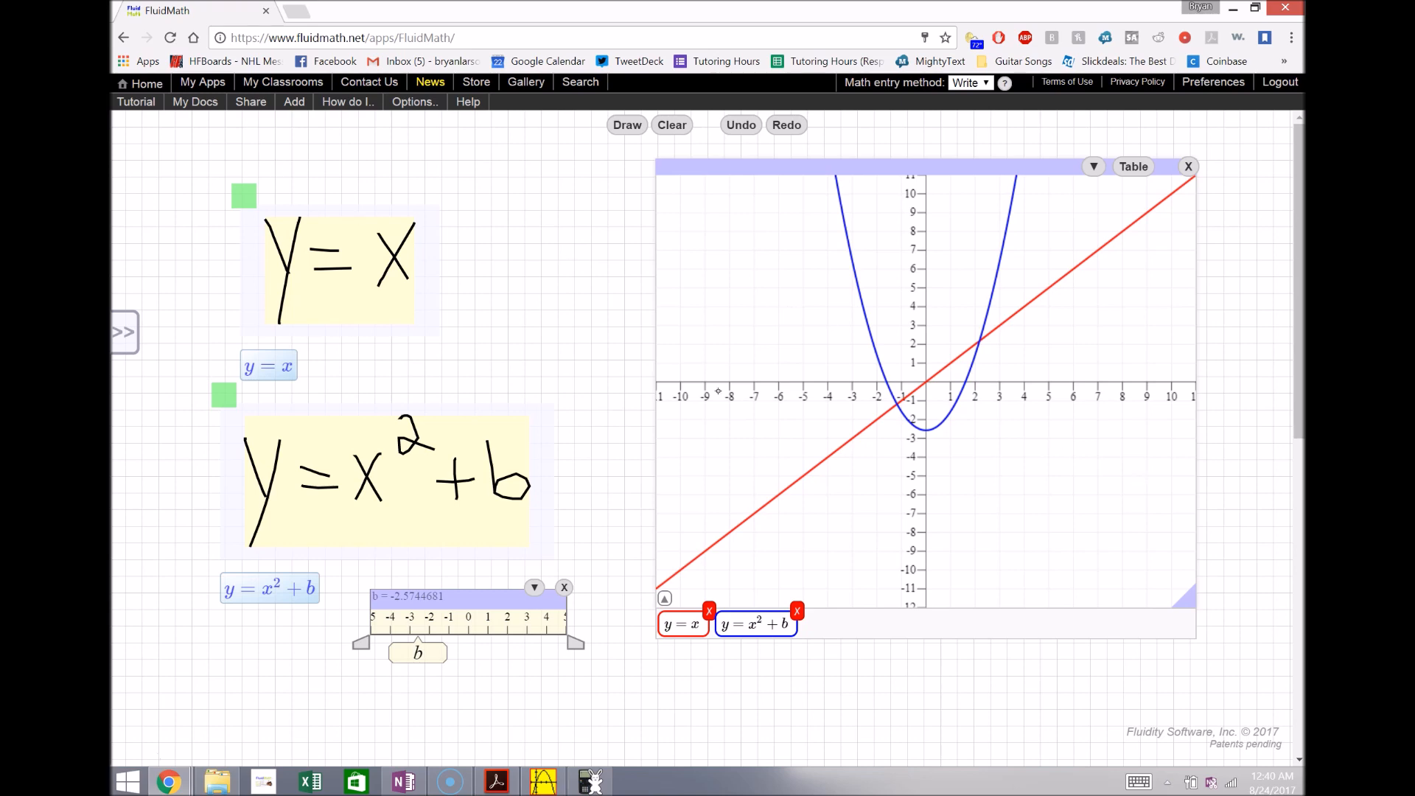
pyautogui.moveTo(936, 338)
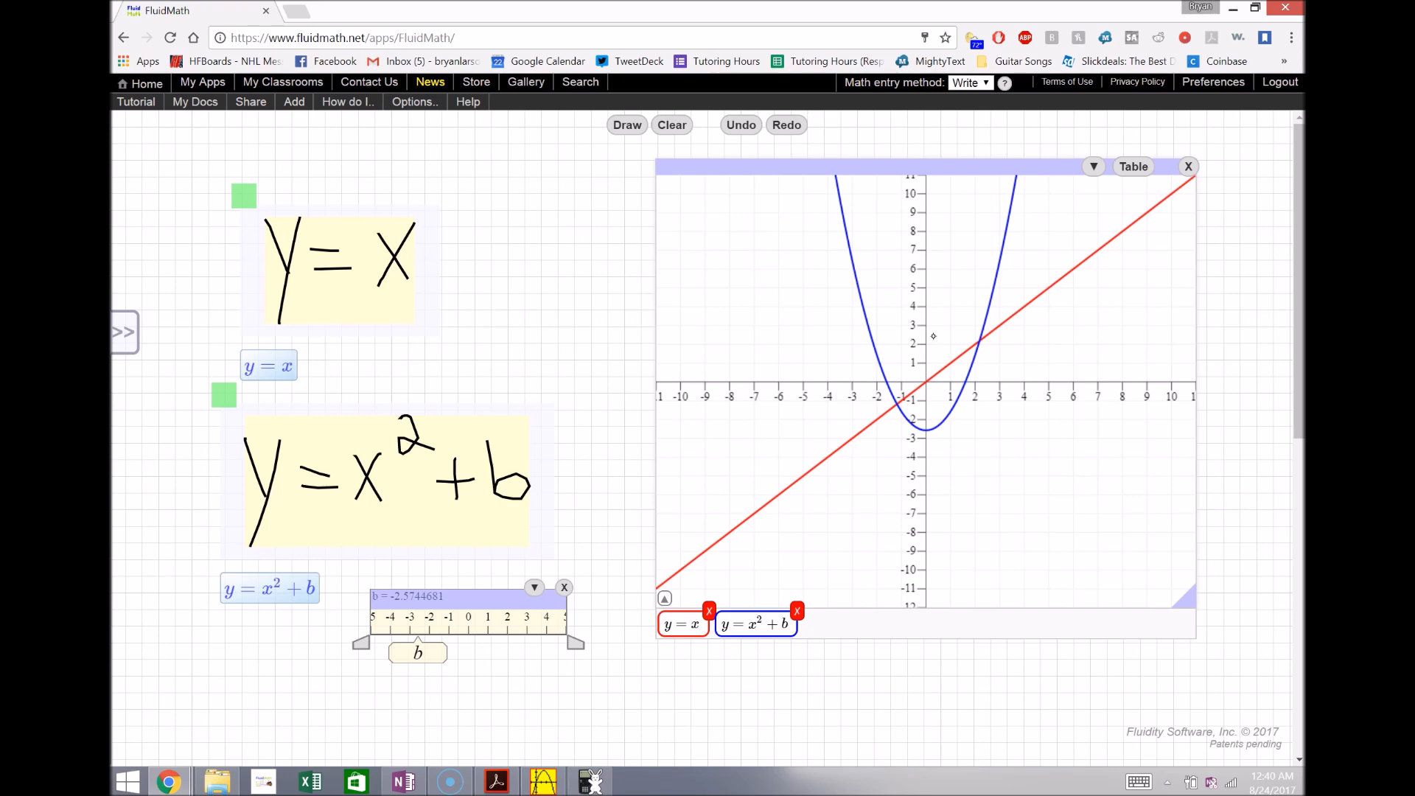
pyautogui.moveTo(346, 124)
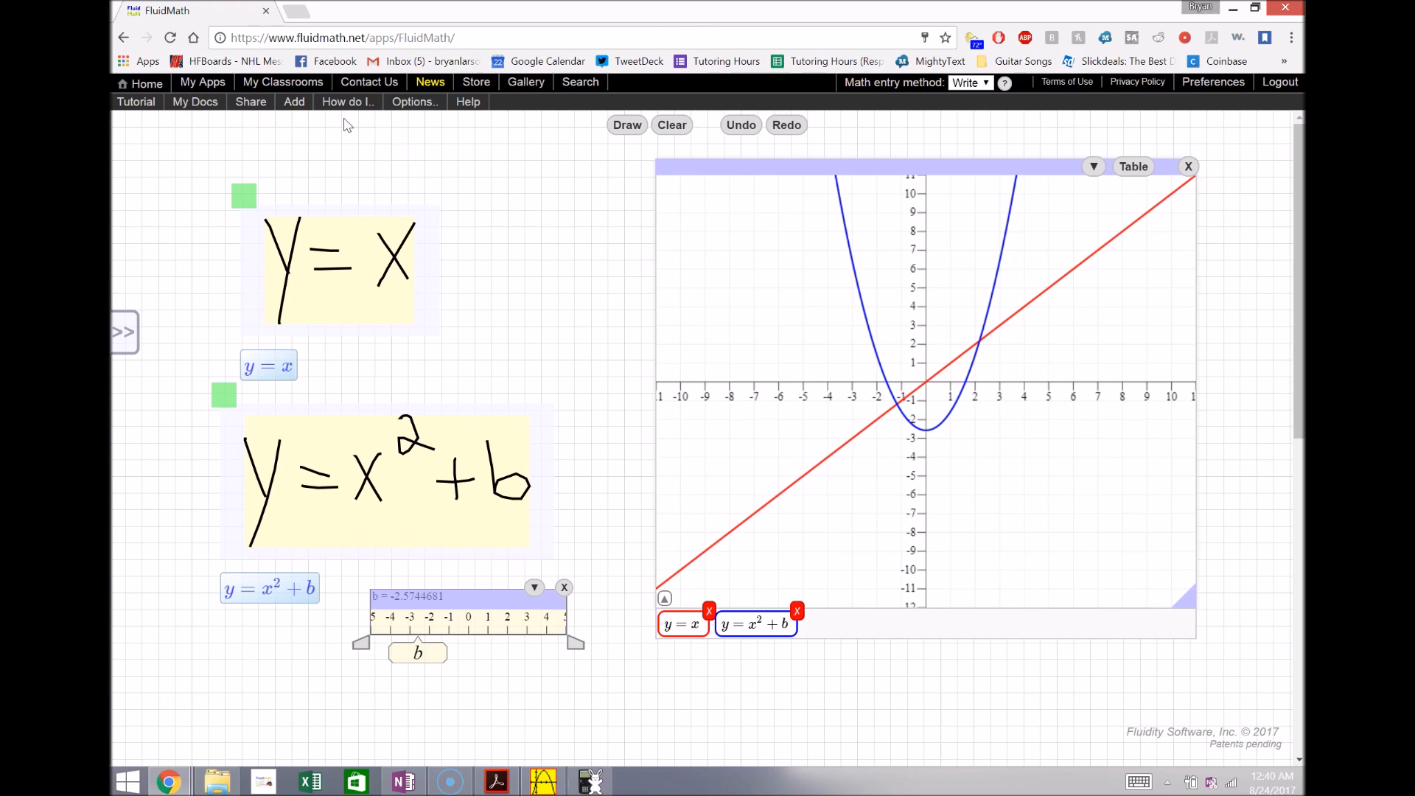
pyautogui.click(194, 101)
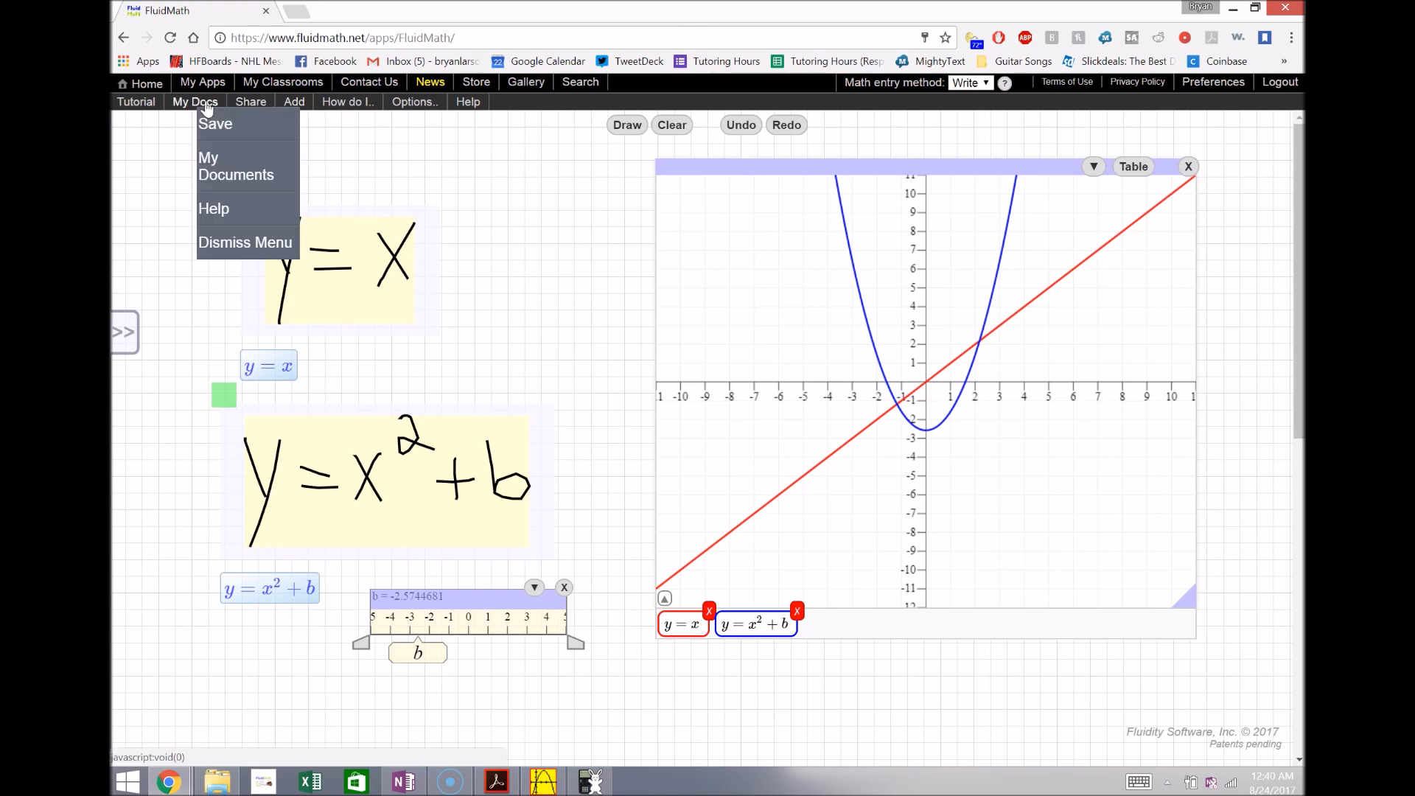
# Browse My Documents and open the saved Sin Curve document
pyautogui.click(236, 165)
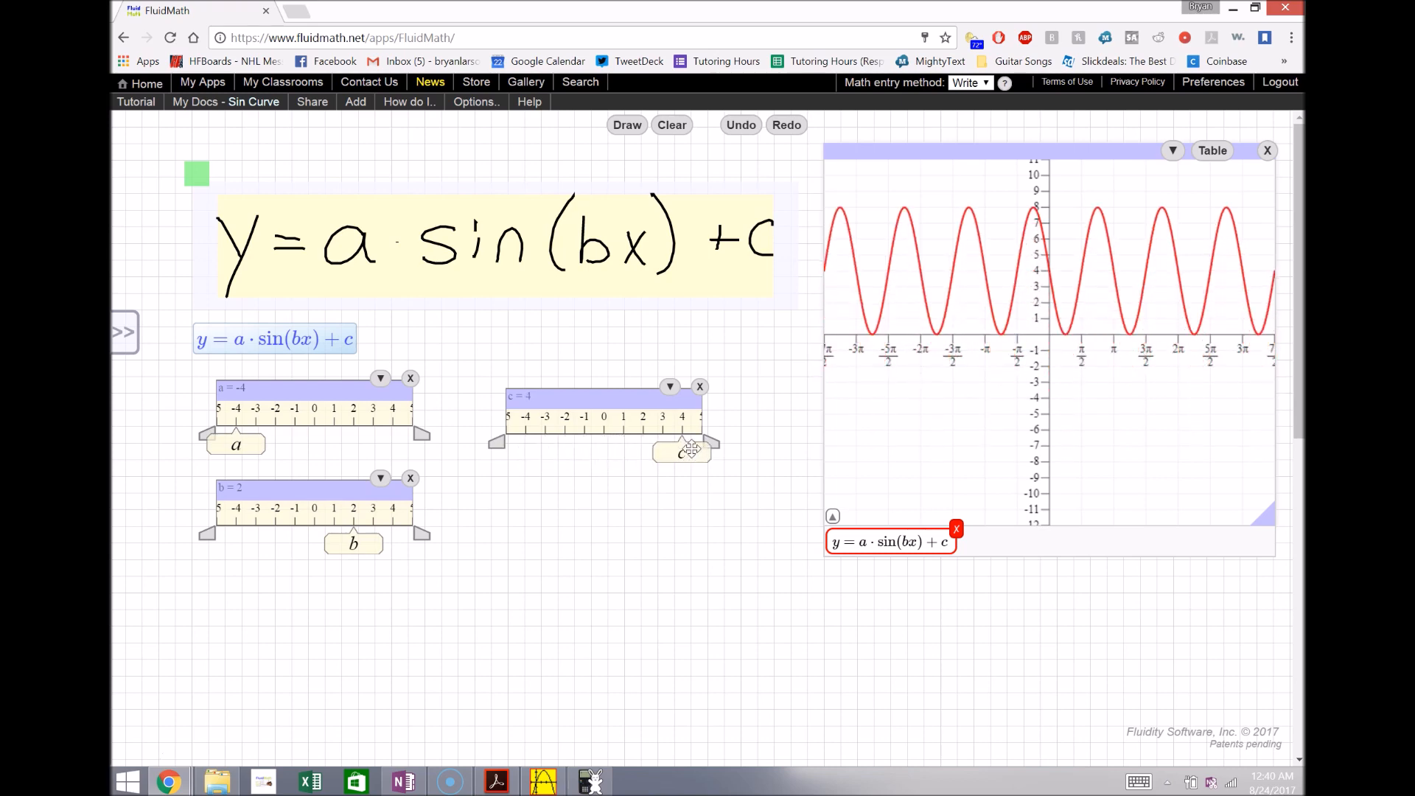
pyautogui.moveTo(735, 546)
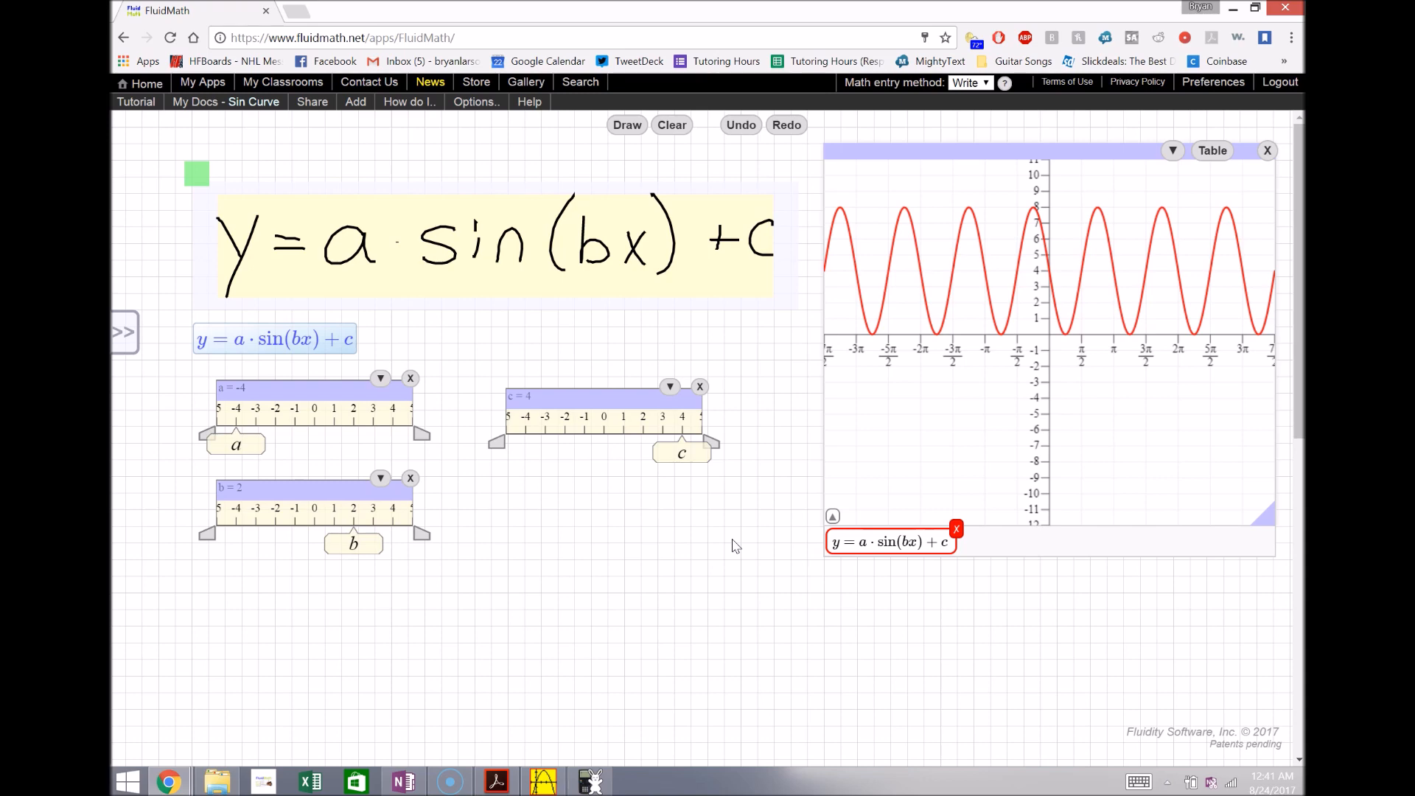
pyautogui.moveTo(526, 82)
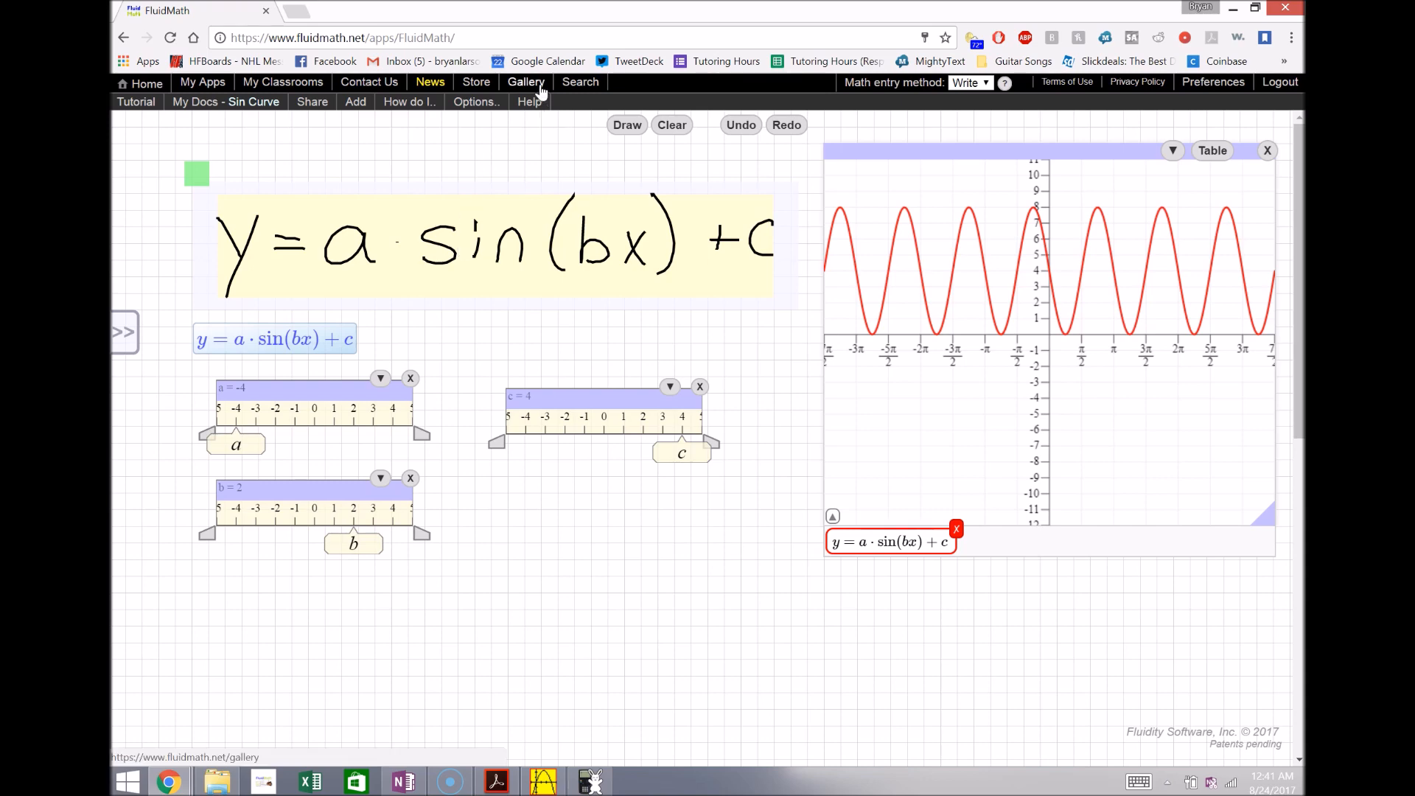
# Open the Polar equations example r = a + b·sin(cθ) from the Gallery
pyautogui.click(526, 82)
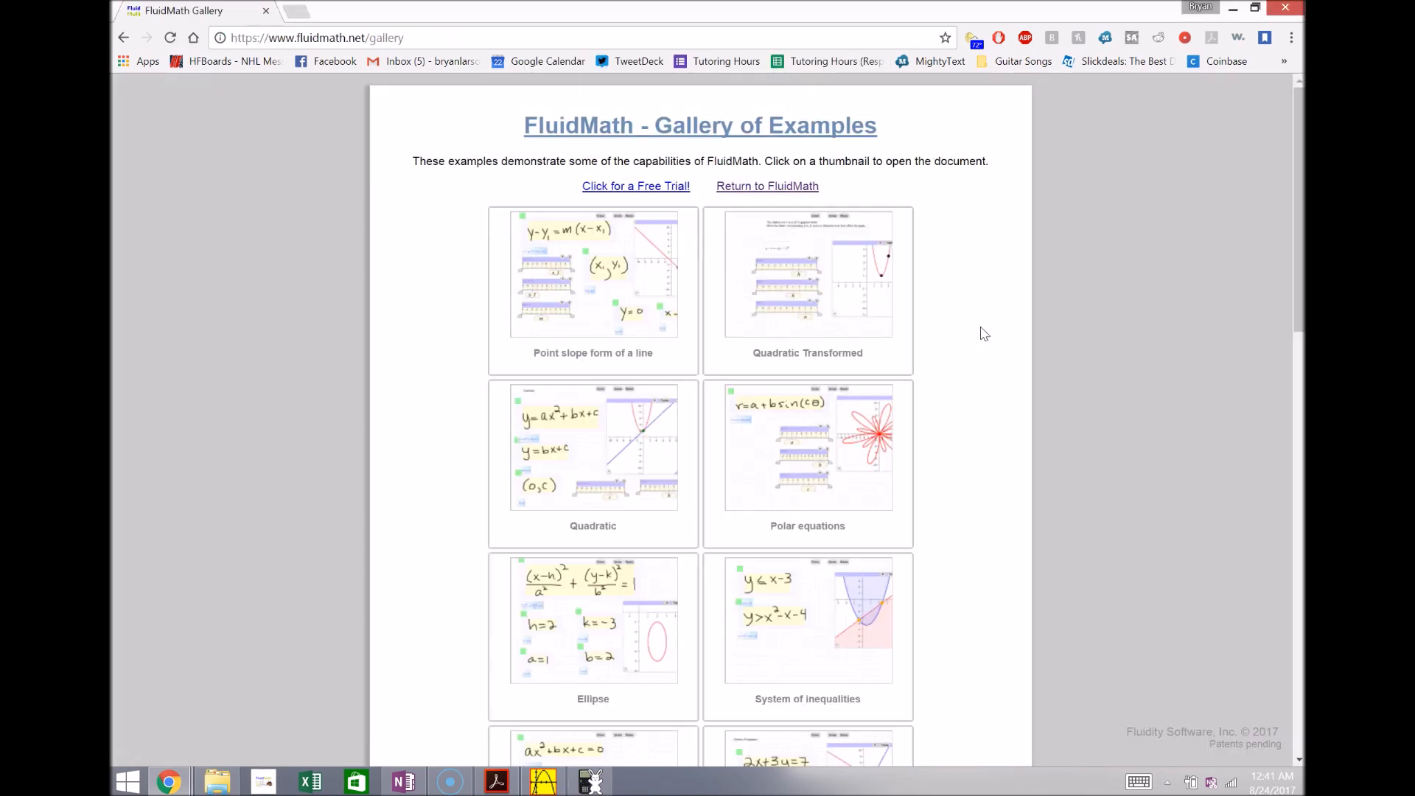
pyautogui.scroll(-3)
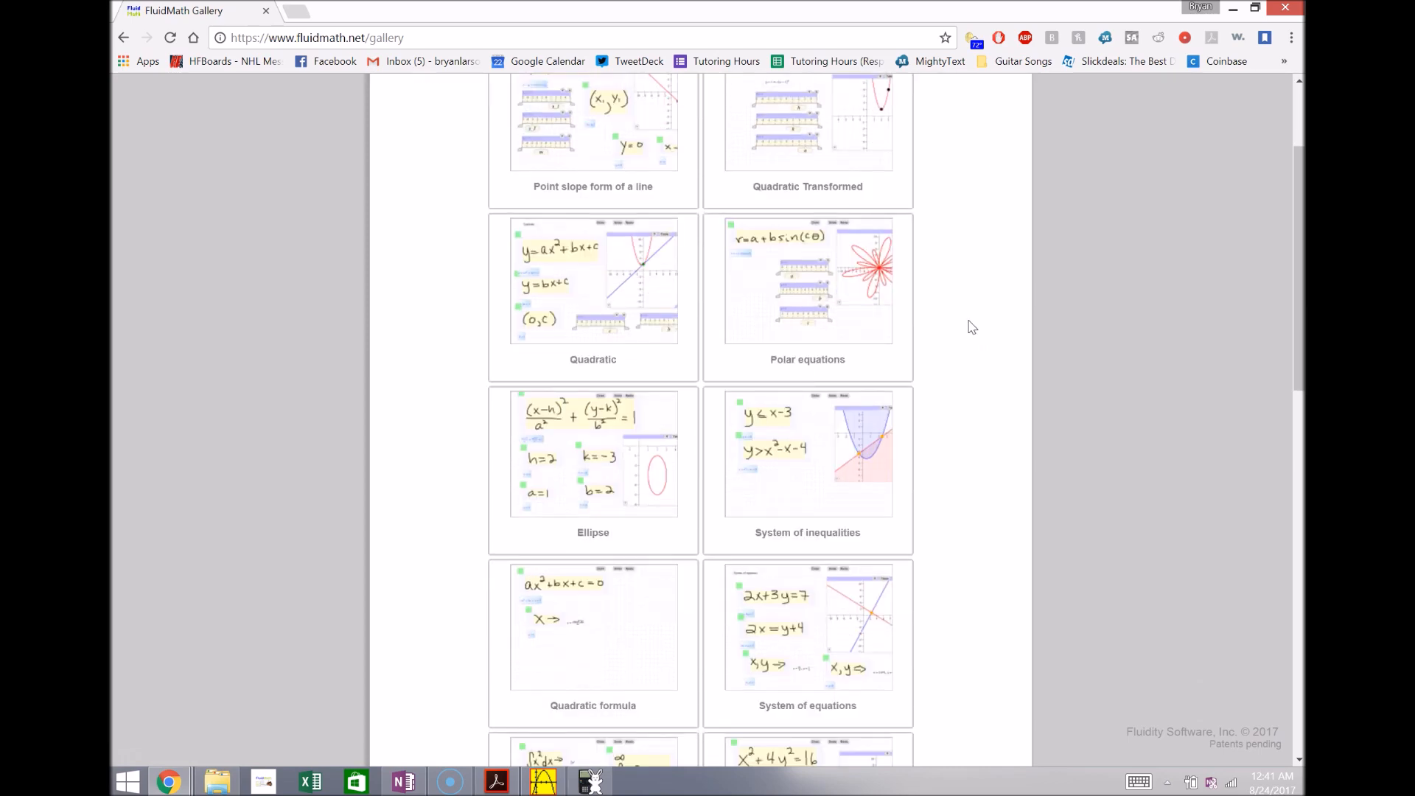
pyautogui.click(807, 297)
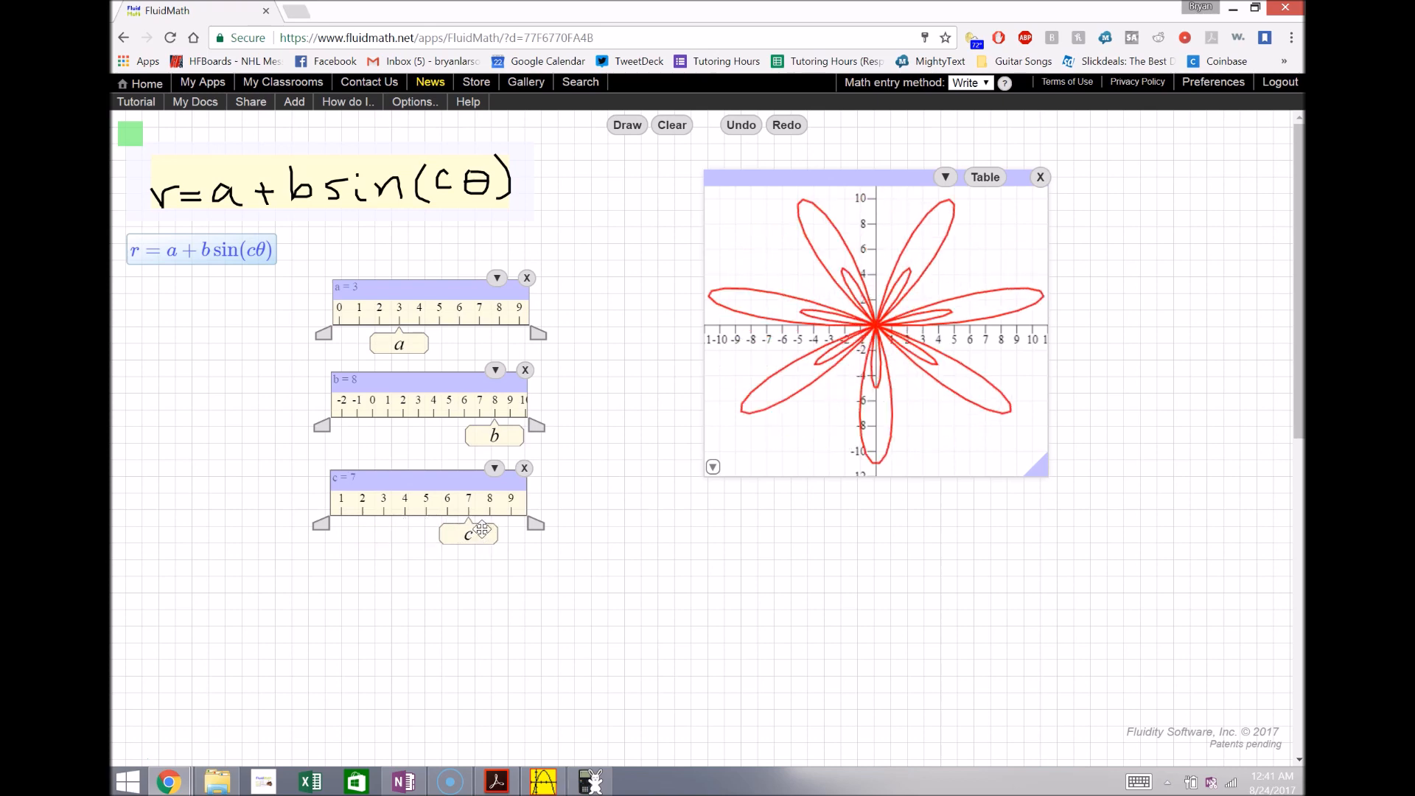
pyautogui.moveTo(620, 463)
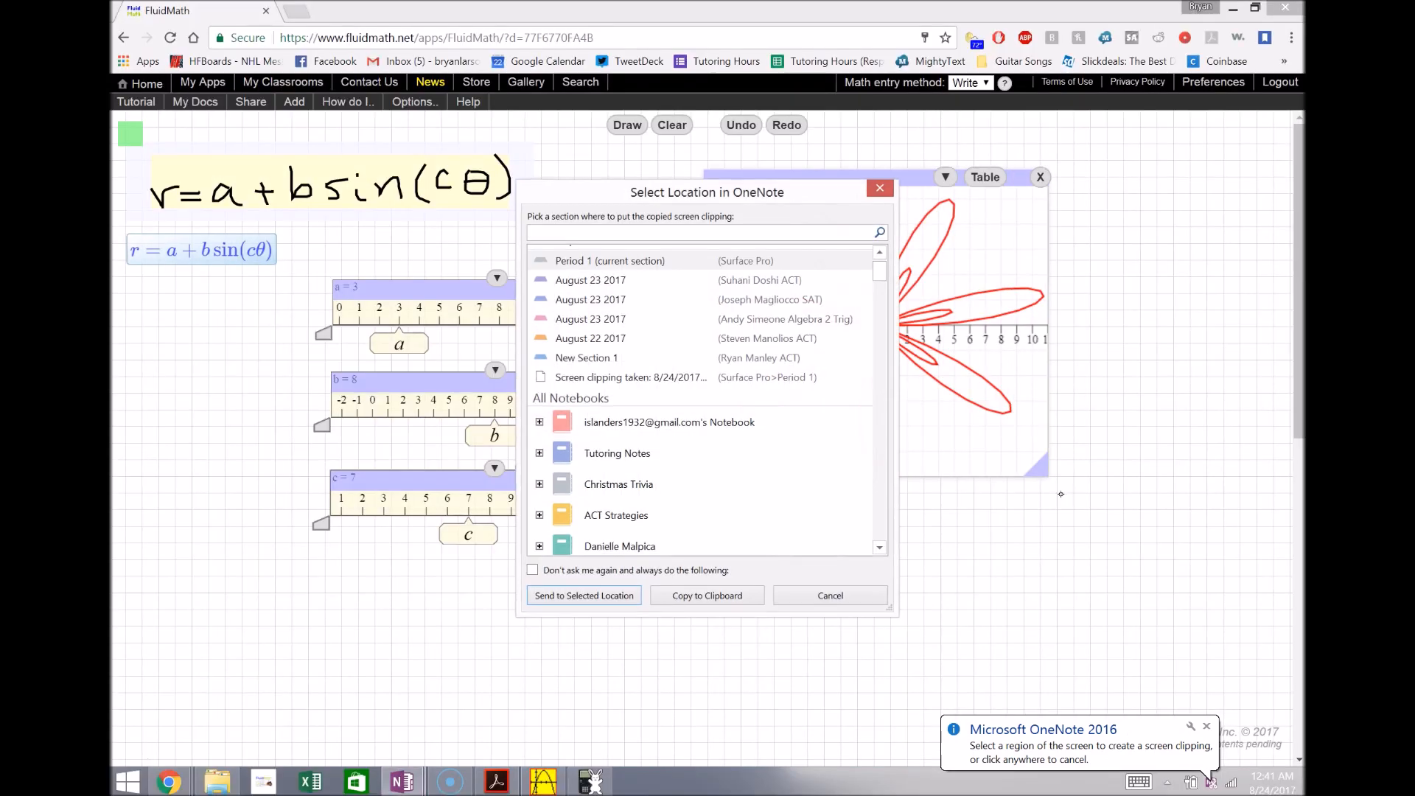
# Send the polar rose screen clipping to an untitled OneNote page
pyautogui.click(829, 594)
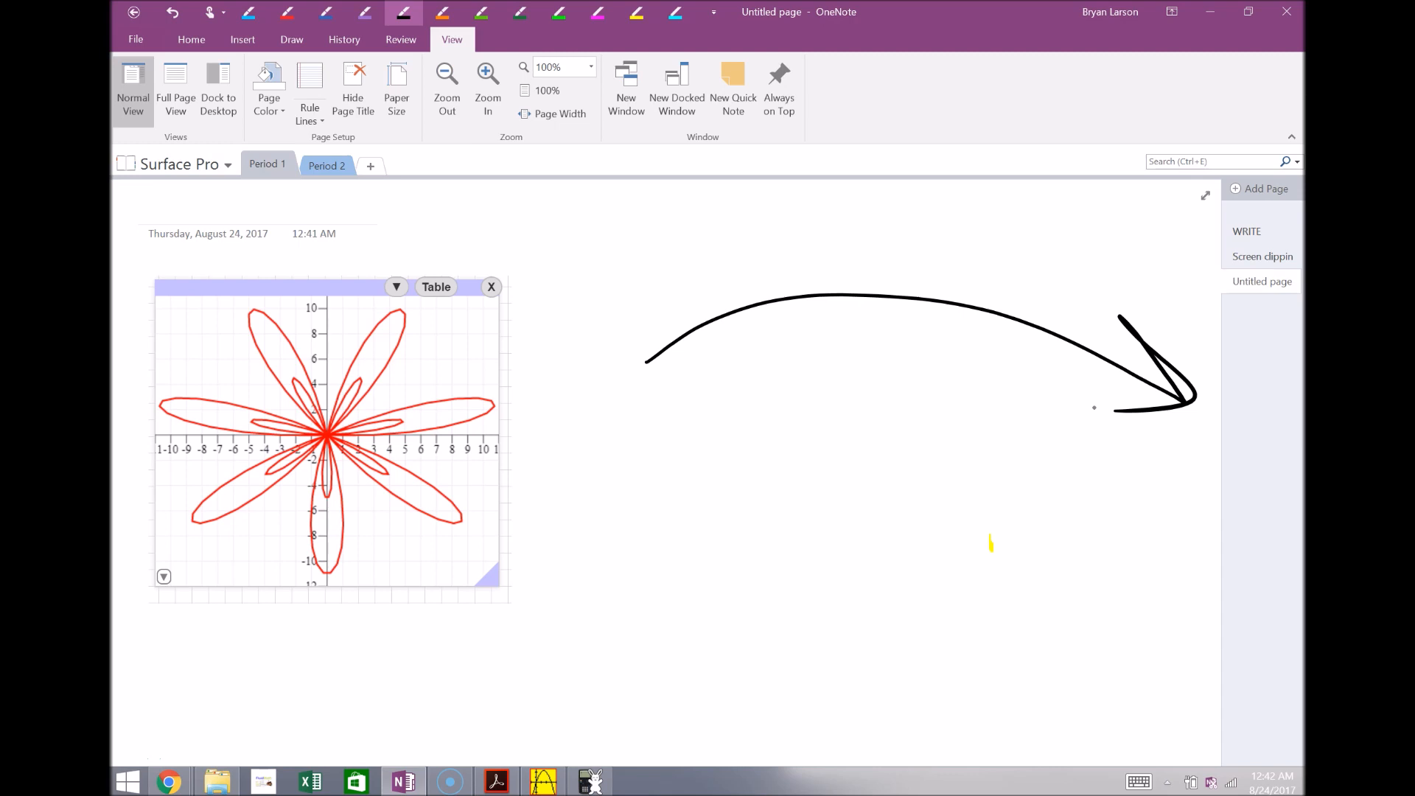
# Launch Winplot from its taskbar icon
pyautogui.click(491, 287)
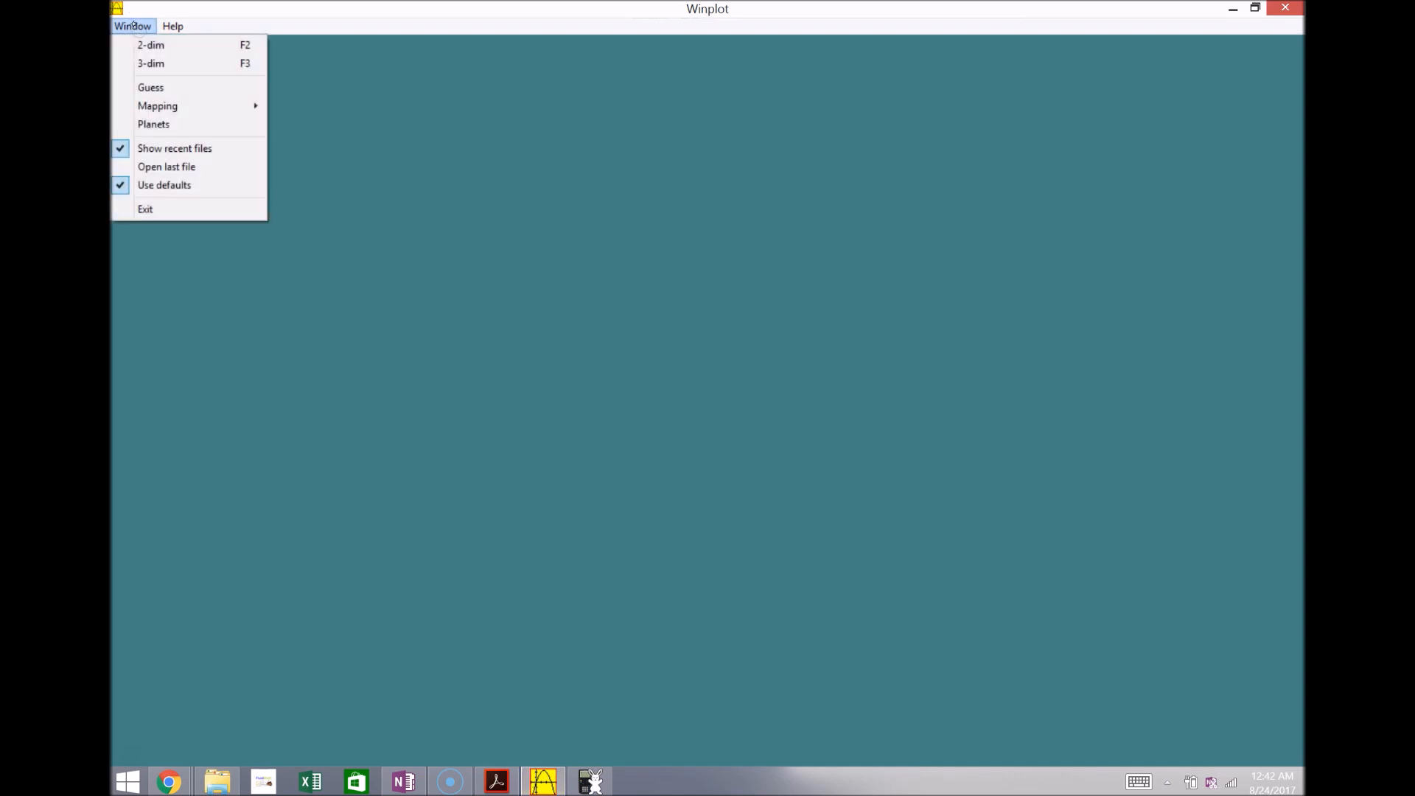
# Create a 2-dim graph of the explicit function y = x
pyautogui.click(150, 44)
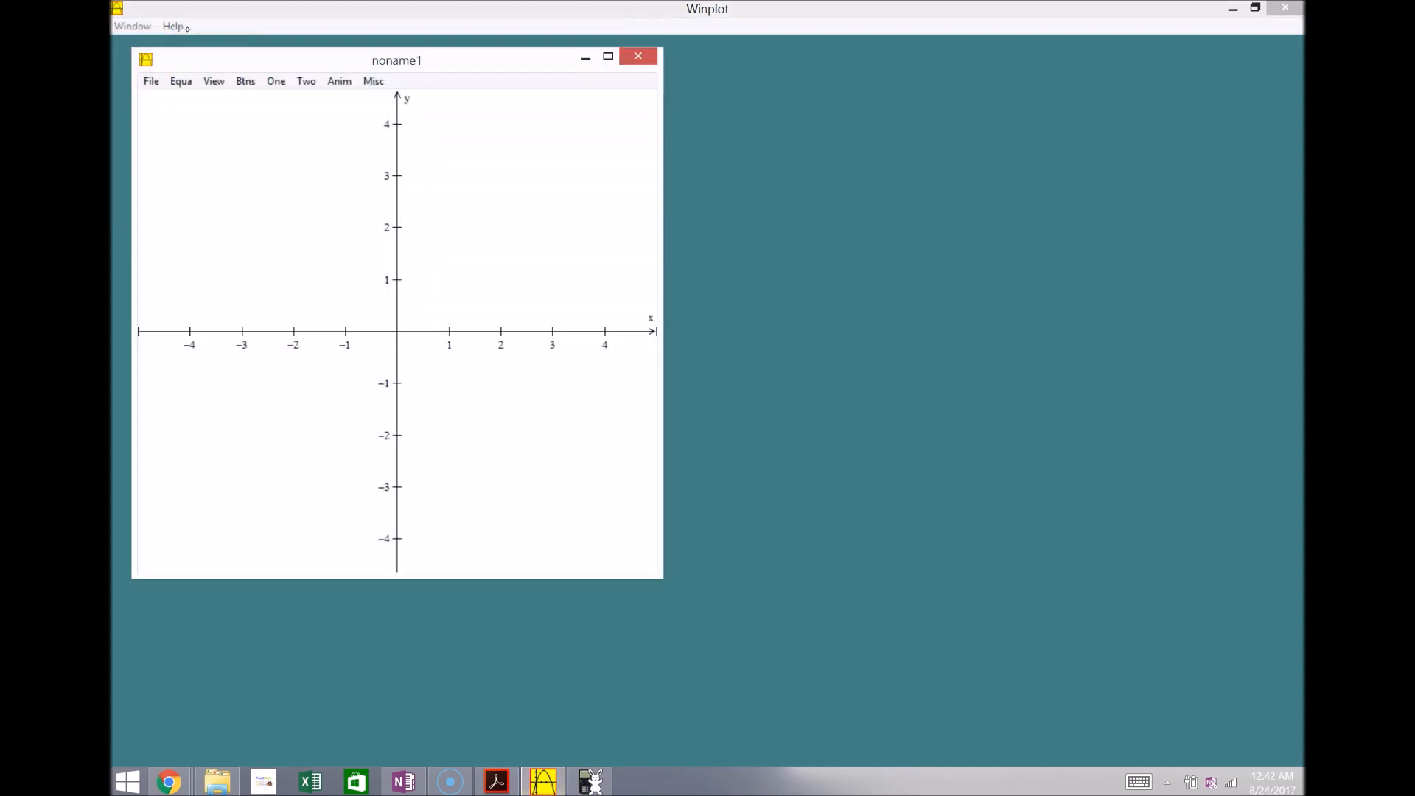
pyautogui.click(180, 81)
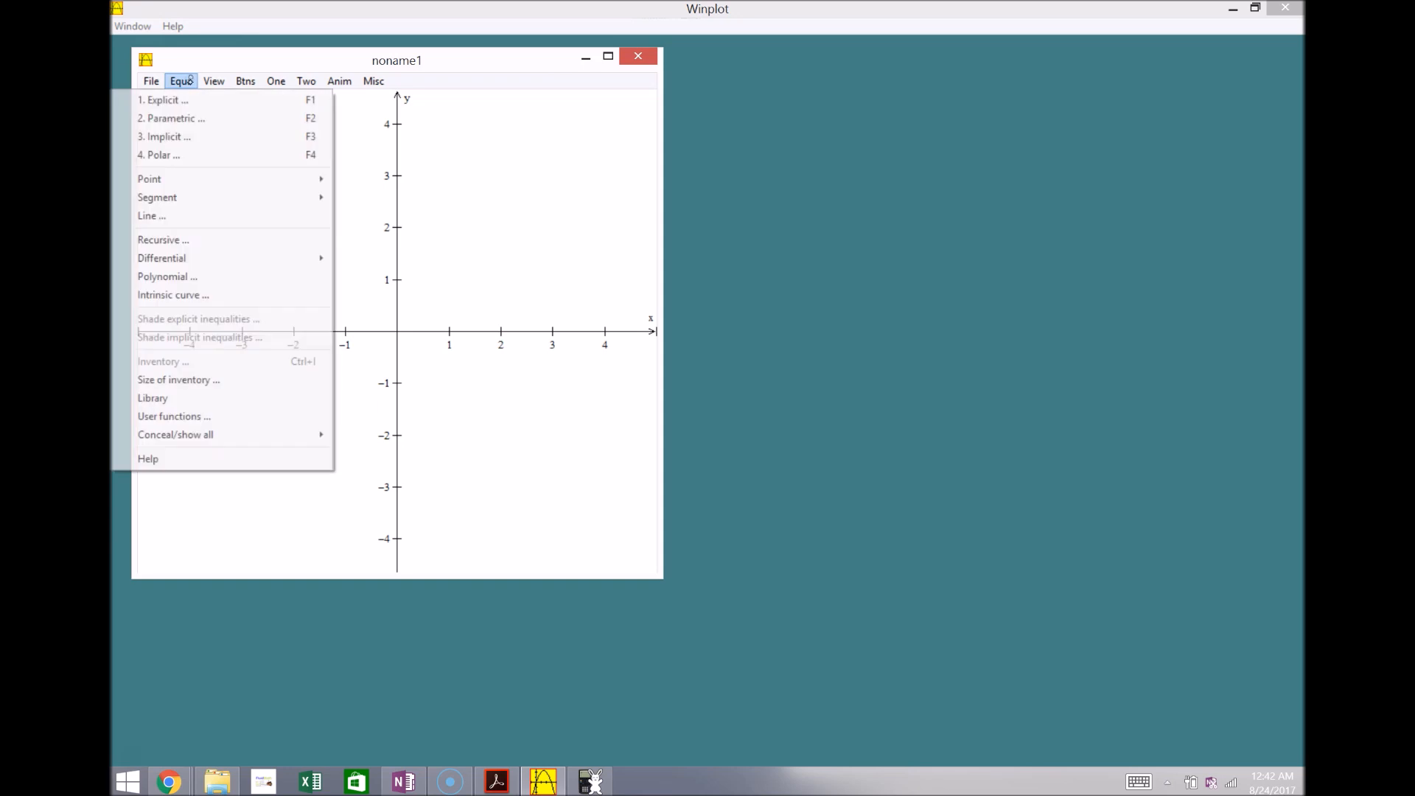
pyautogui.click(164, 99)
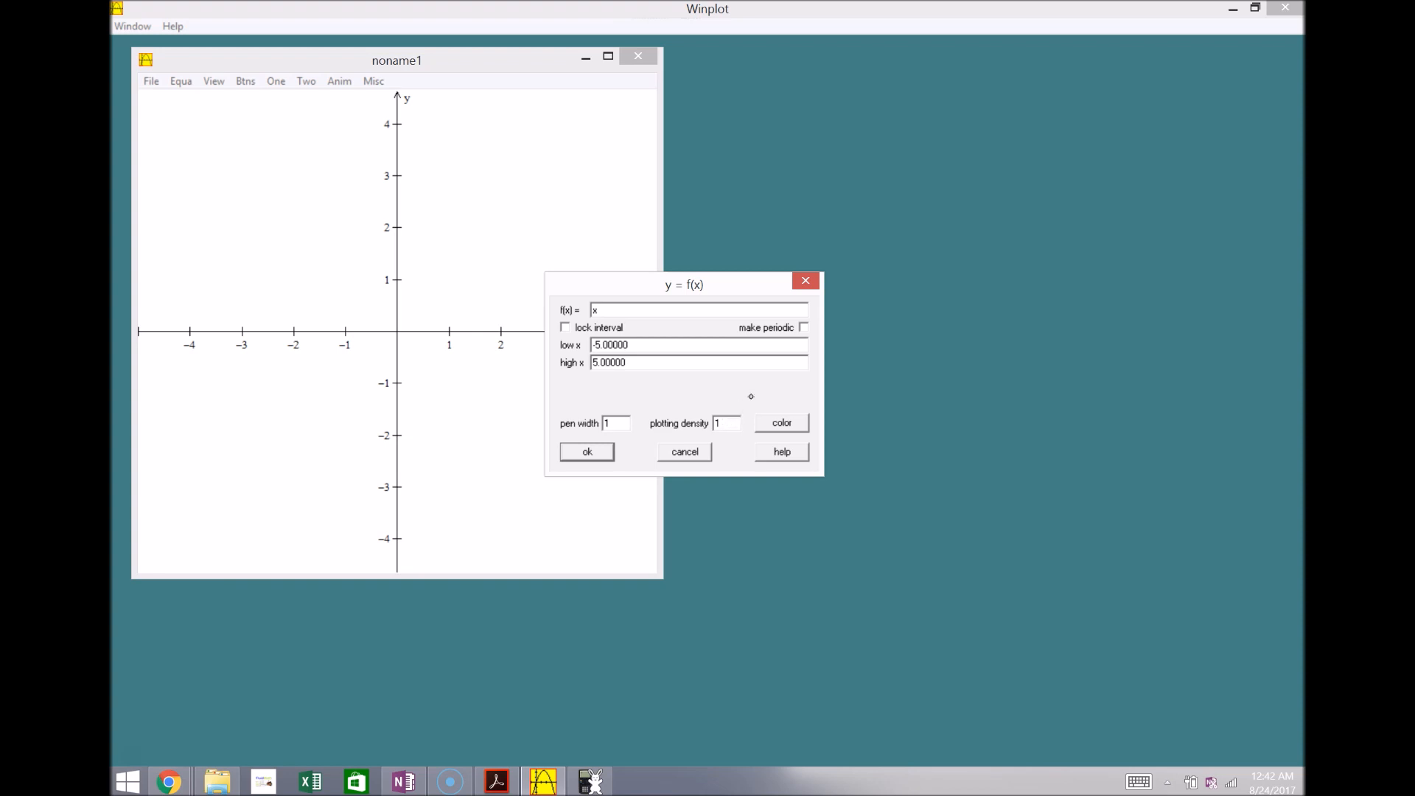
pyautogui.click(586, 451)
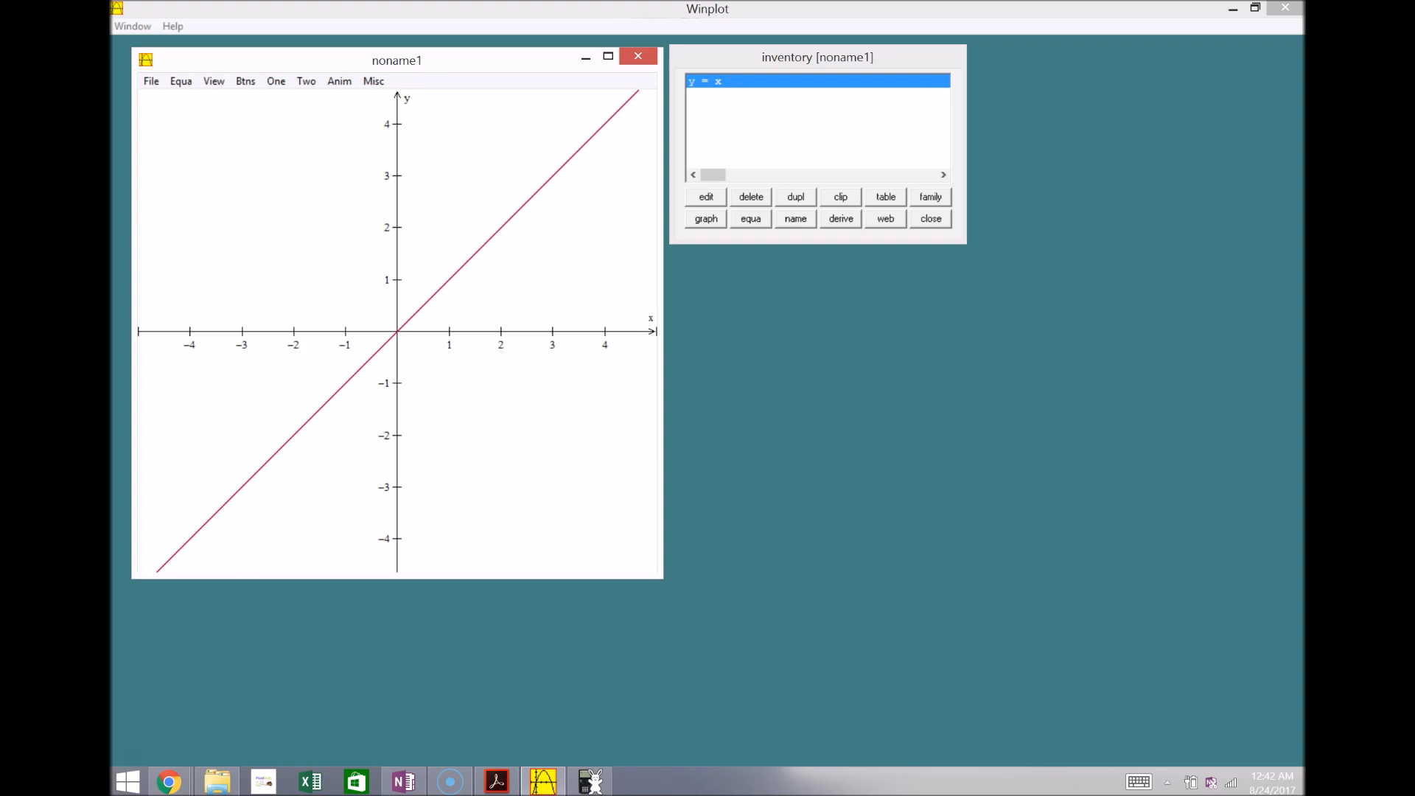
# Revolve y = x from −2 to 2 about the y-axis into a surface
pyautogui.click(276, 81)
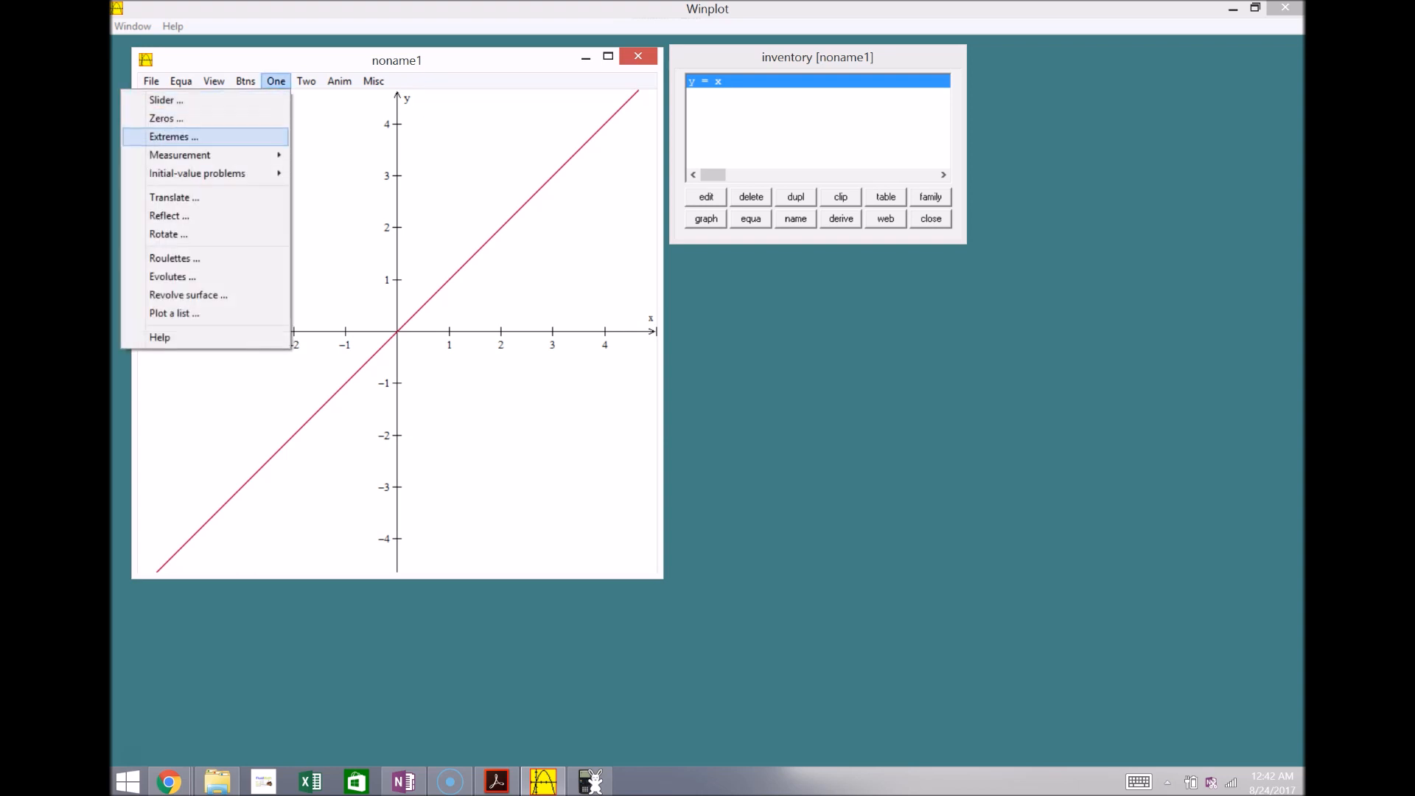
pyautogui.moveTo(188, 294)
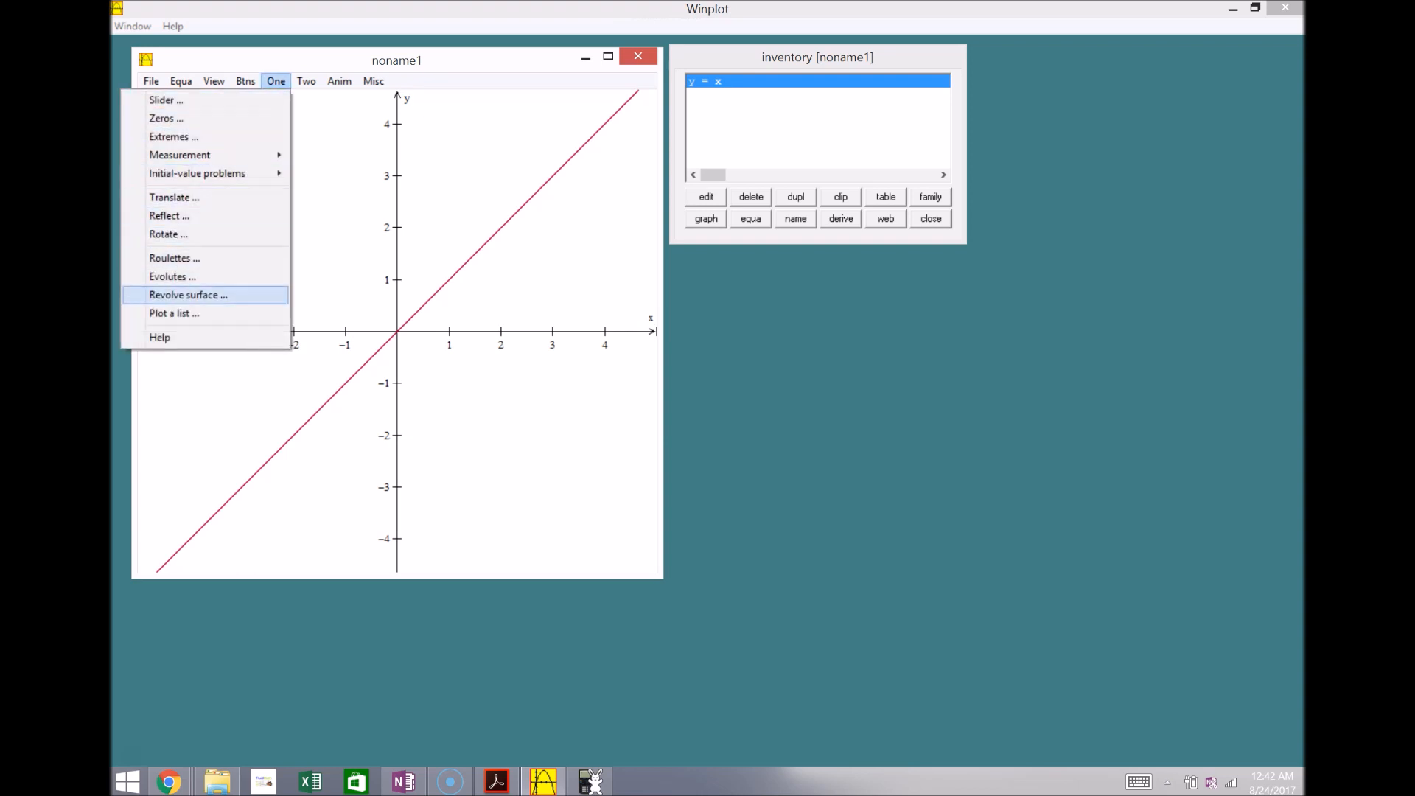
pyautogui.click(188, 295)
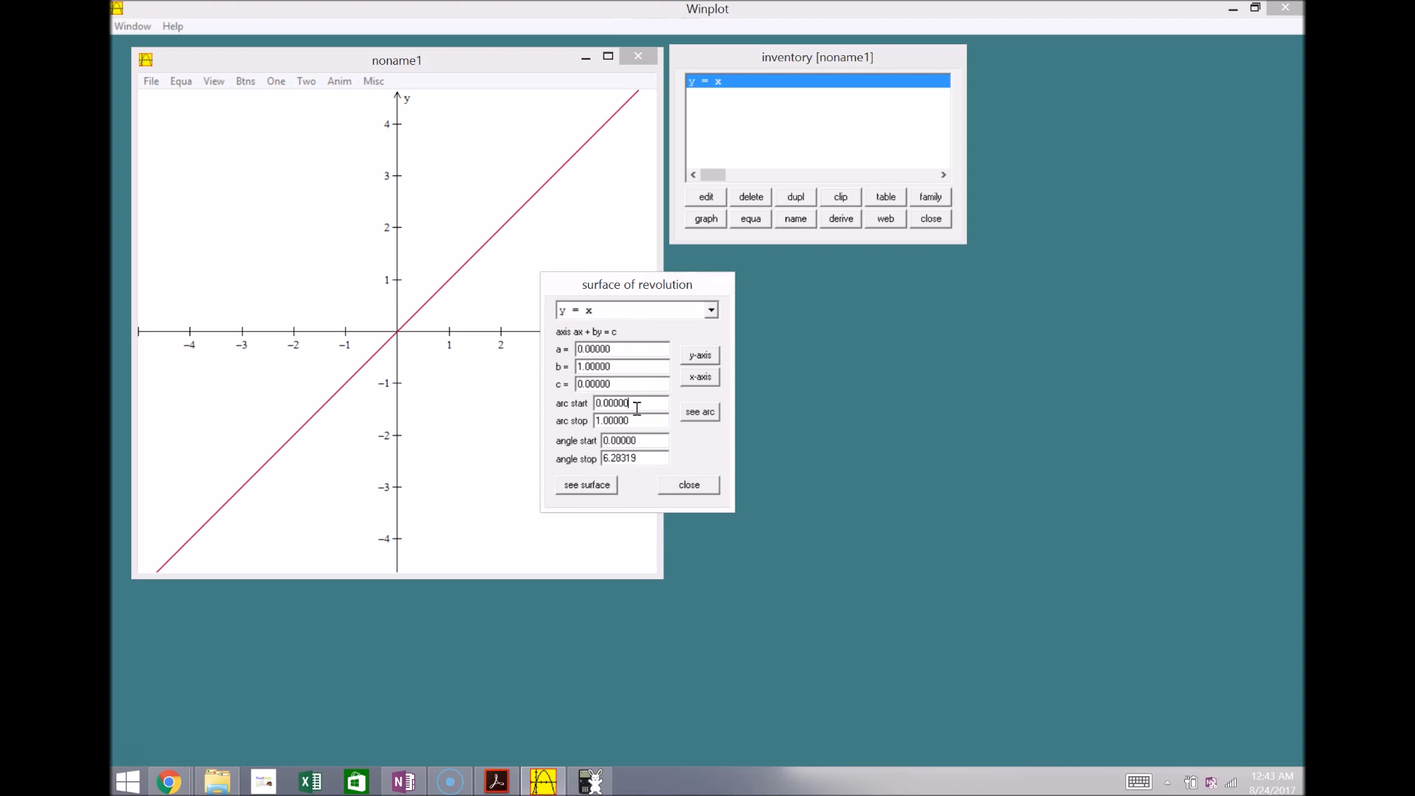
pyautogui.tripleClick(611, 402)
pyautogui.write('-2')
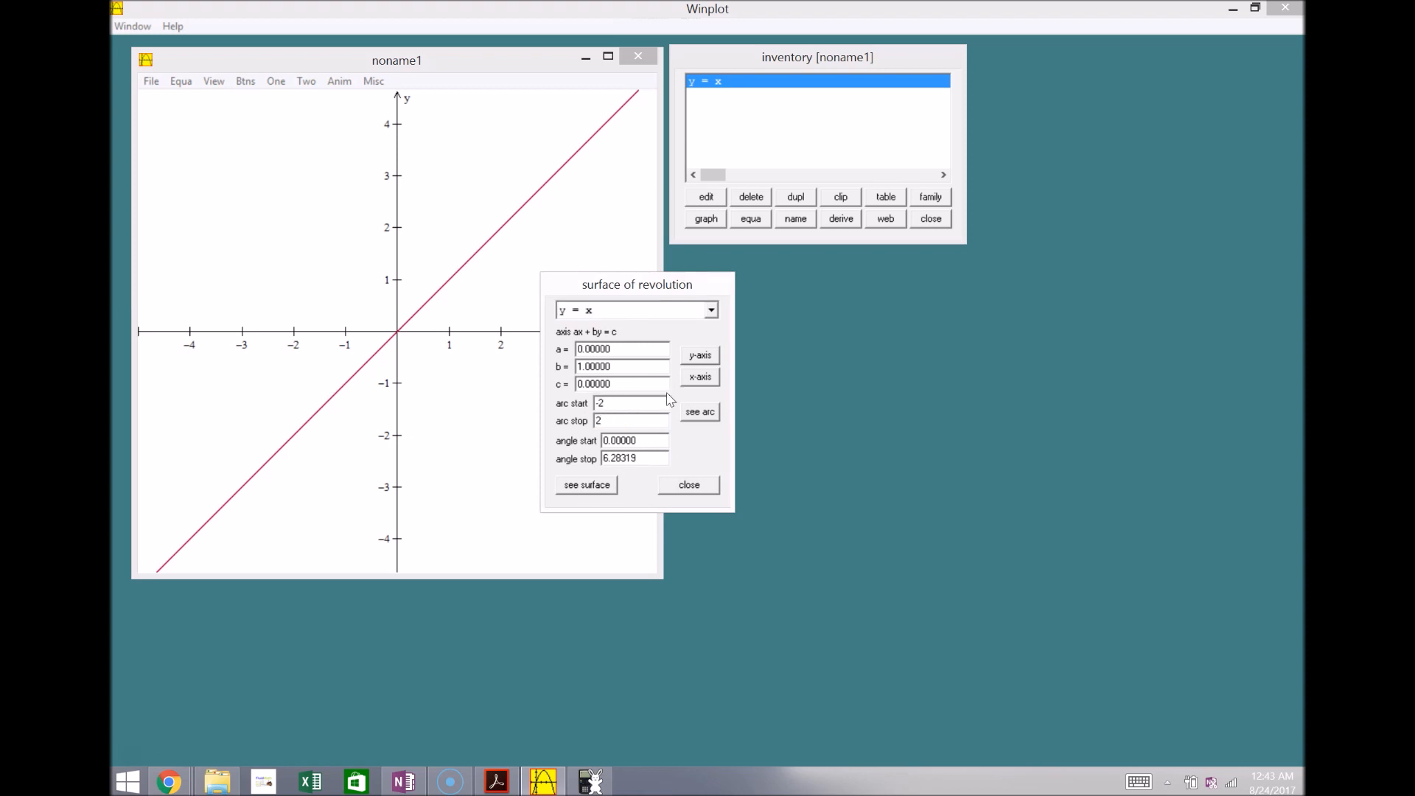
pyautogui.click(699, 411)
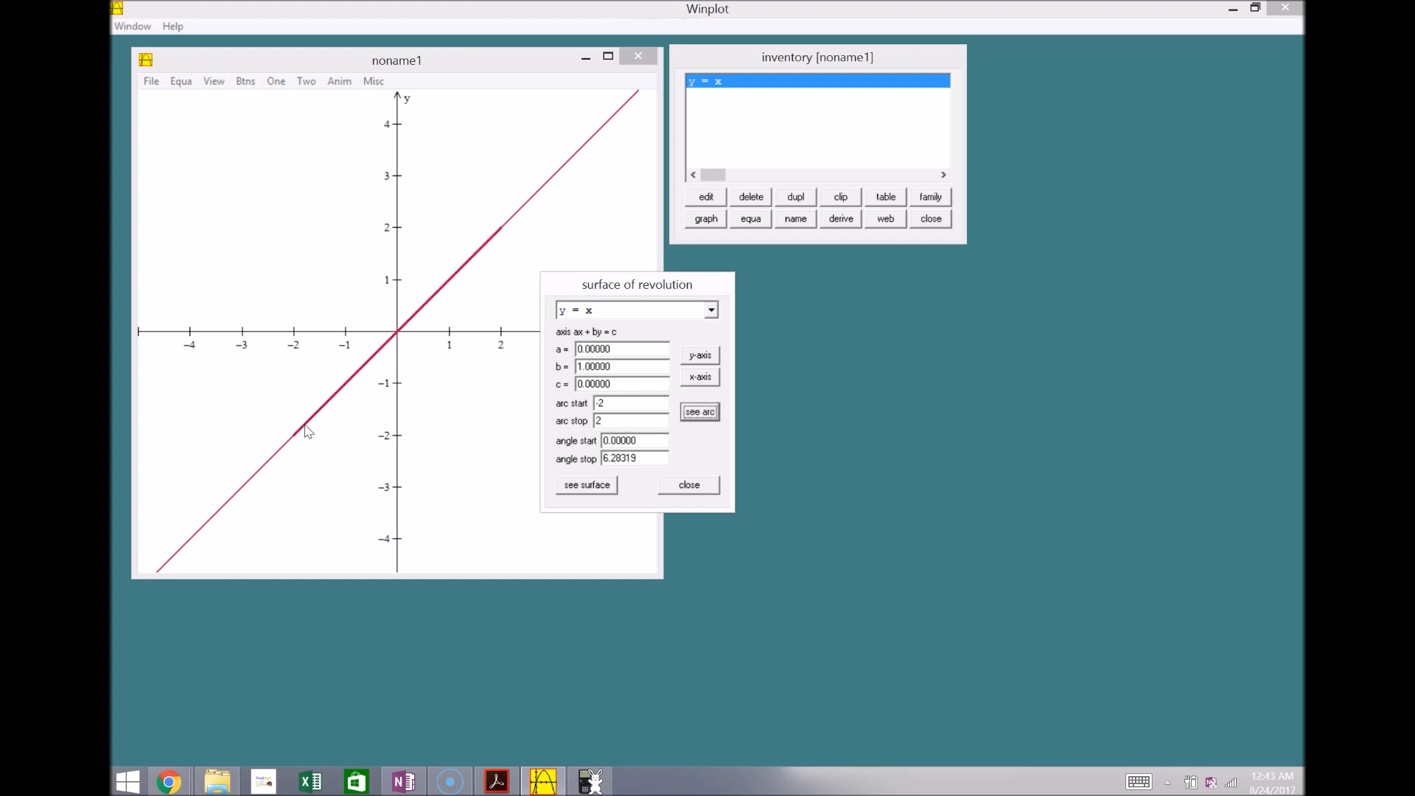
pyautogui.moveTo(519, 302)
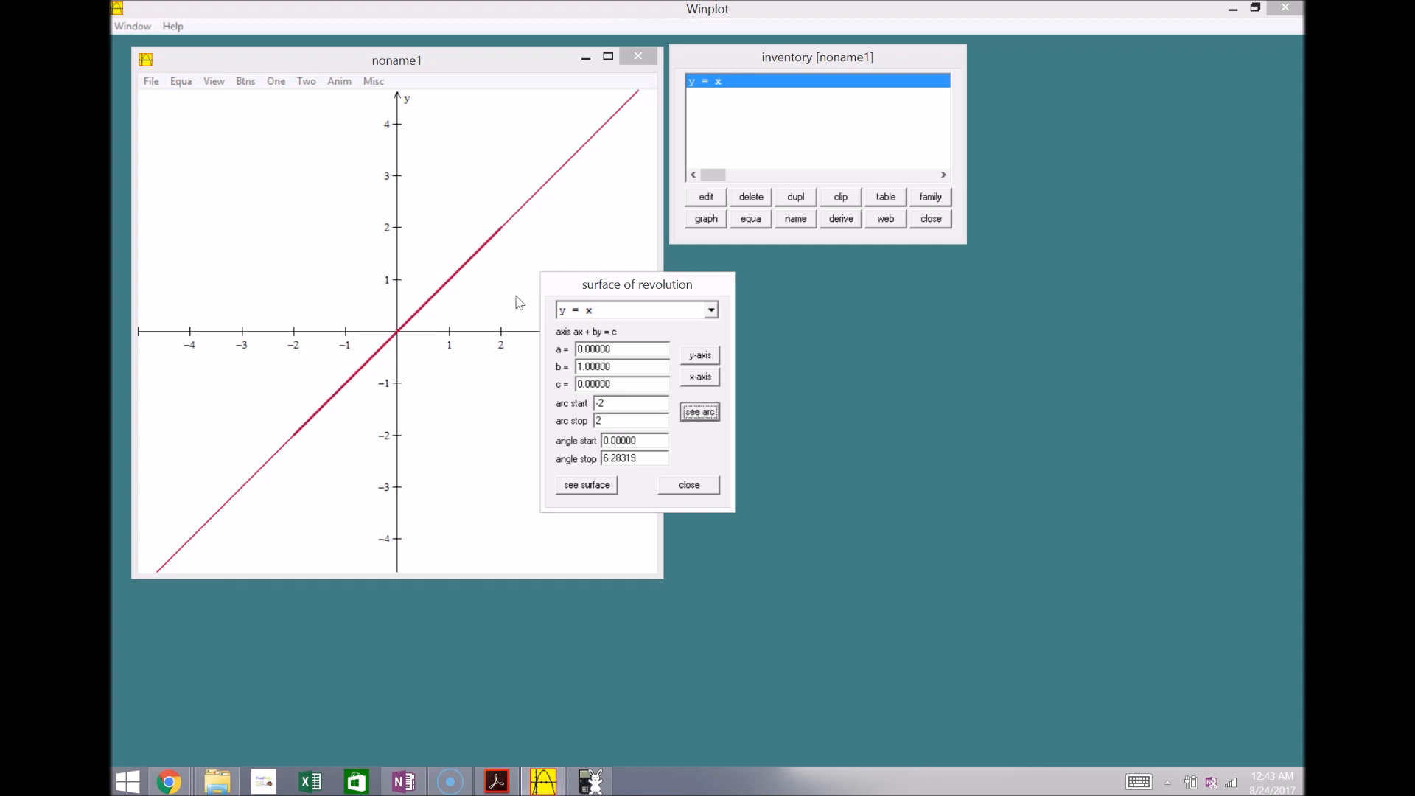
pyautogui.click(699, 355)
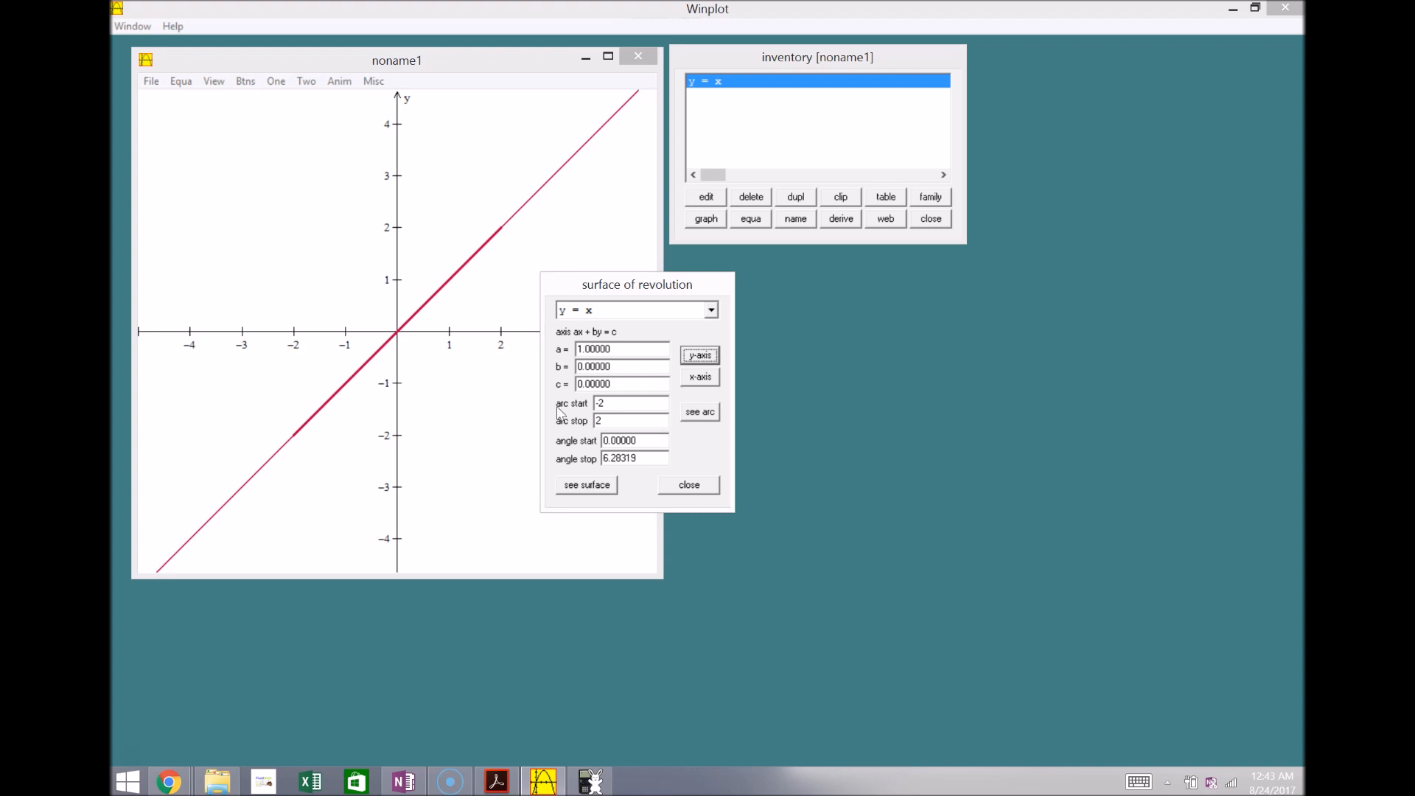
pyautogui.moveTo(450, 285)
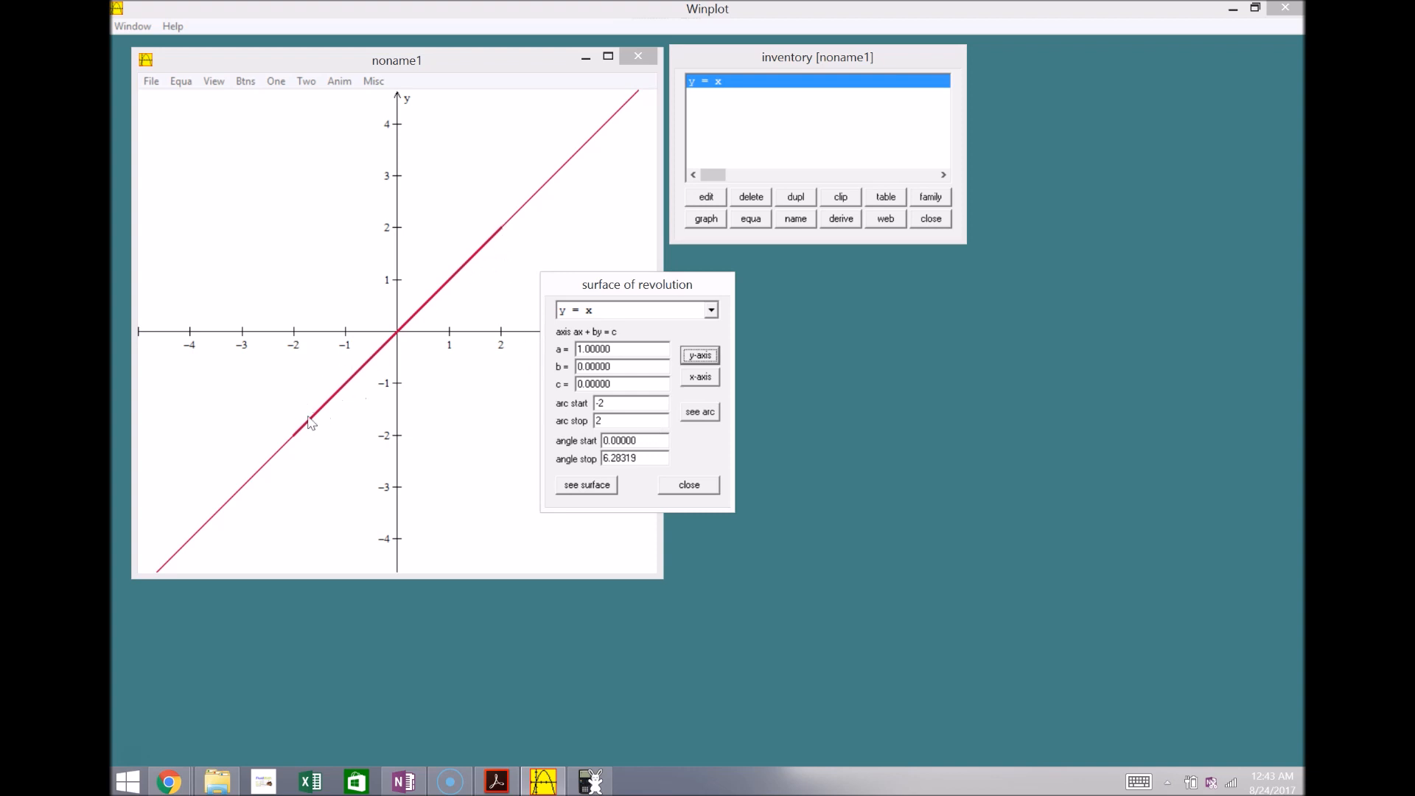
pyautogui.moveTo(503, 237)
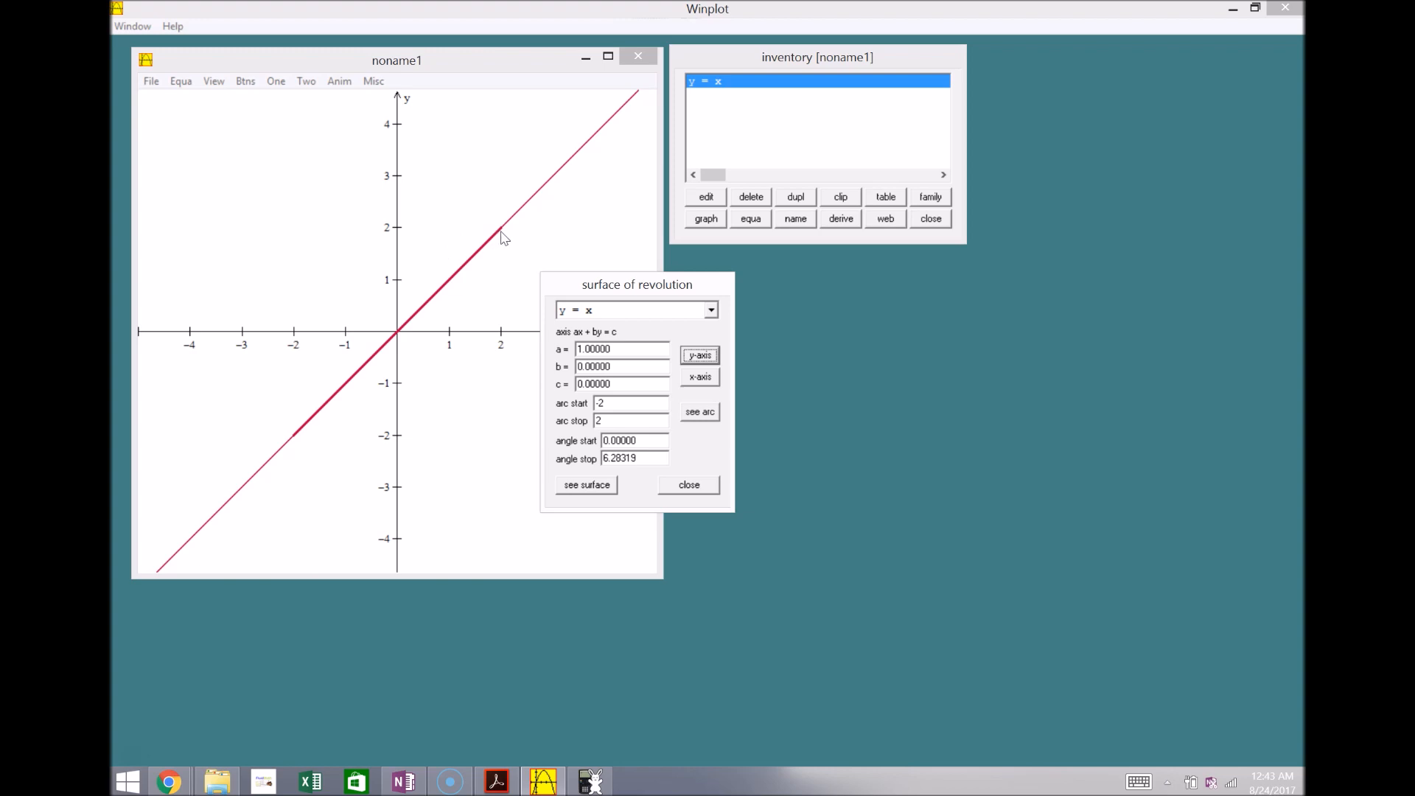
pyautogui.click(586, 485)
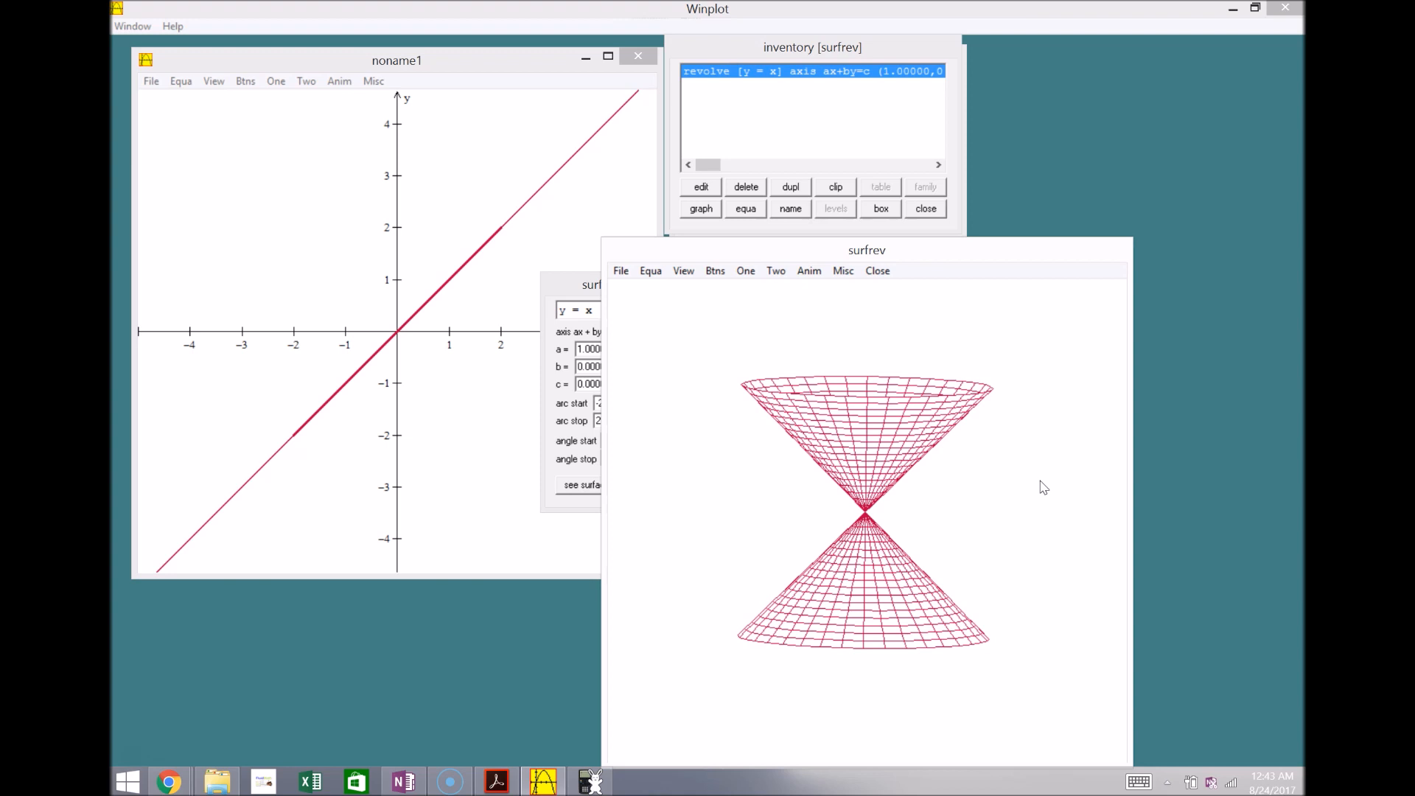
# Plot y = x^2 alongside y = x in the 2-D graph
pyautogui.click(276, 81)
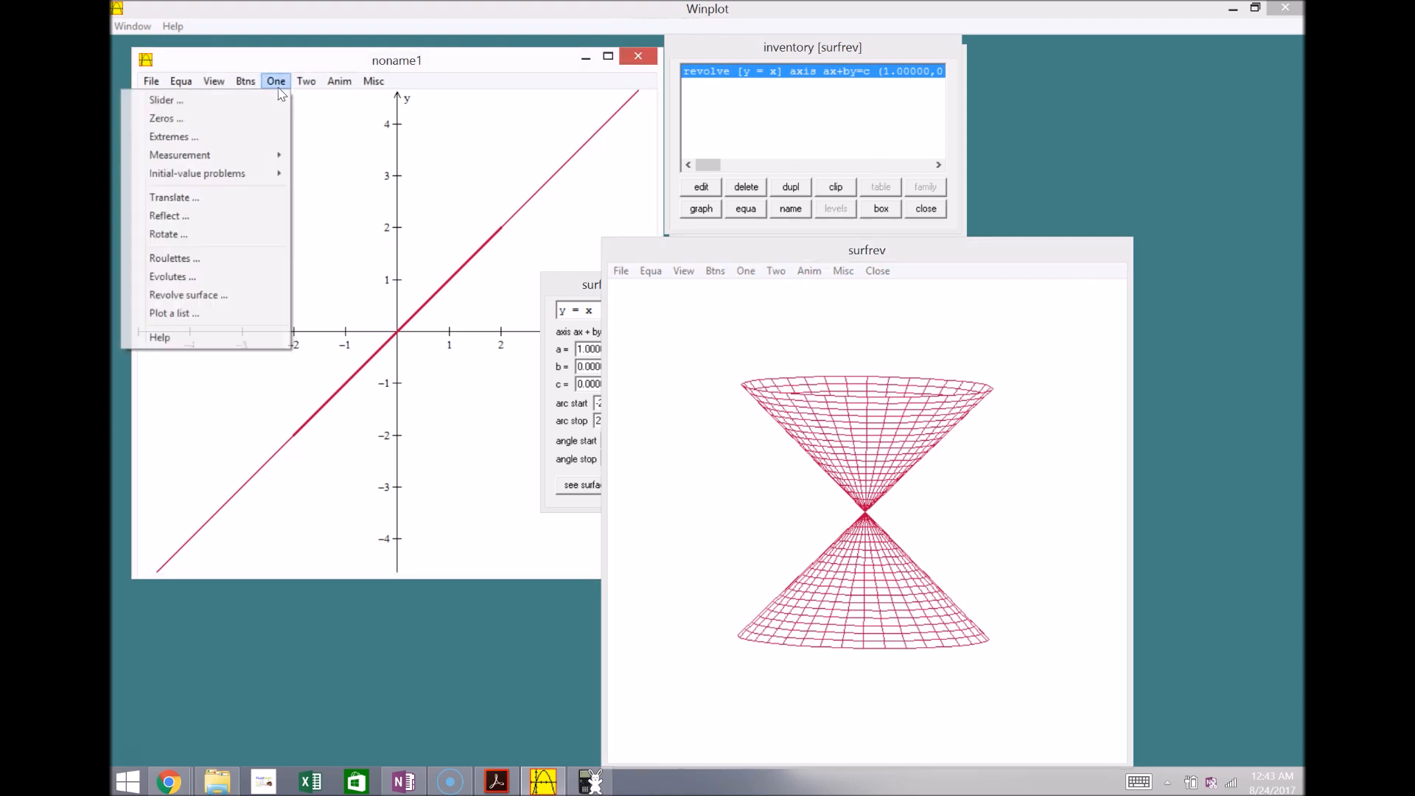
pyautogui.moveTo(173, 257)
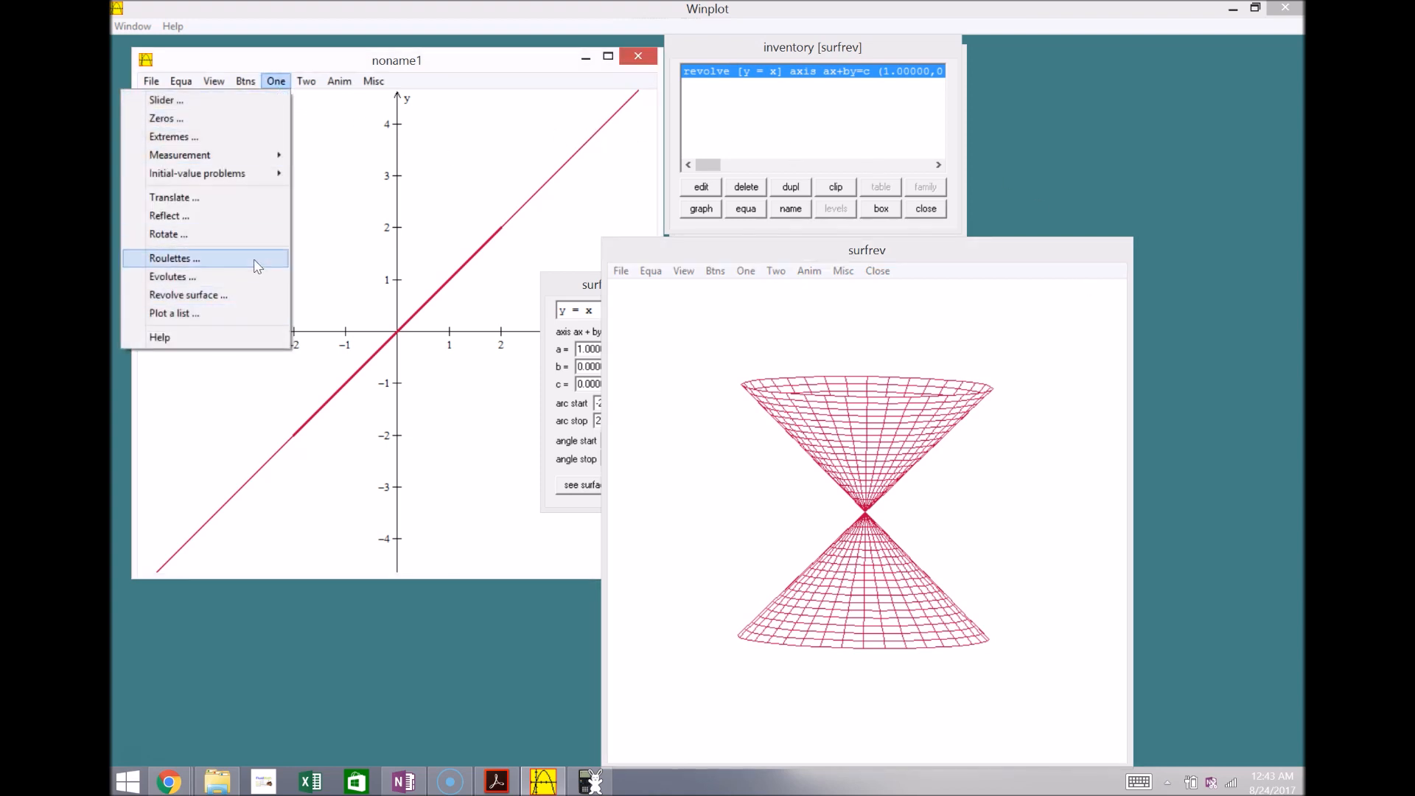
pyautogui.moveTo(266, 136)
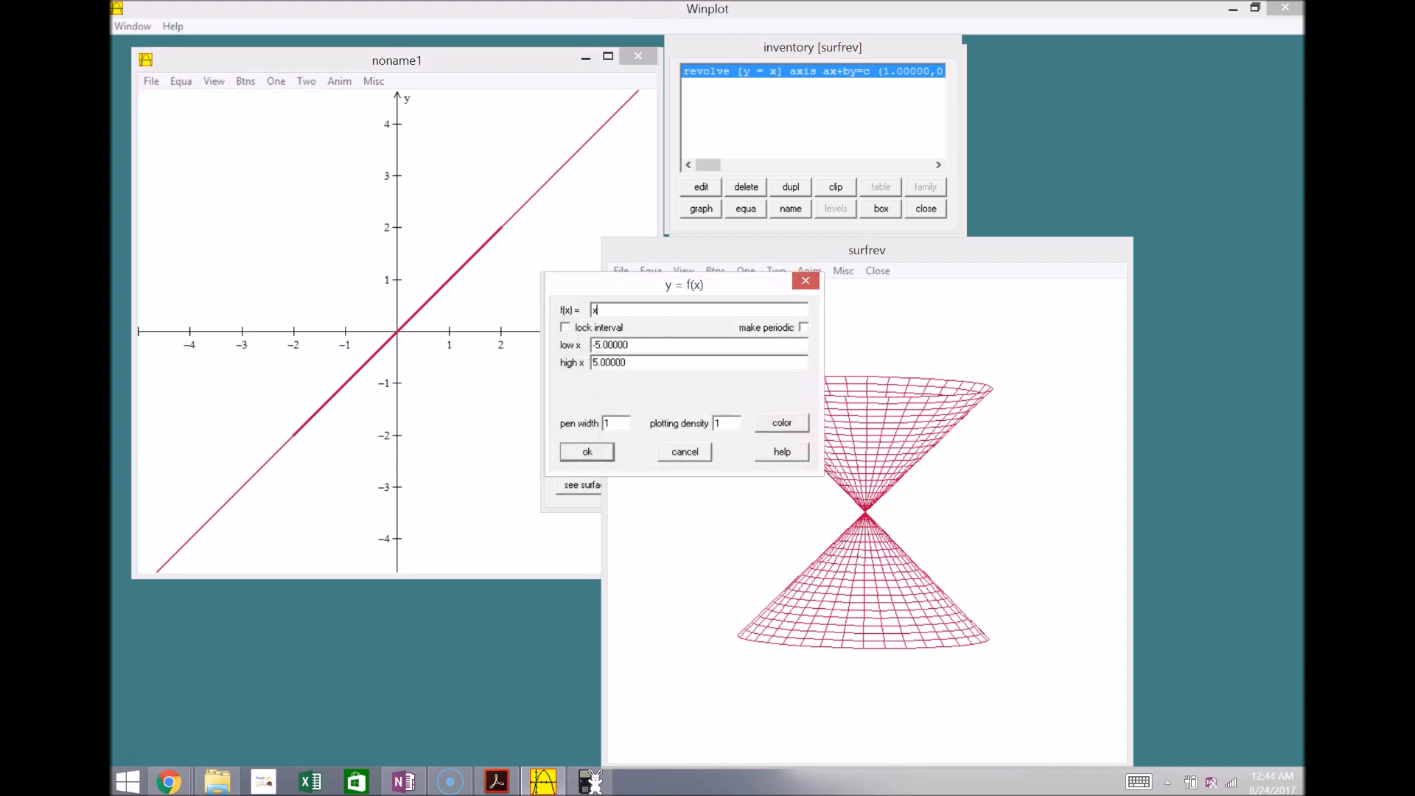
pyautogui.write('^2')
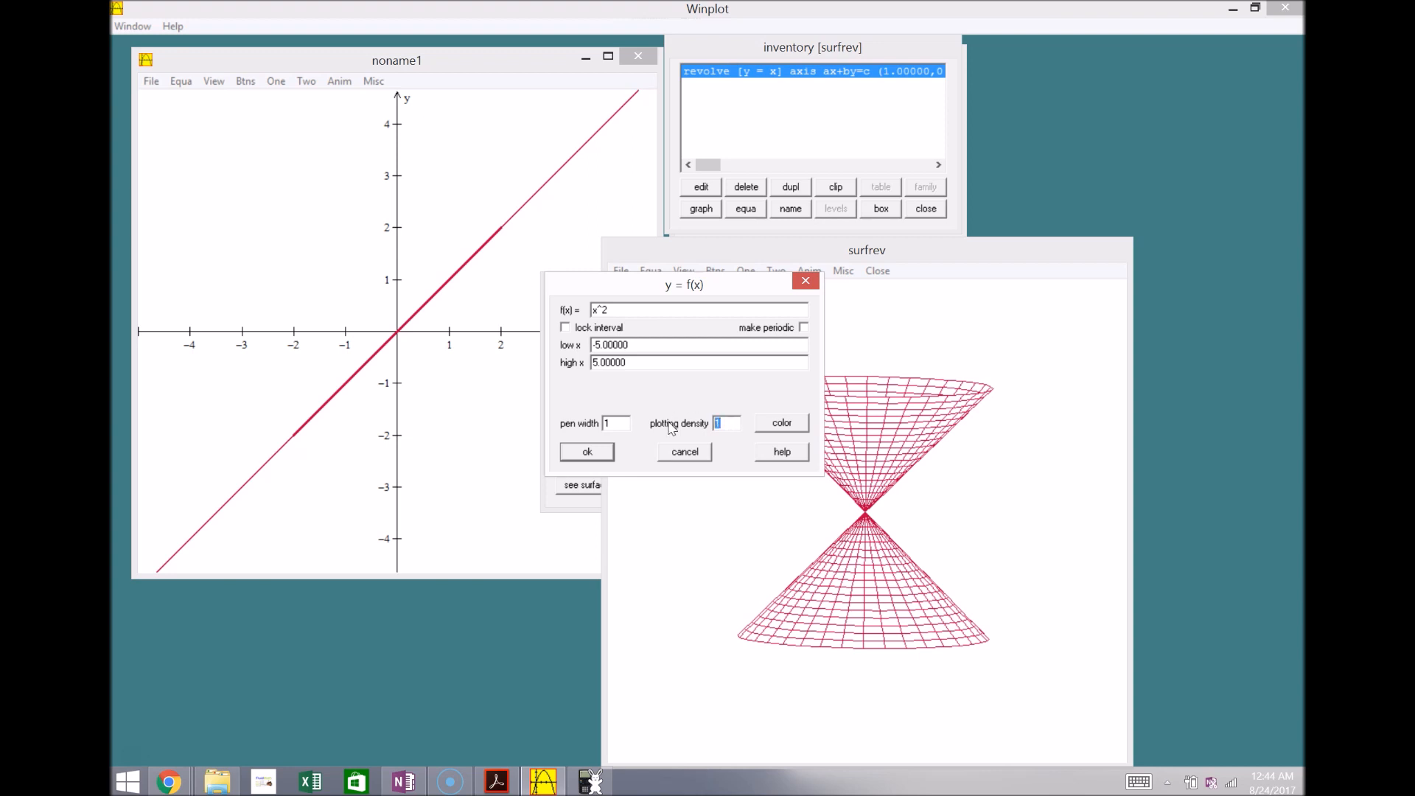
pyautogui.click(781, 422)
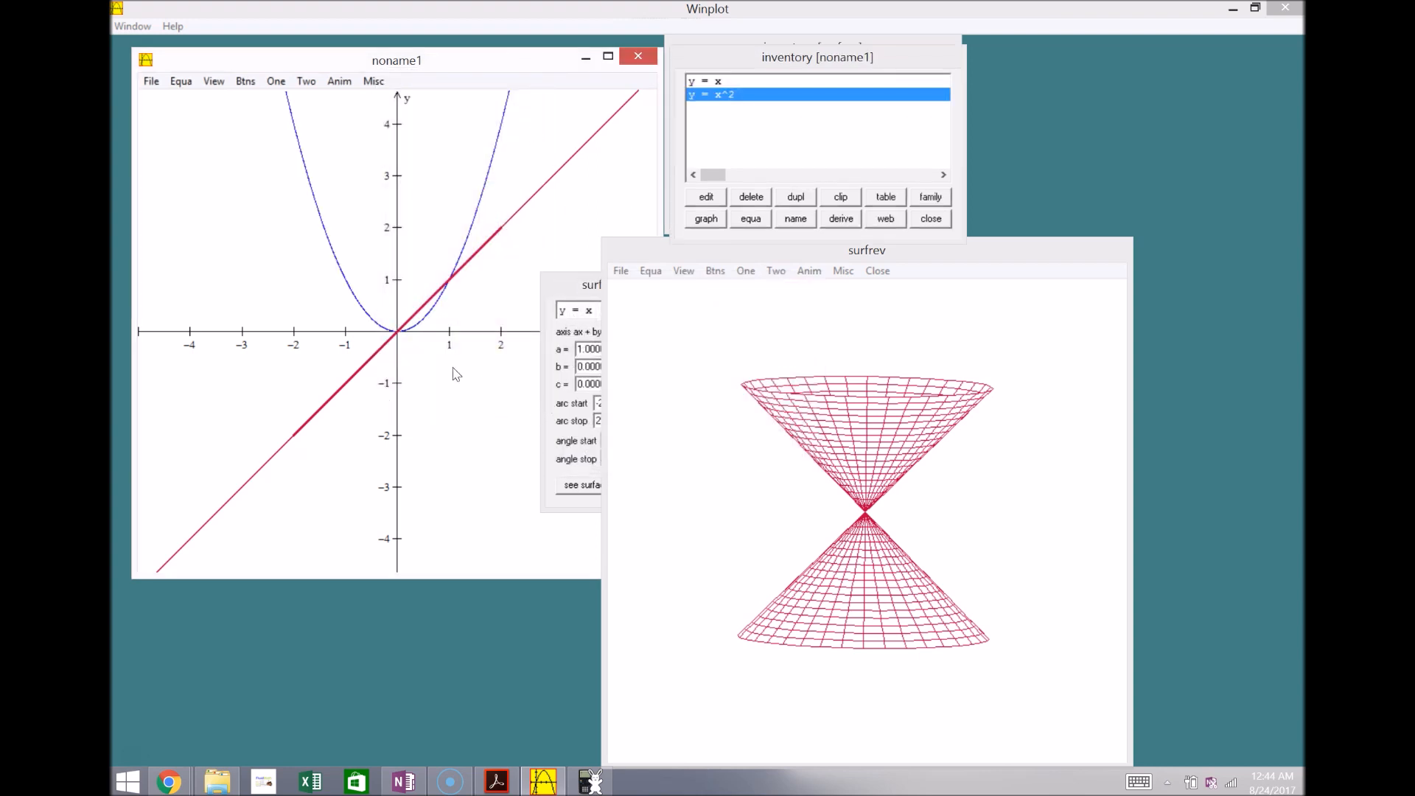
pyautogui.moveTo(659, 352)
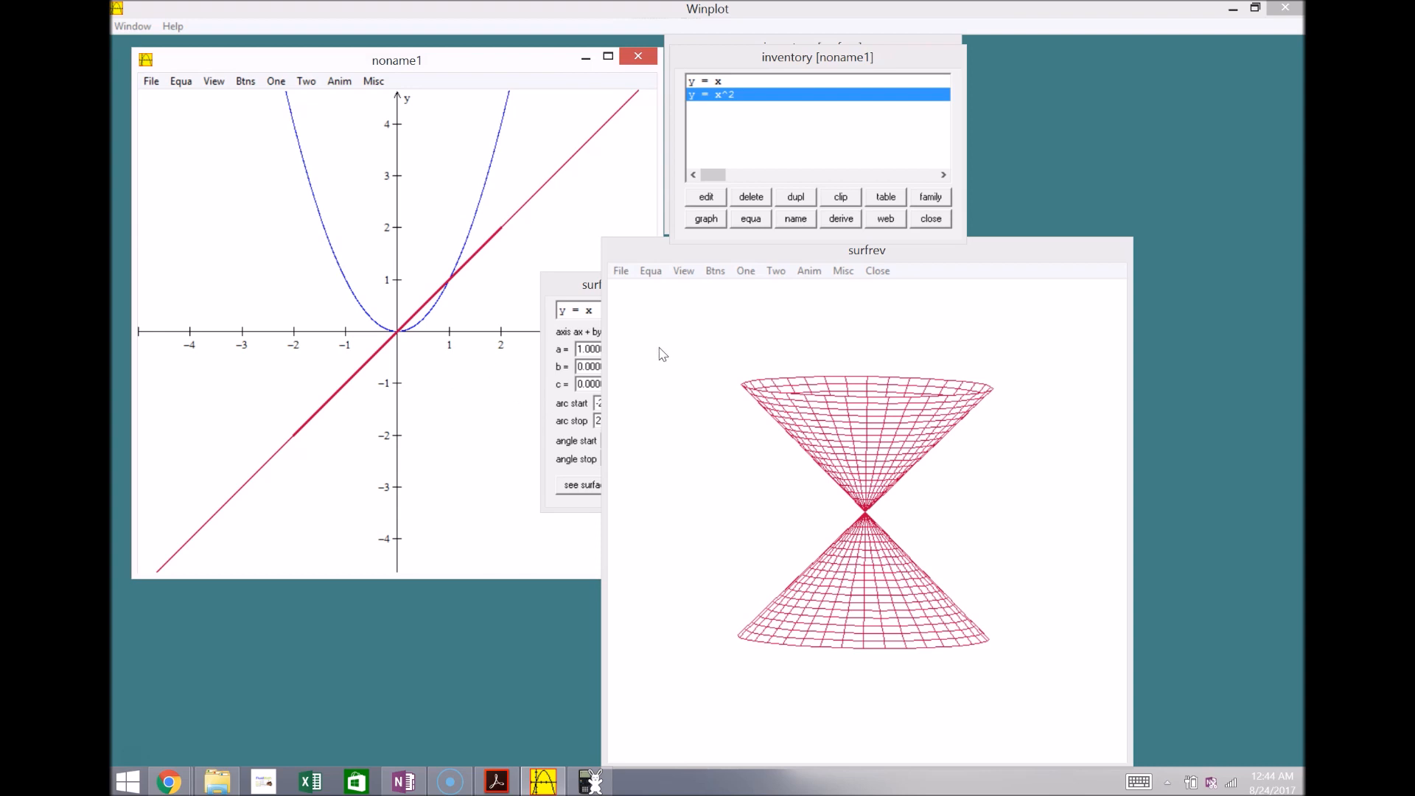
pyautogui.moveTo(415, 350)
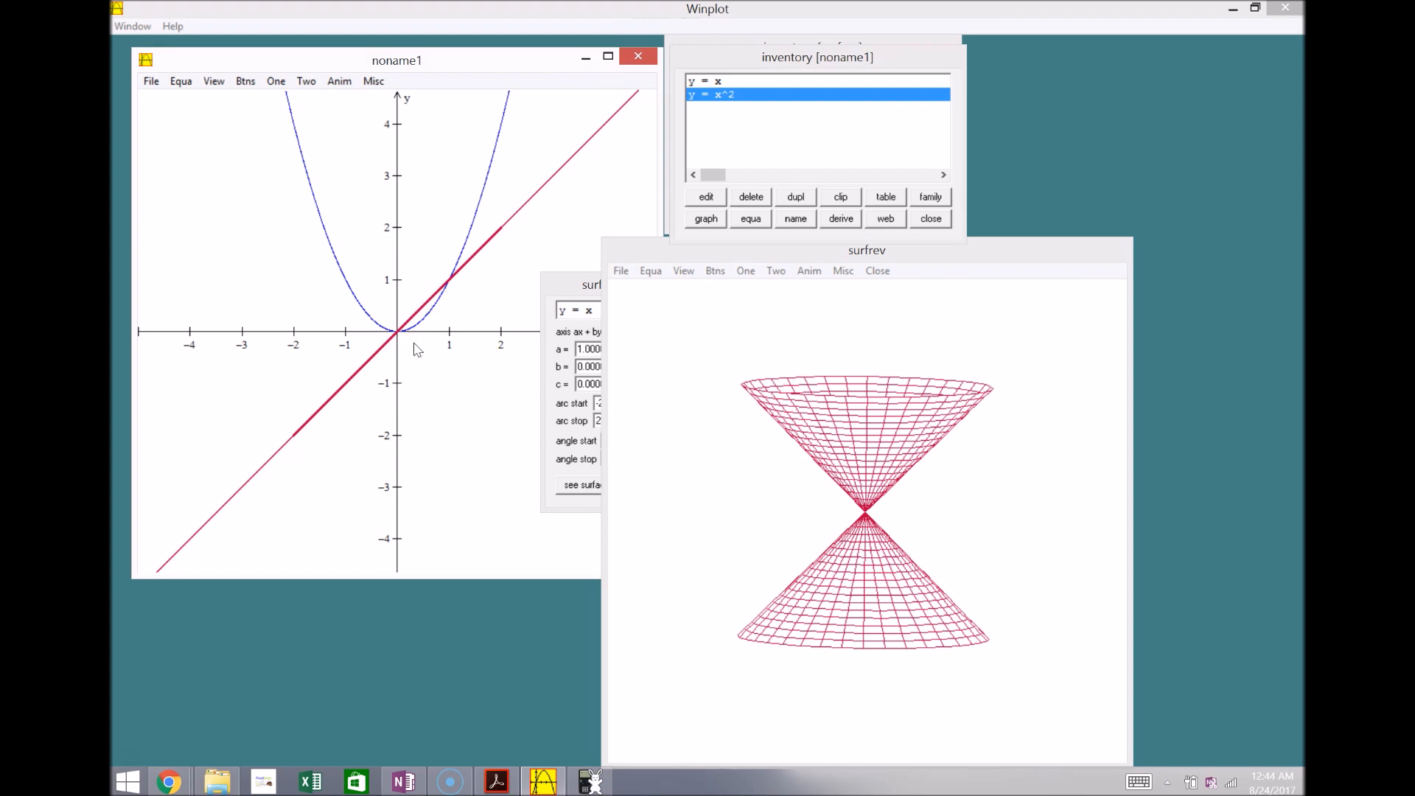
pyautogui.moveTo(430, 320)
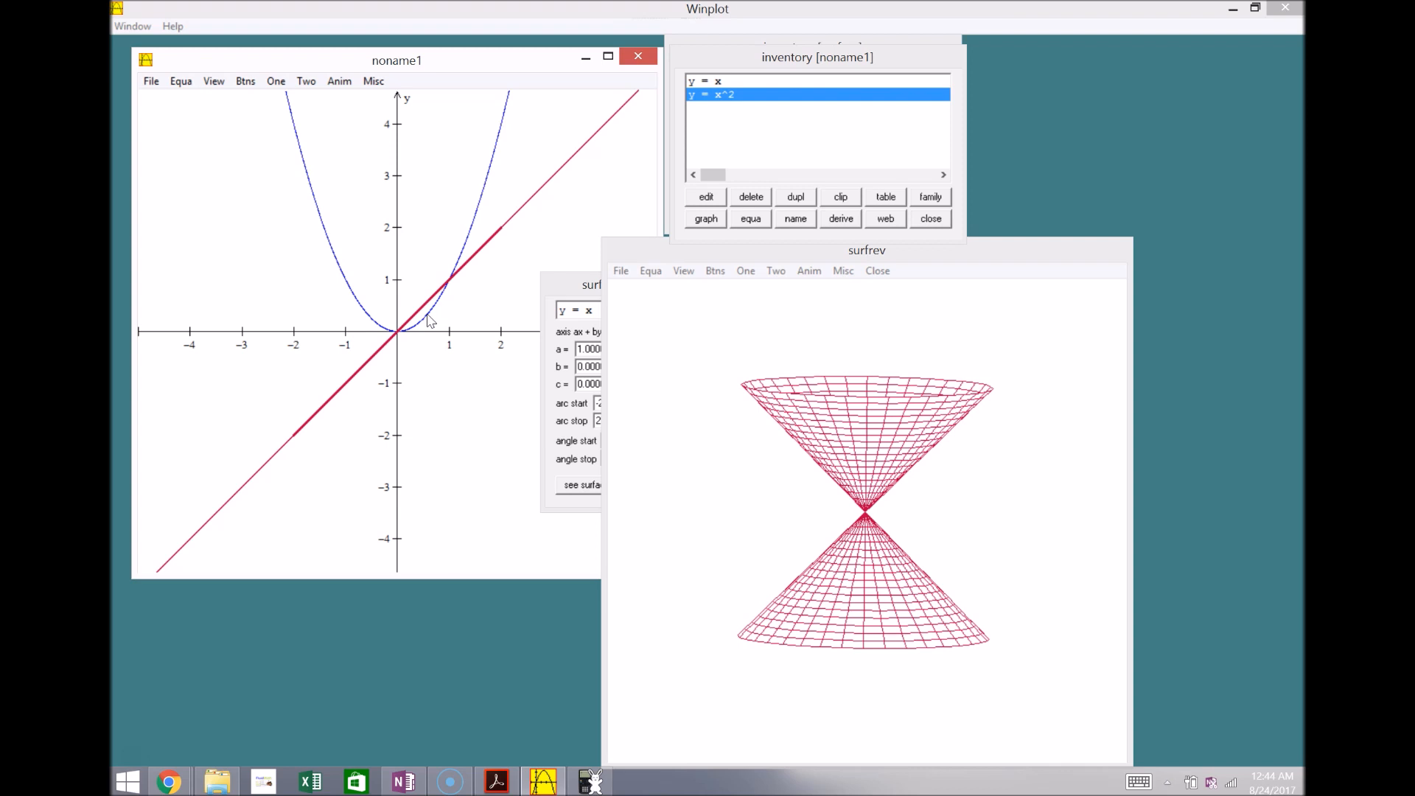
pyautogui.moveTo(334, 117)
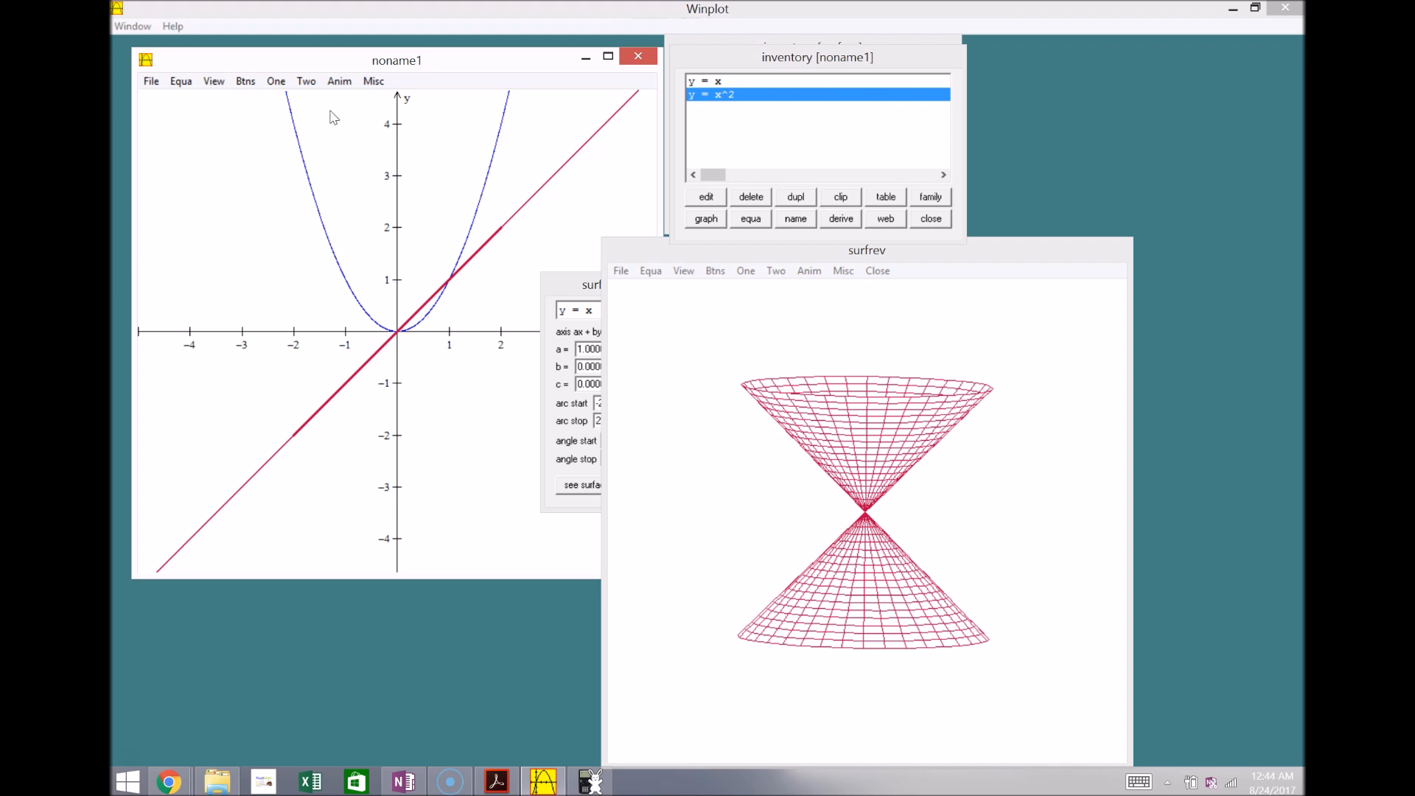
pyautogui.moveTo(737, 253)
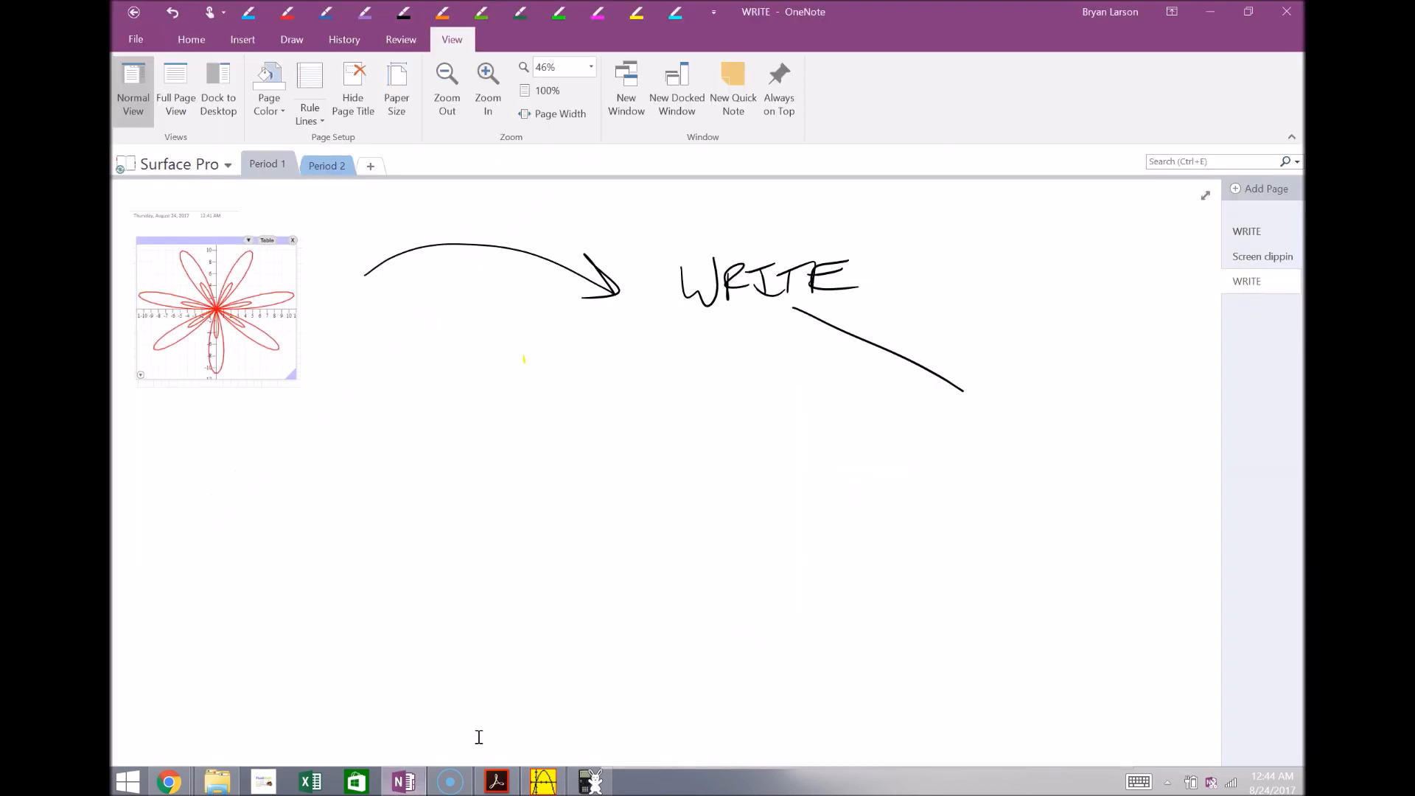
# Launch the Wabbitemu TI-84 Plus emulator and bring it into focus
pyautogui.click(590, 780)
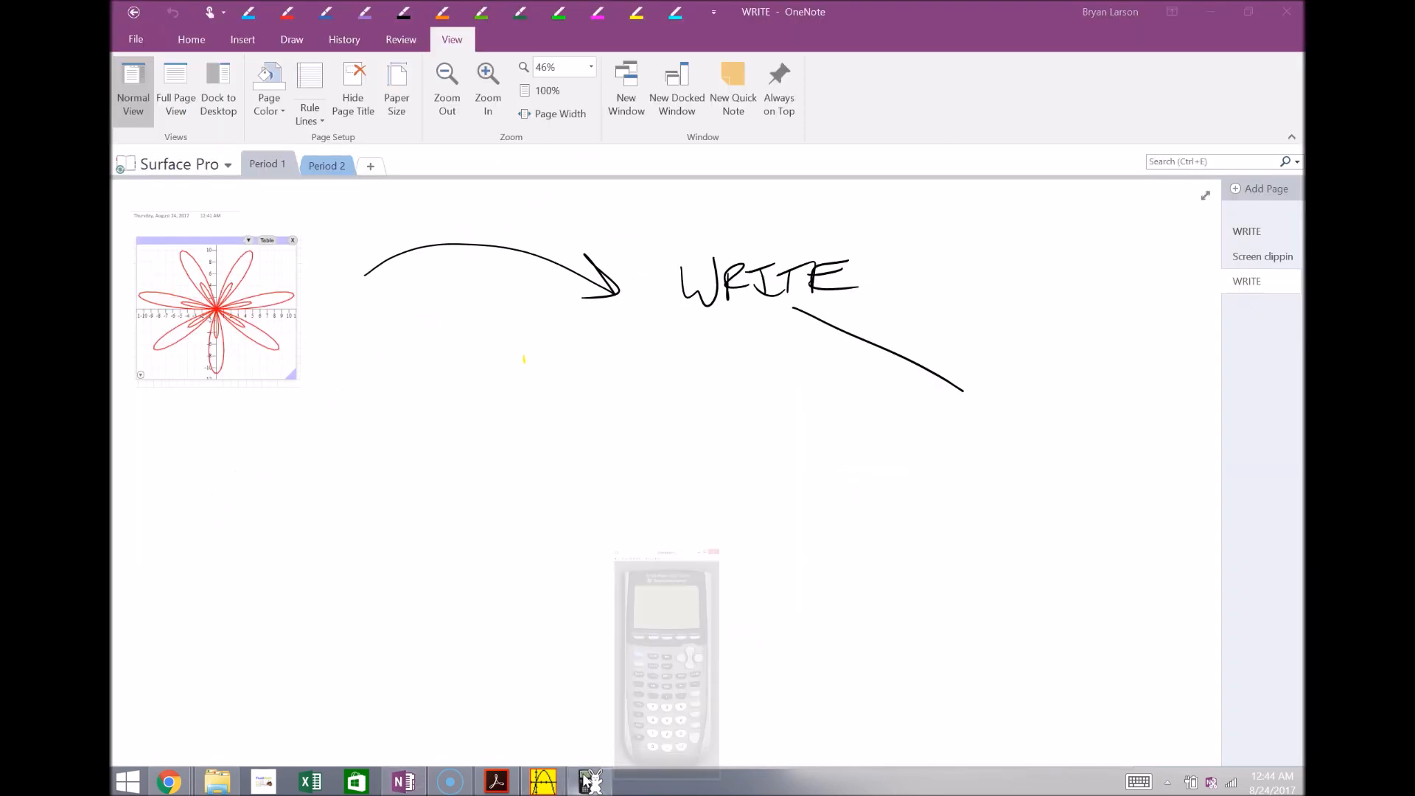
pyautogui.click(591, 780)
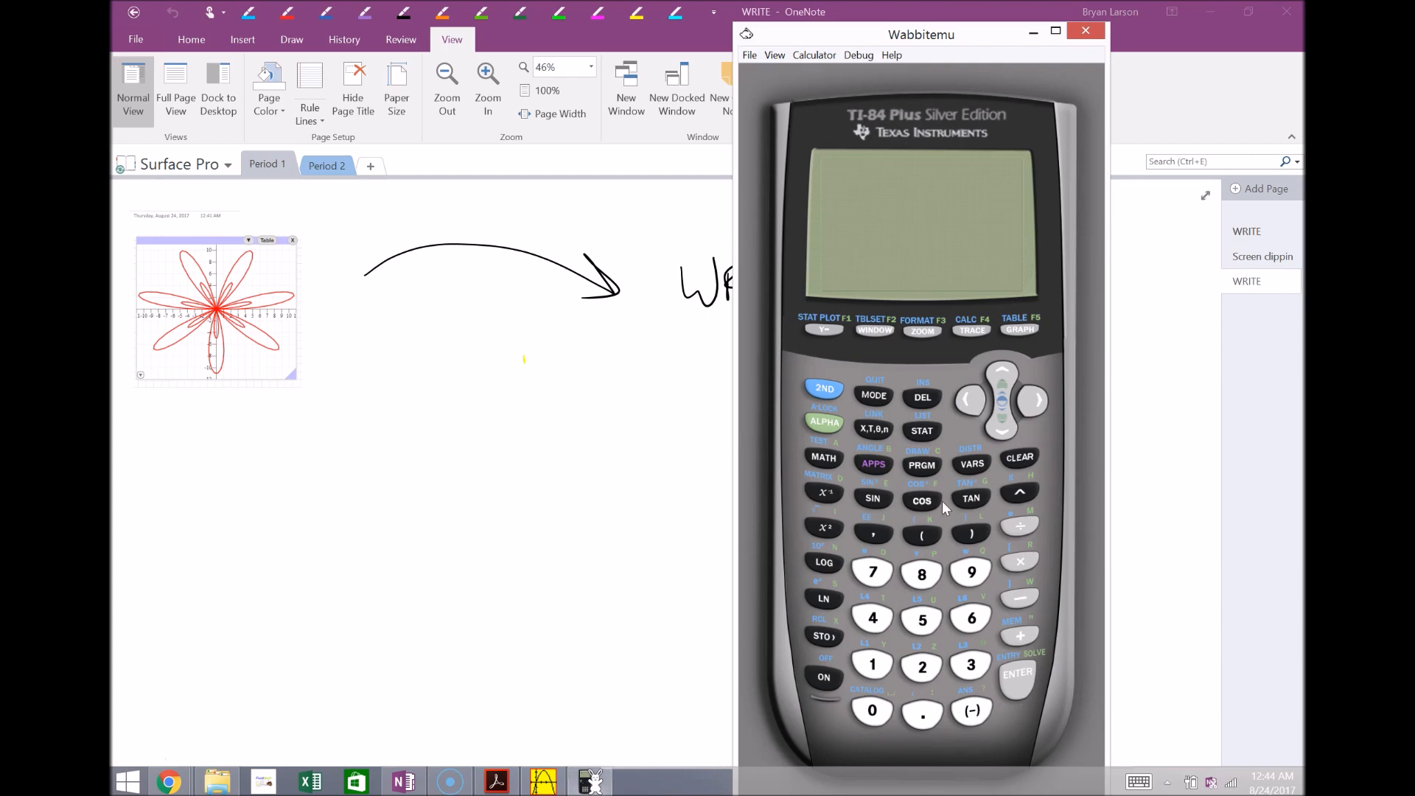
pyautogui.moveTo(968, 469)
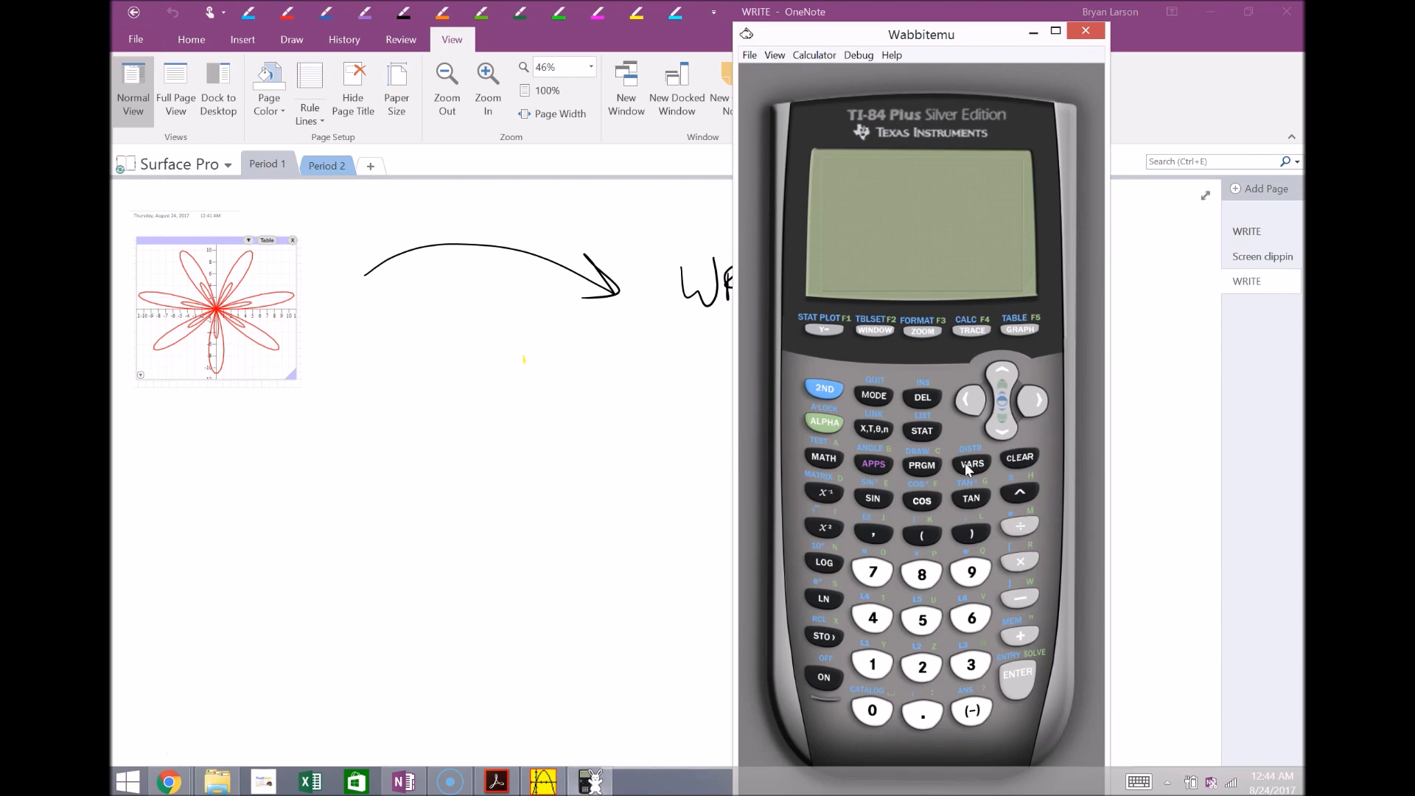
pyautogui.moveTo(974, 176)
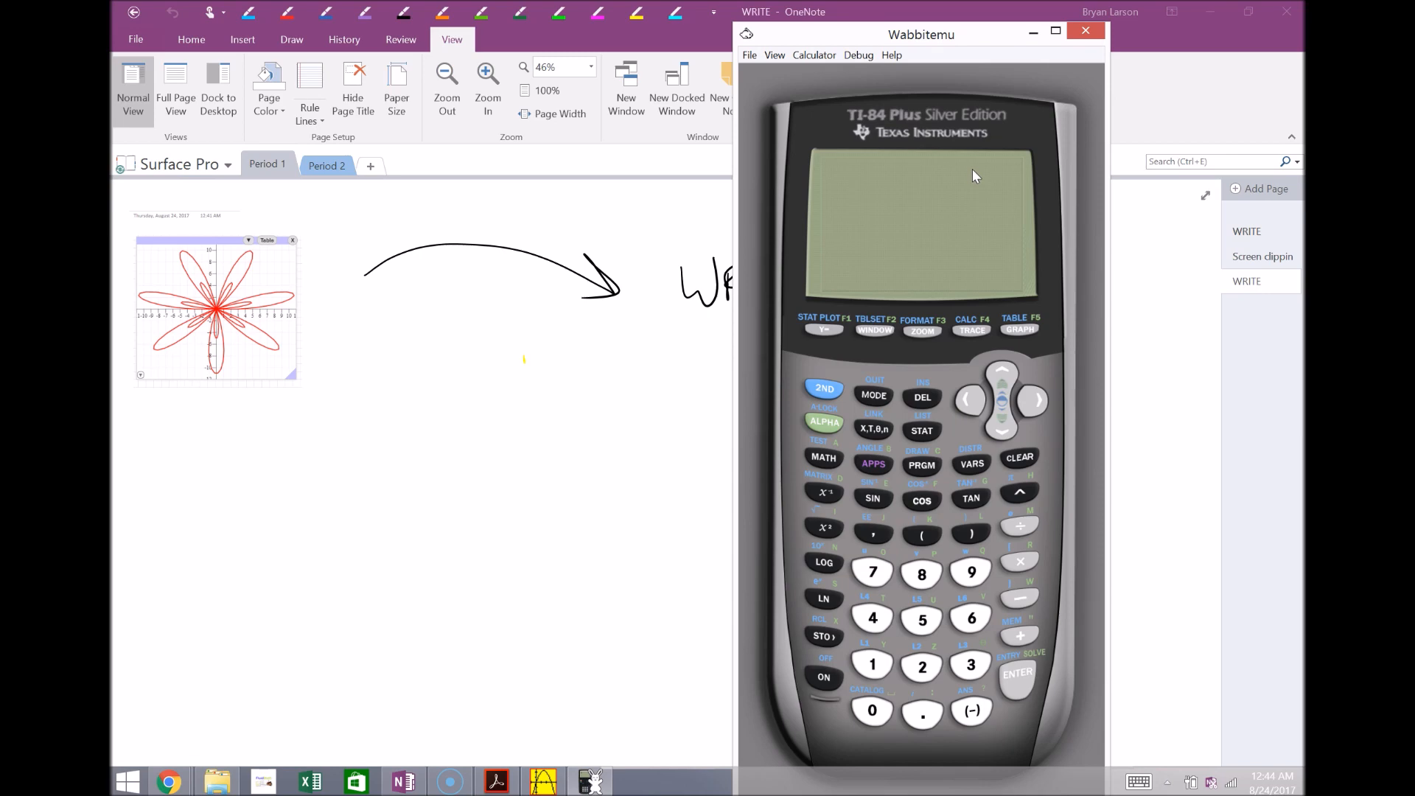
pyautogui.moveTo(841, 676)
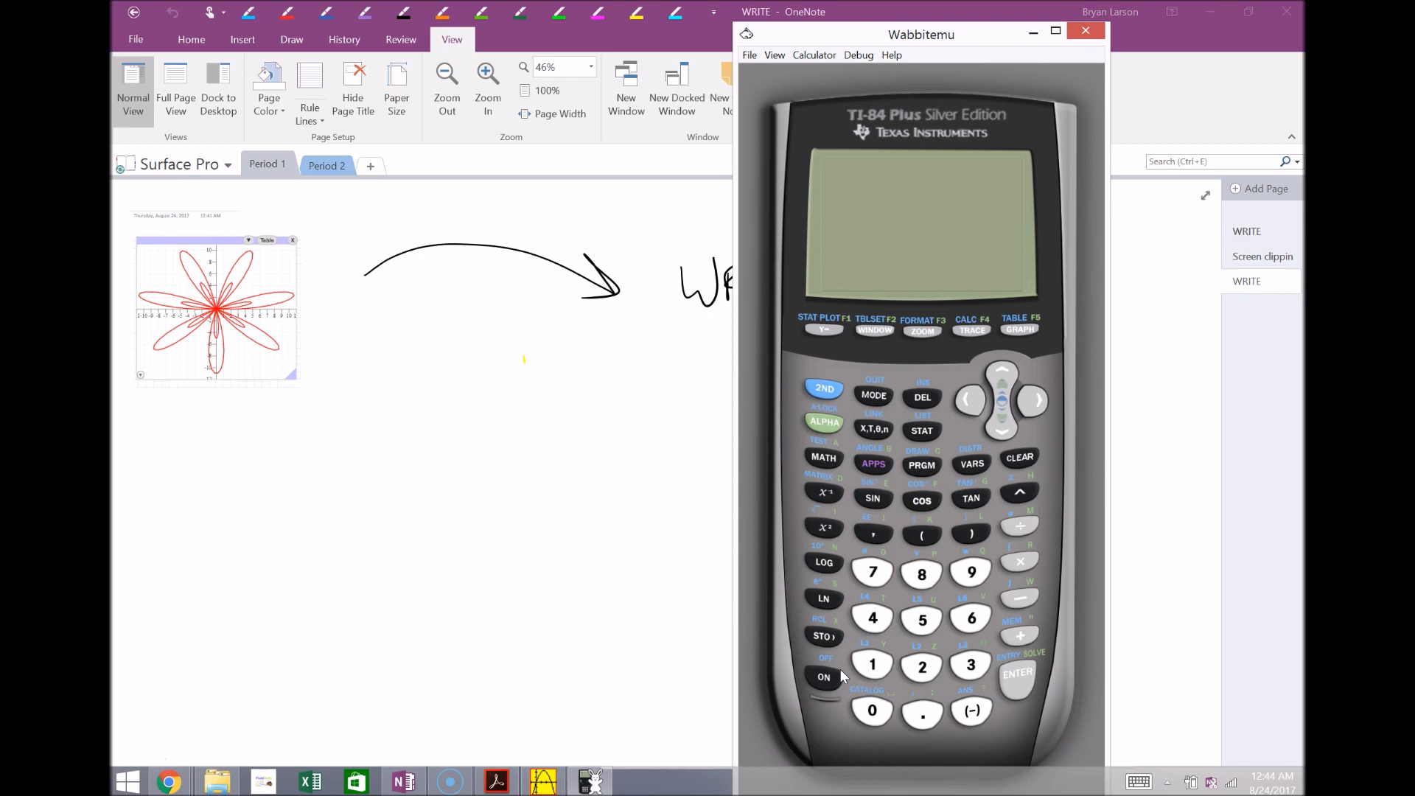
pyautogui.moveTo(873, 773)
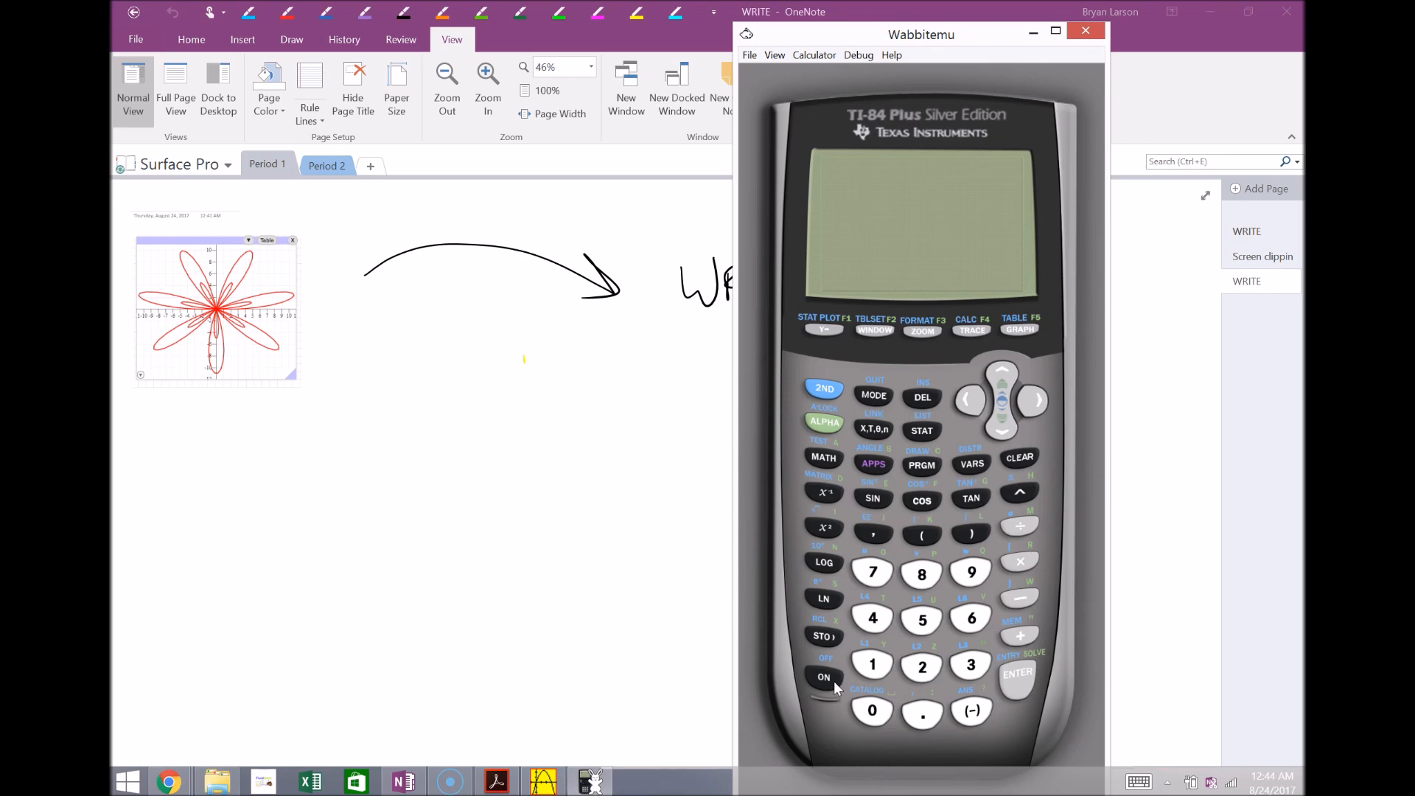
pyautogui.moveTo(832, 639)
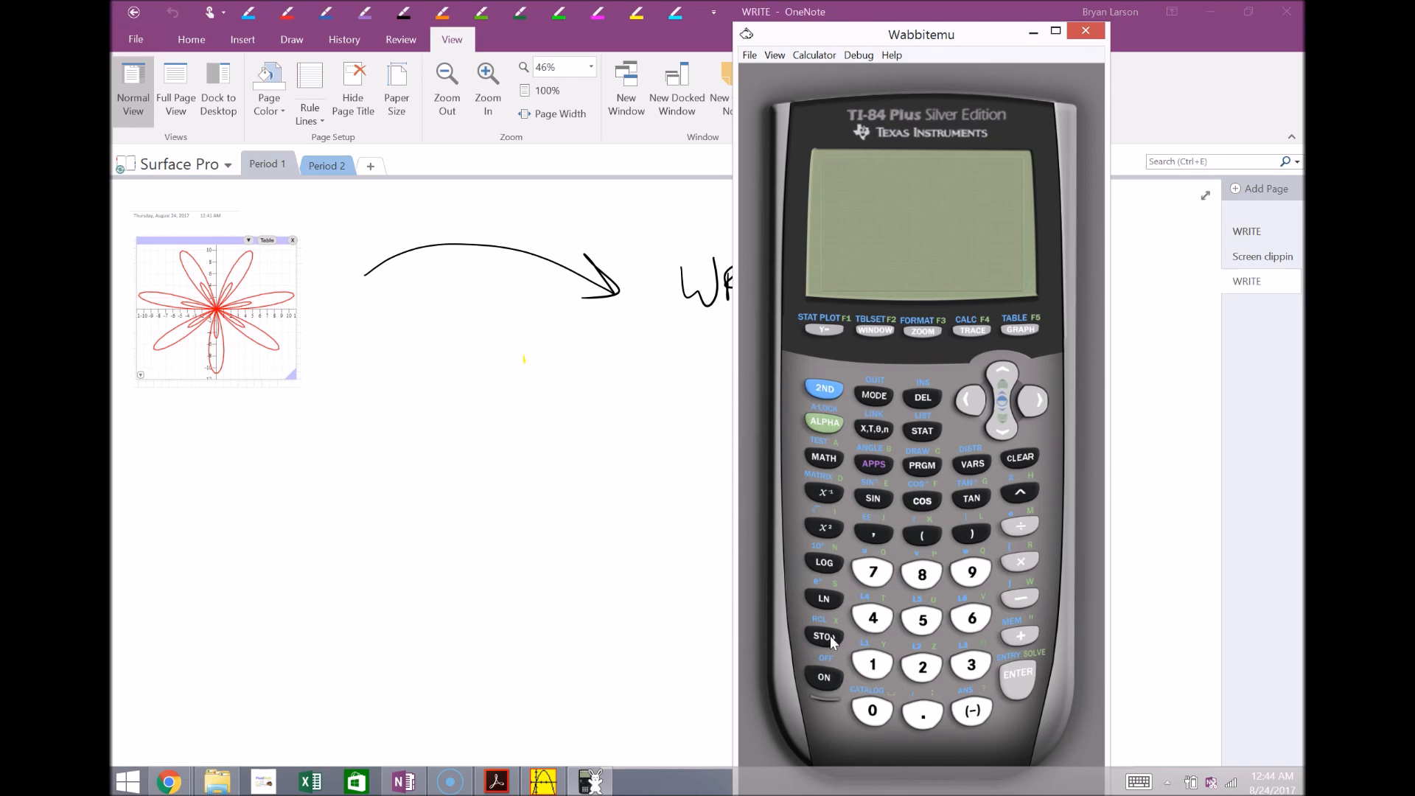
pyautogui.moveTo(905, 529)
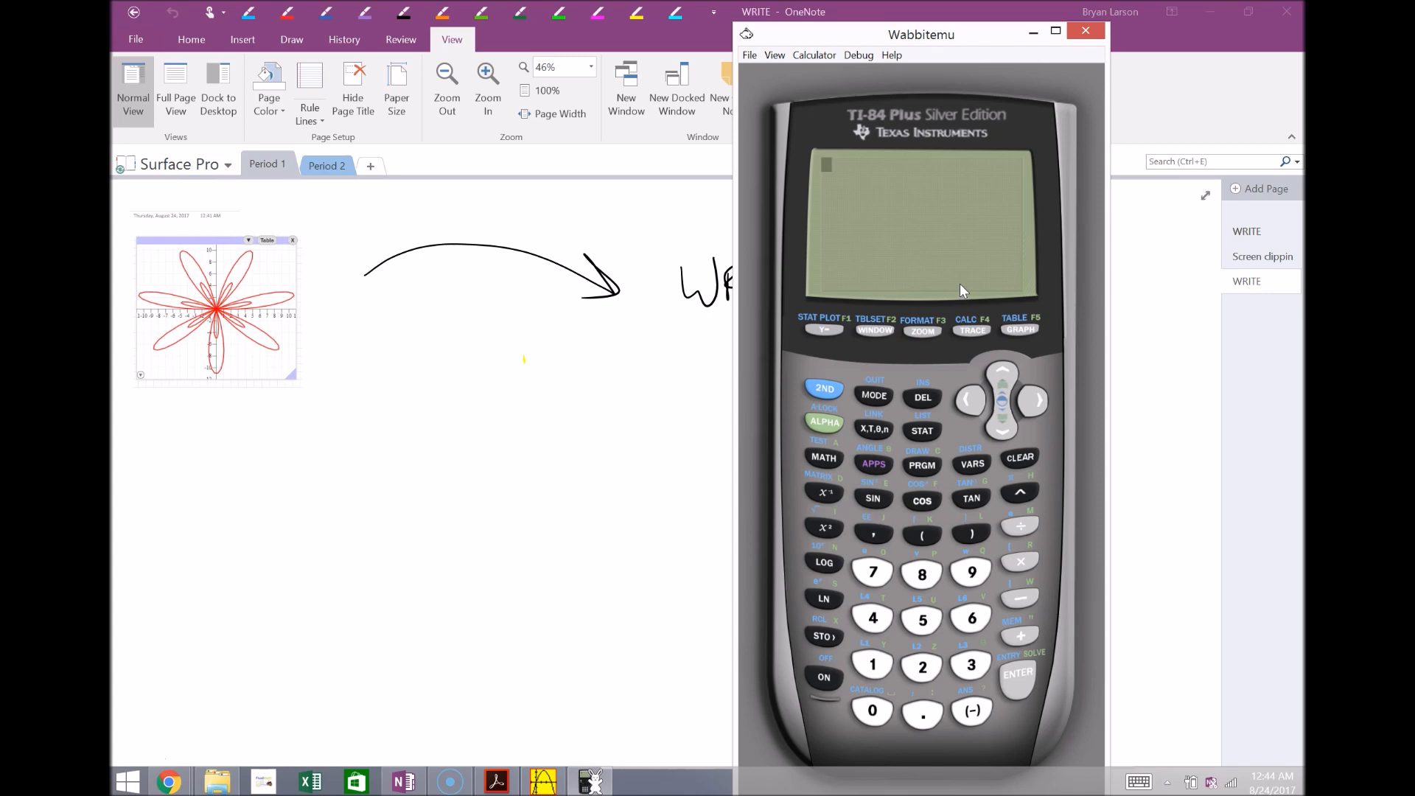
pyautogui.moveTo(949, 316)
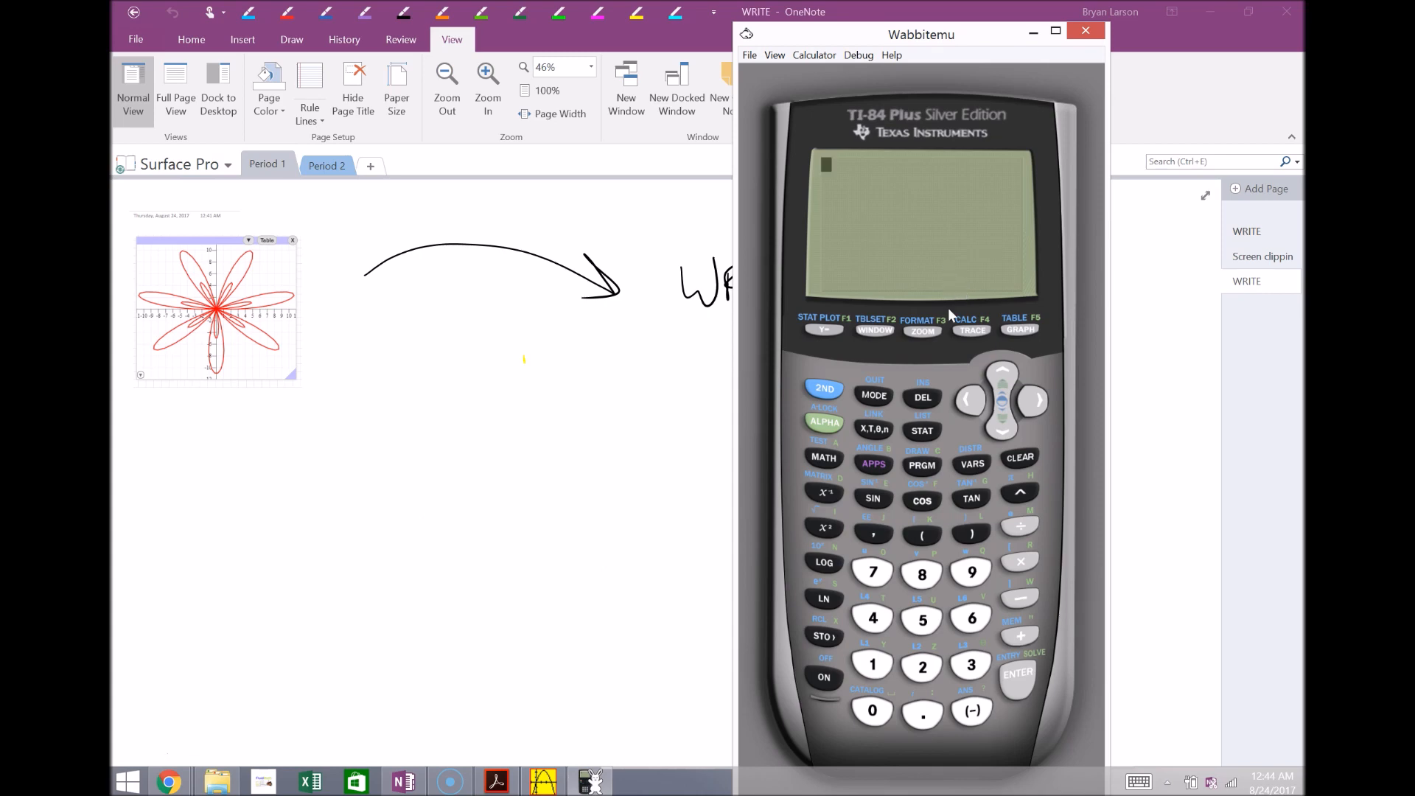
pyautogui.moveTo(972, 558)
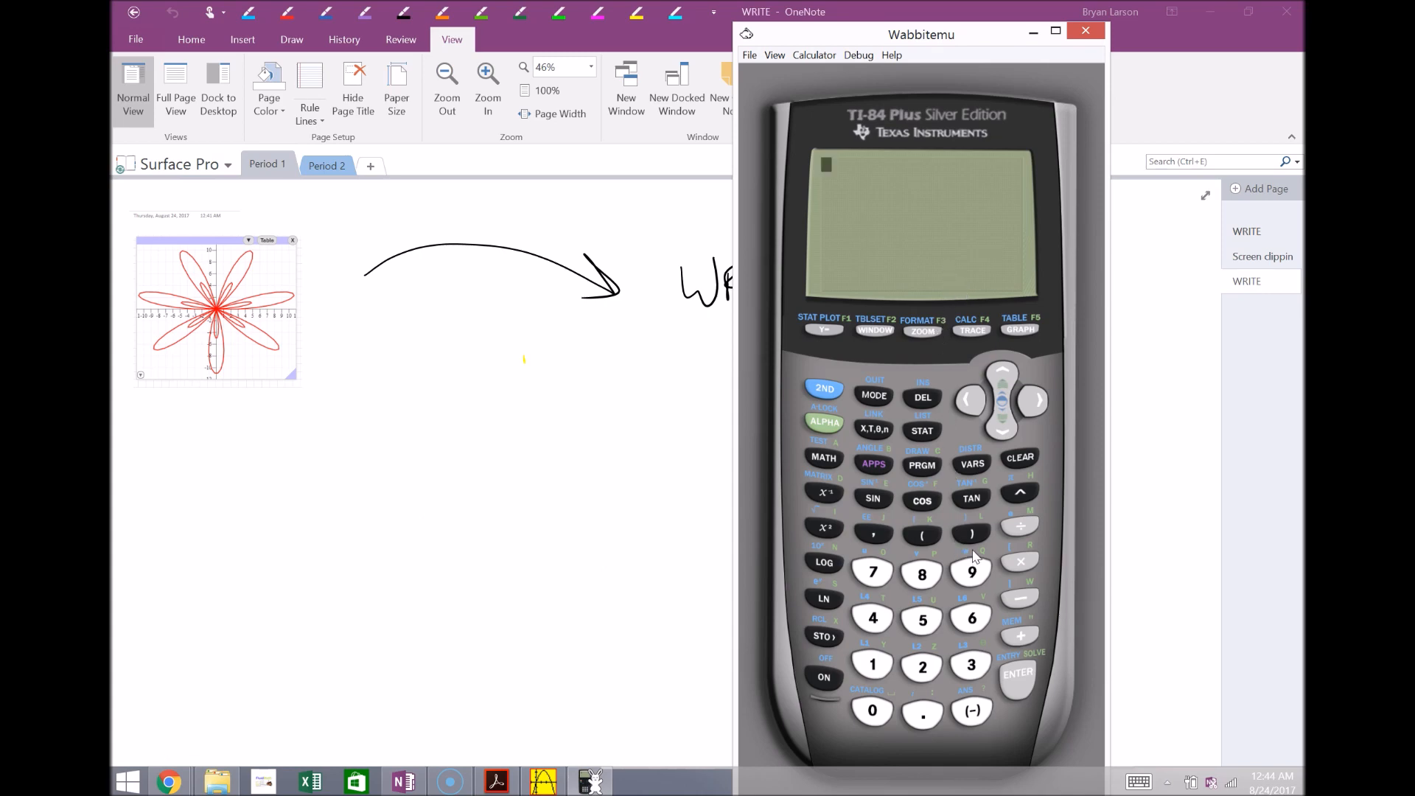
pyautogui.moveTo(997, 668)
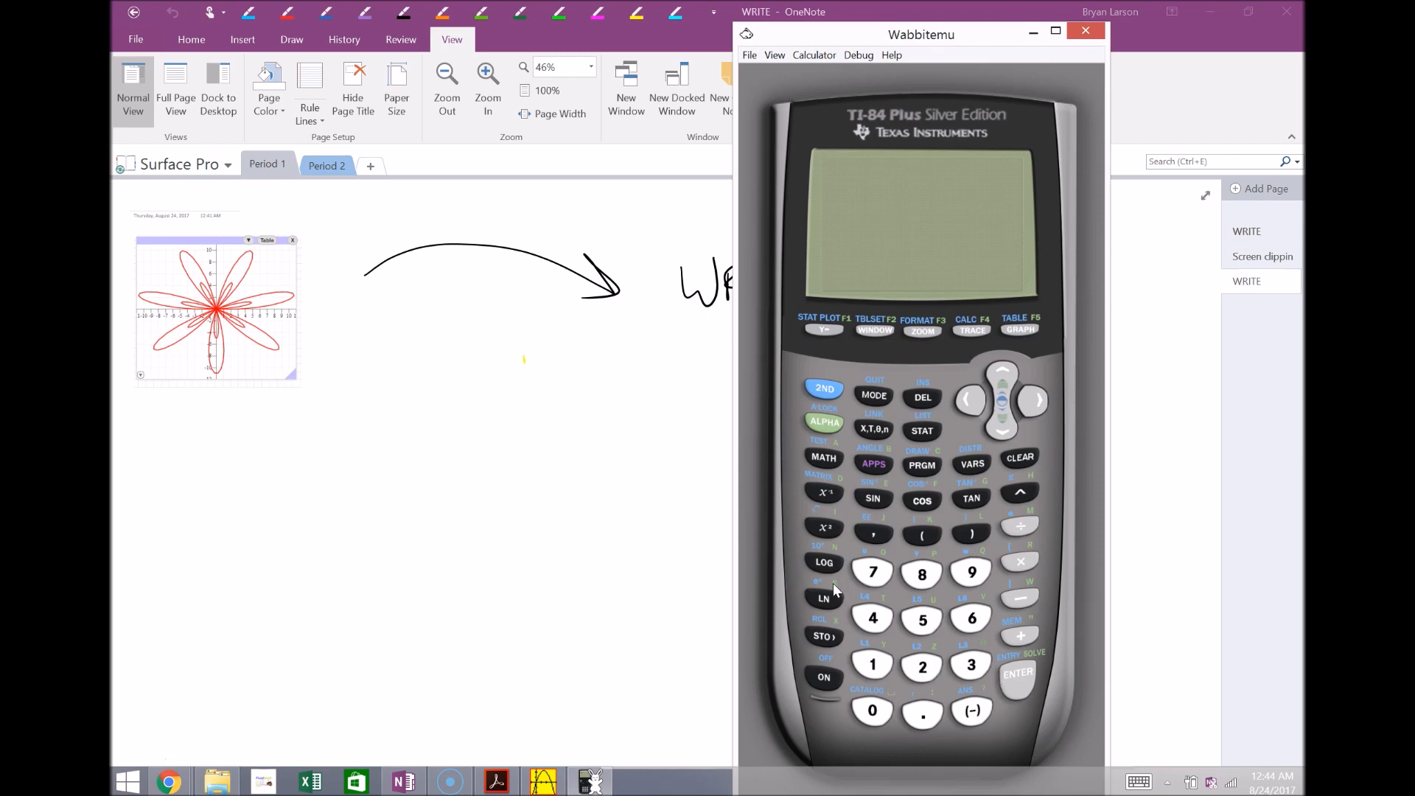
pyautogui.moveTo(845, 604)
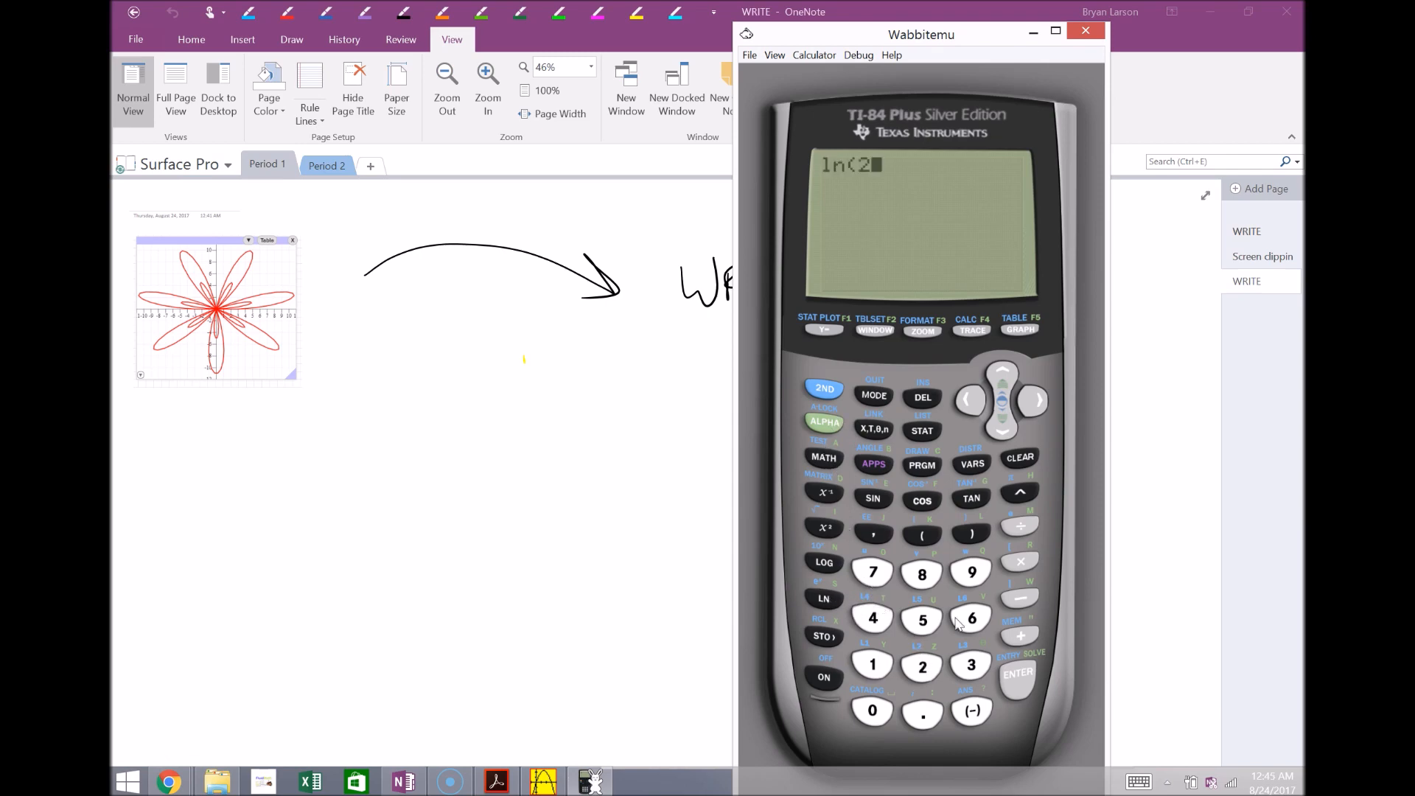
# Show the matrix menu, then view Y1 = 1/2X+3 and graph it
pyautogui.click(1017, 673)
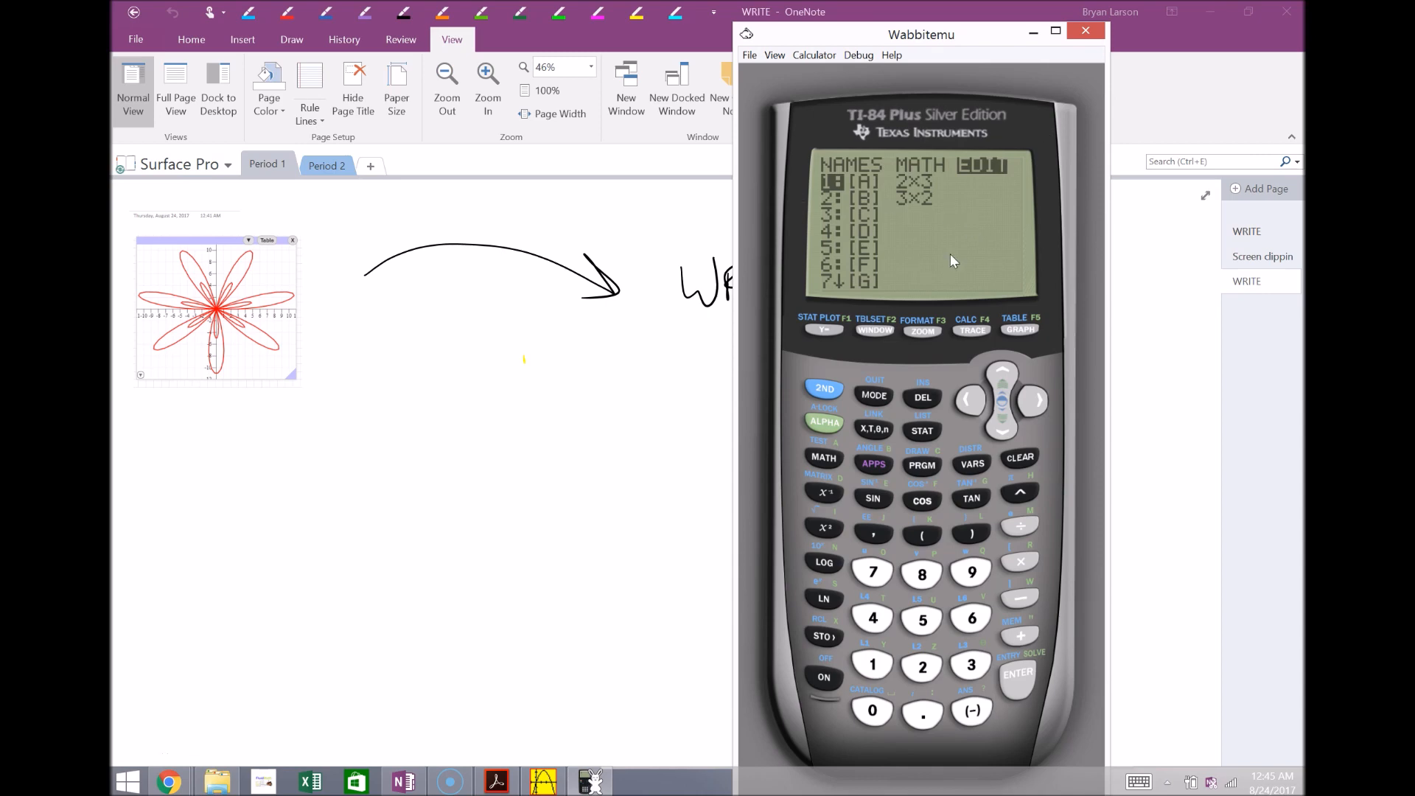
pyautogui.moveTo(829, 357)
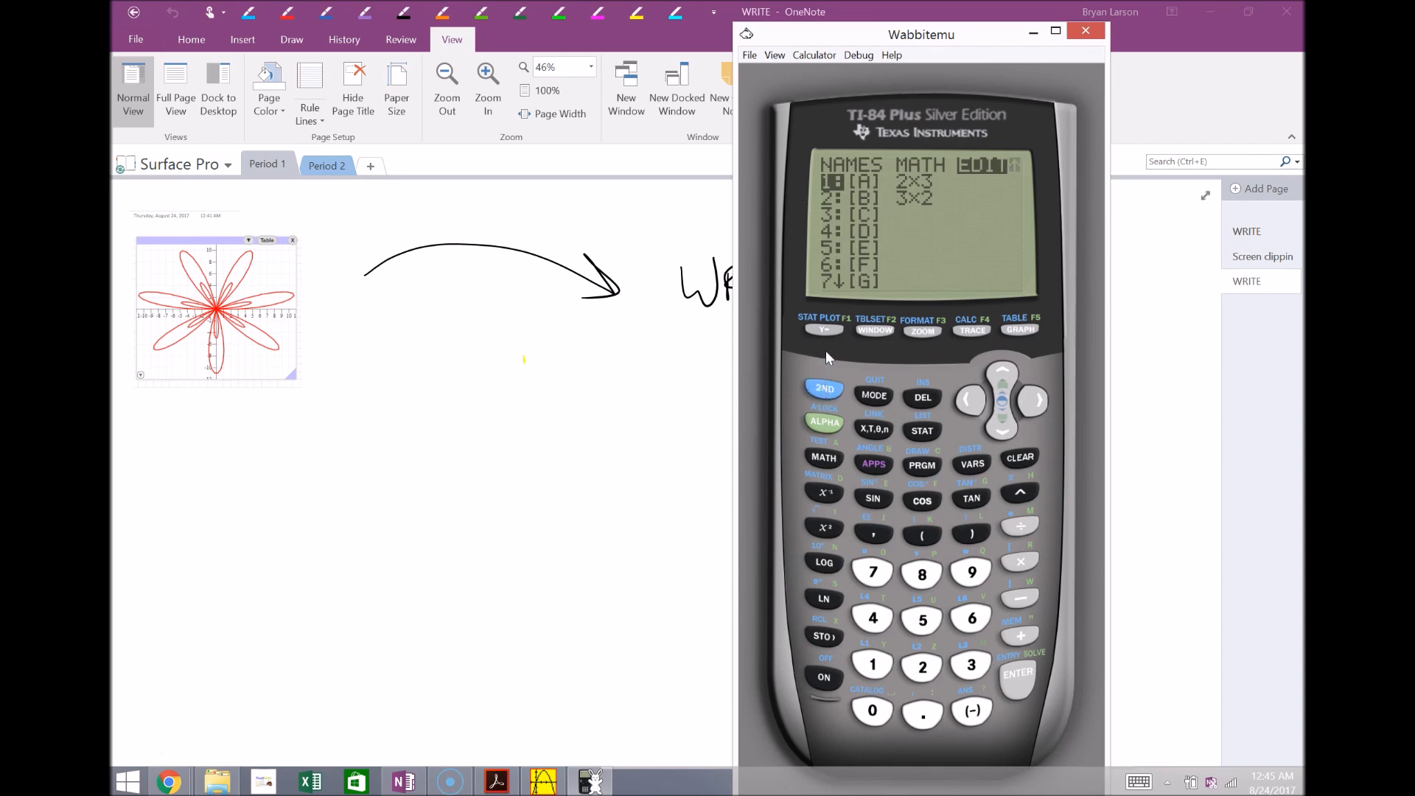
pyautogui.click(822, 330)
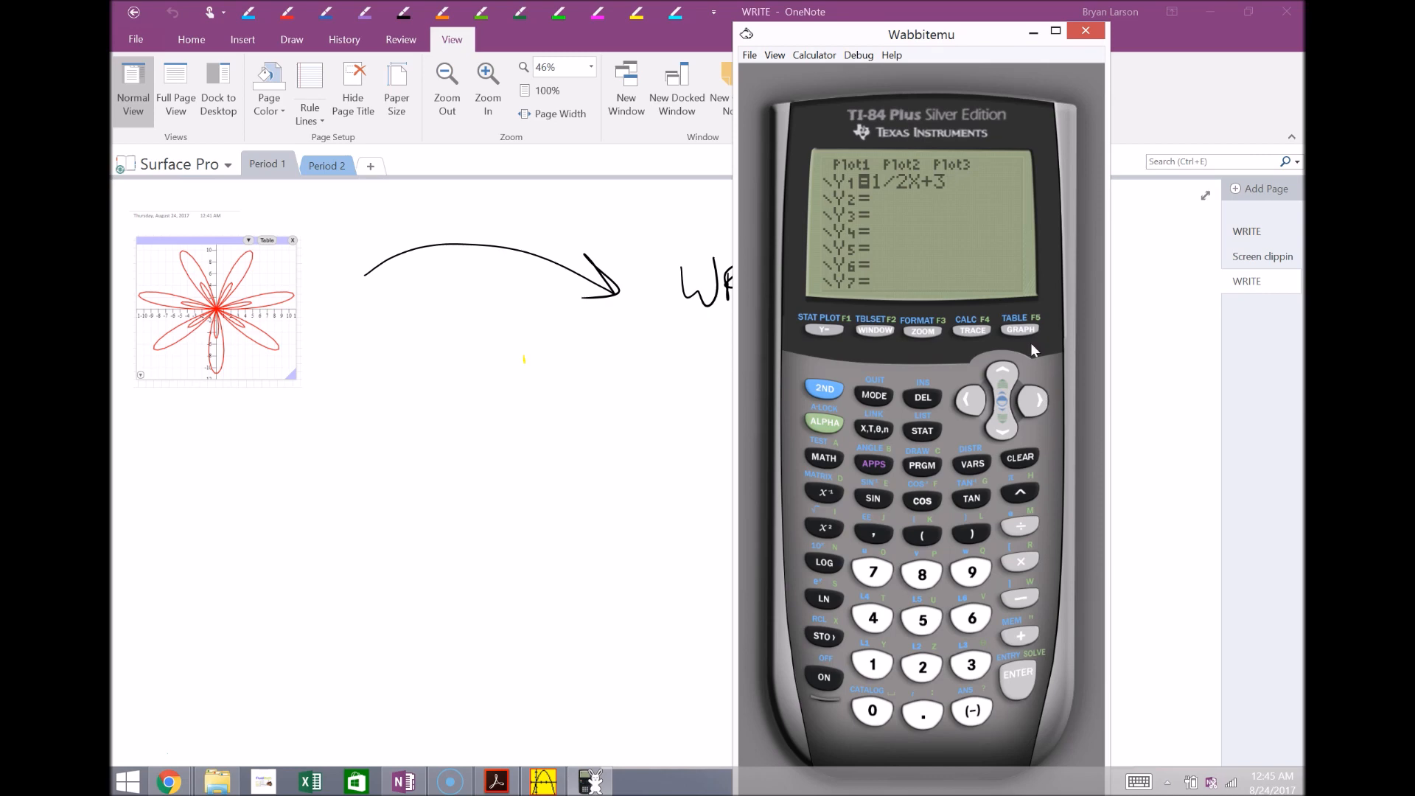
pyautogui.click(1018, 328)
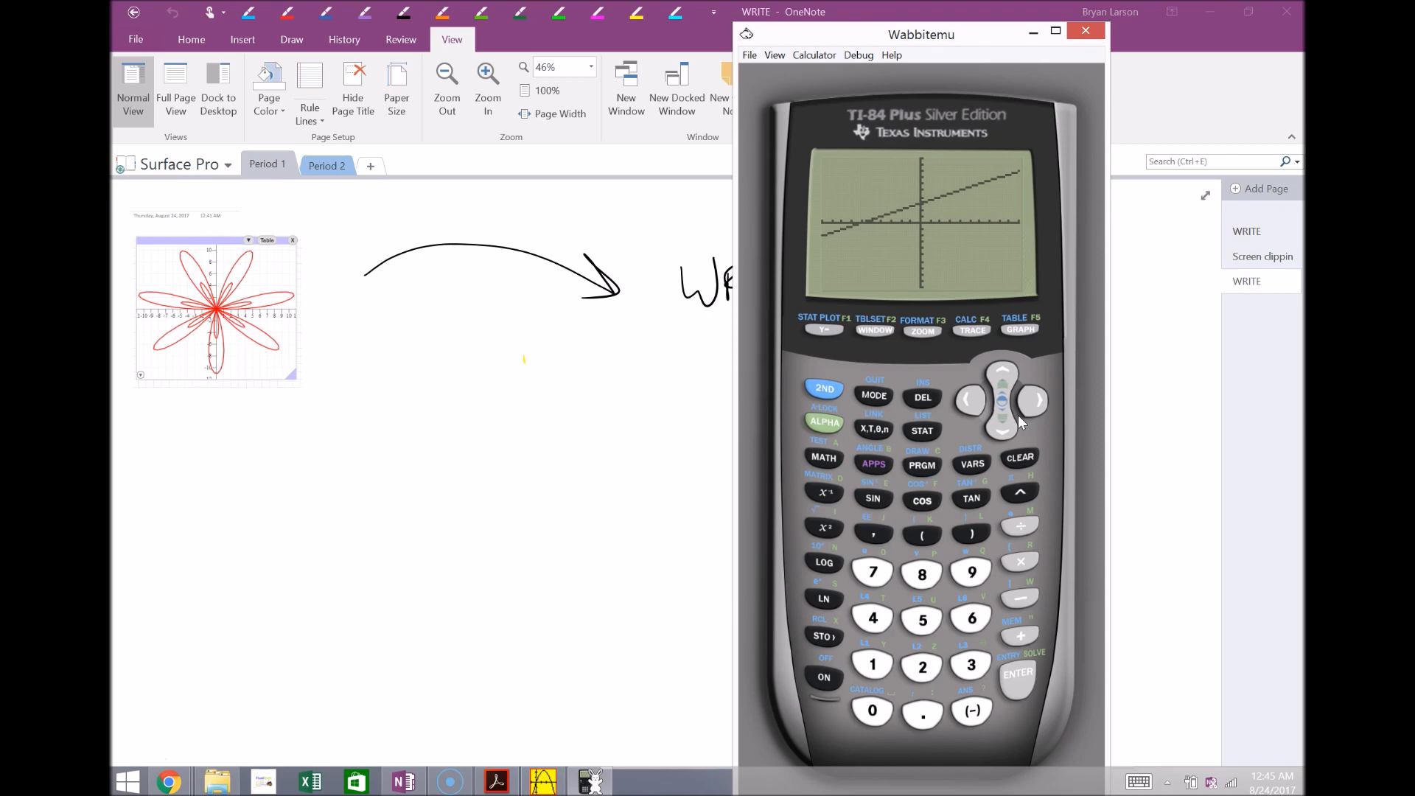
pyautogui.moveTo(1010, 483)
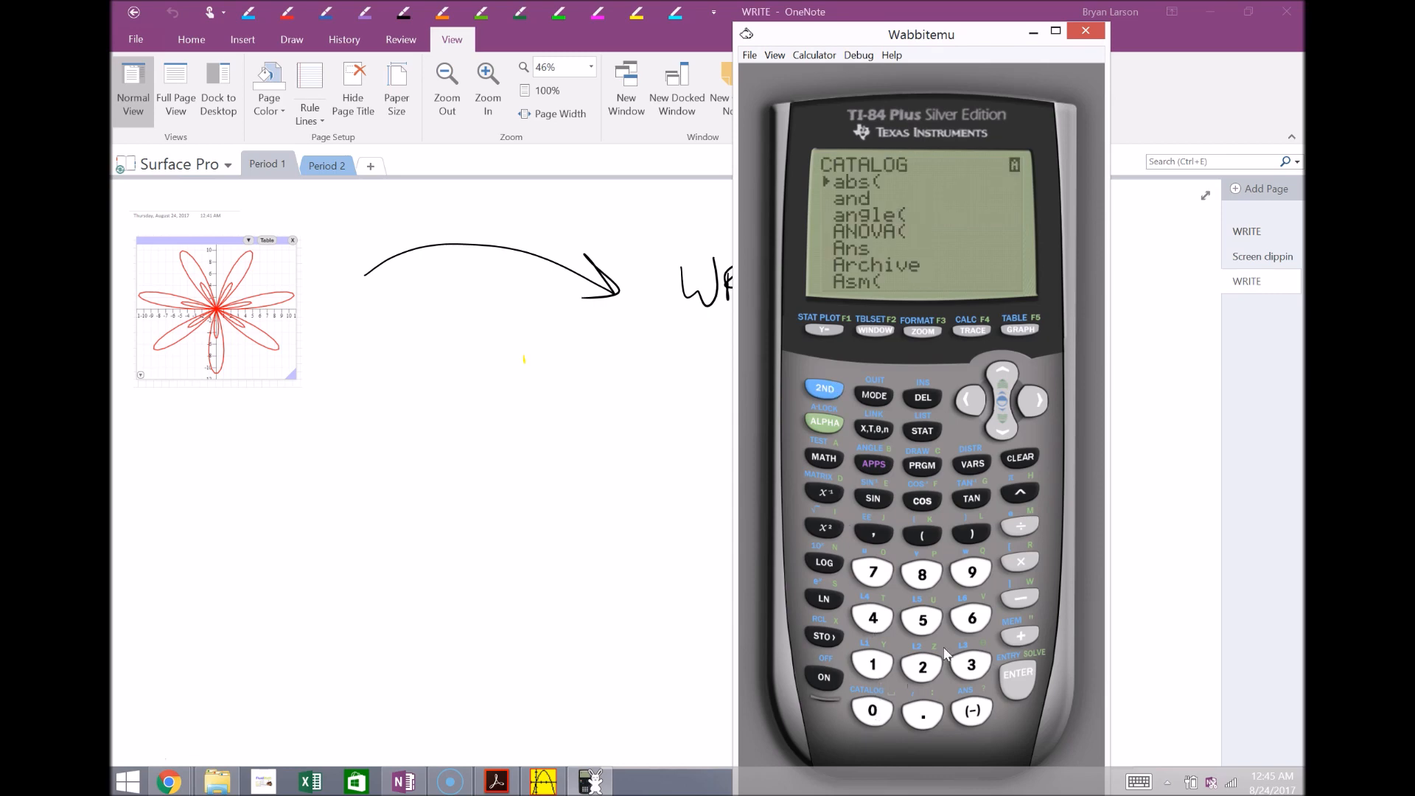
pyautogui.moveTo(1034, 517)
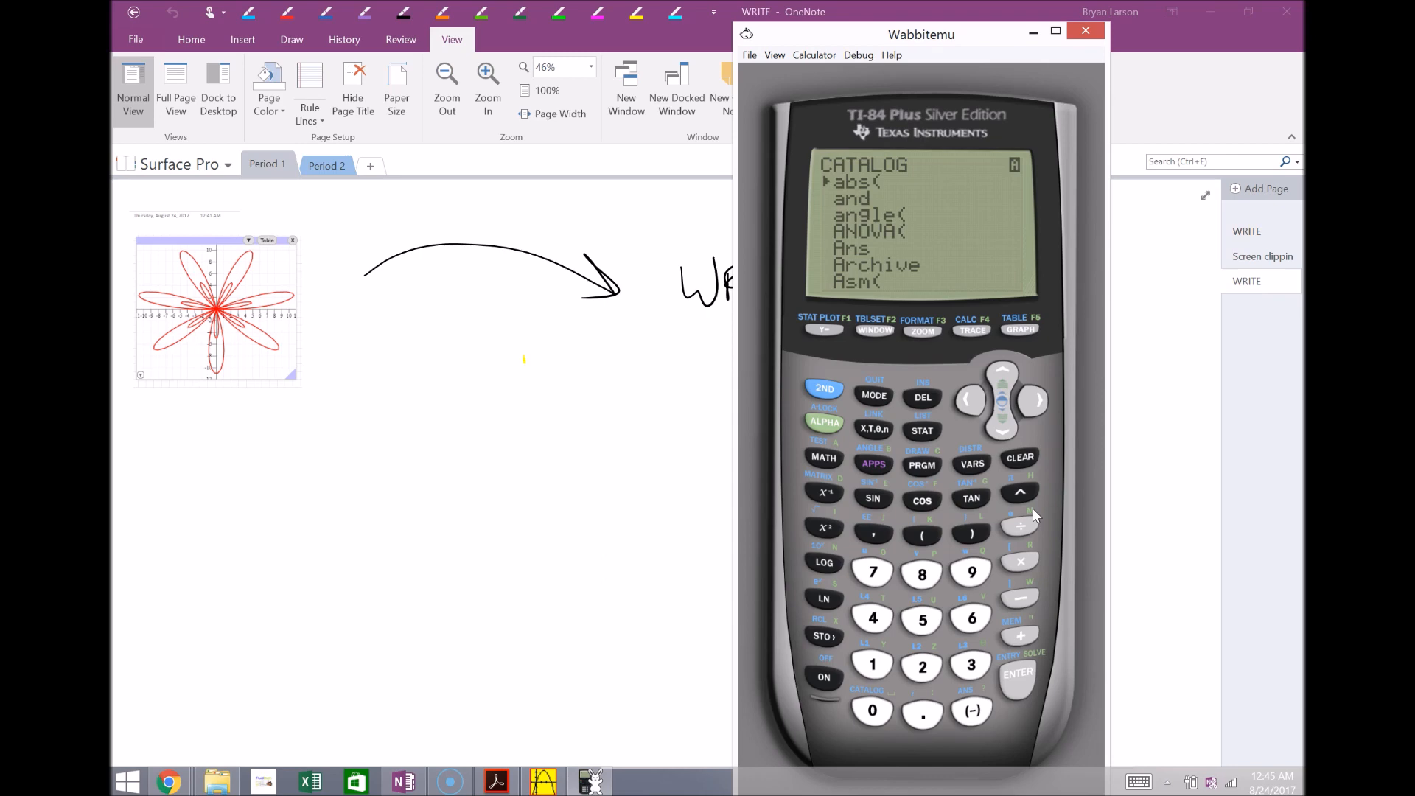
pyautogui.moveTo(1080, 399)
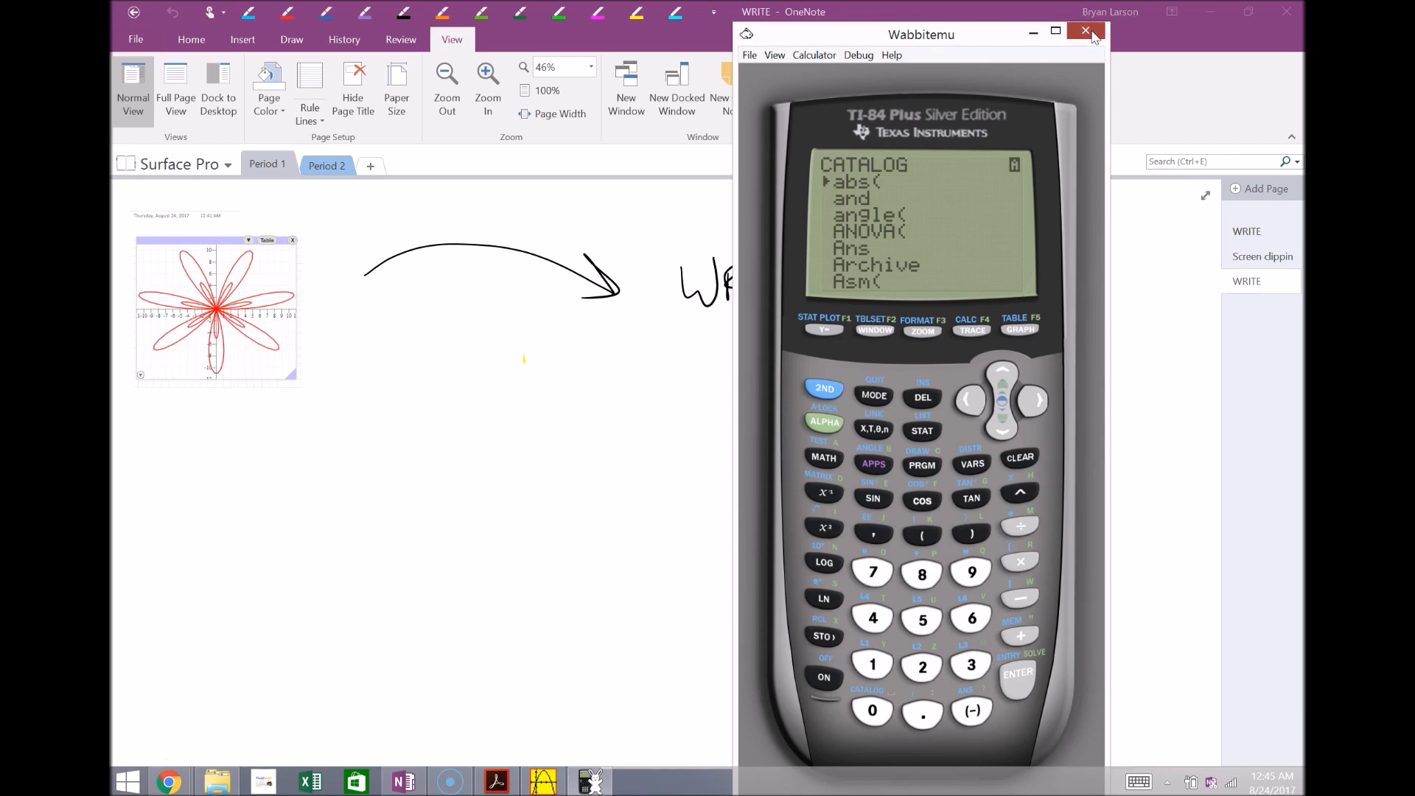
# Close the Wabbitemu calculator emulator to return to the WRITE page with the rose graph
pyautogui.click(1085, 33)
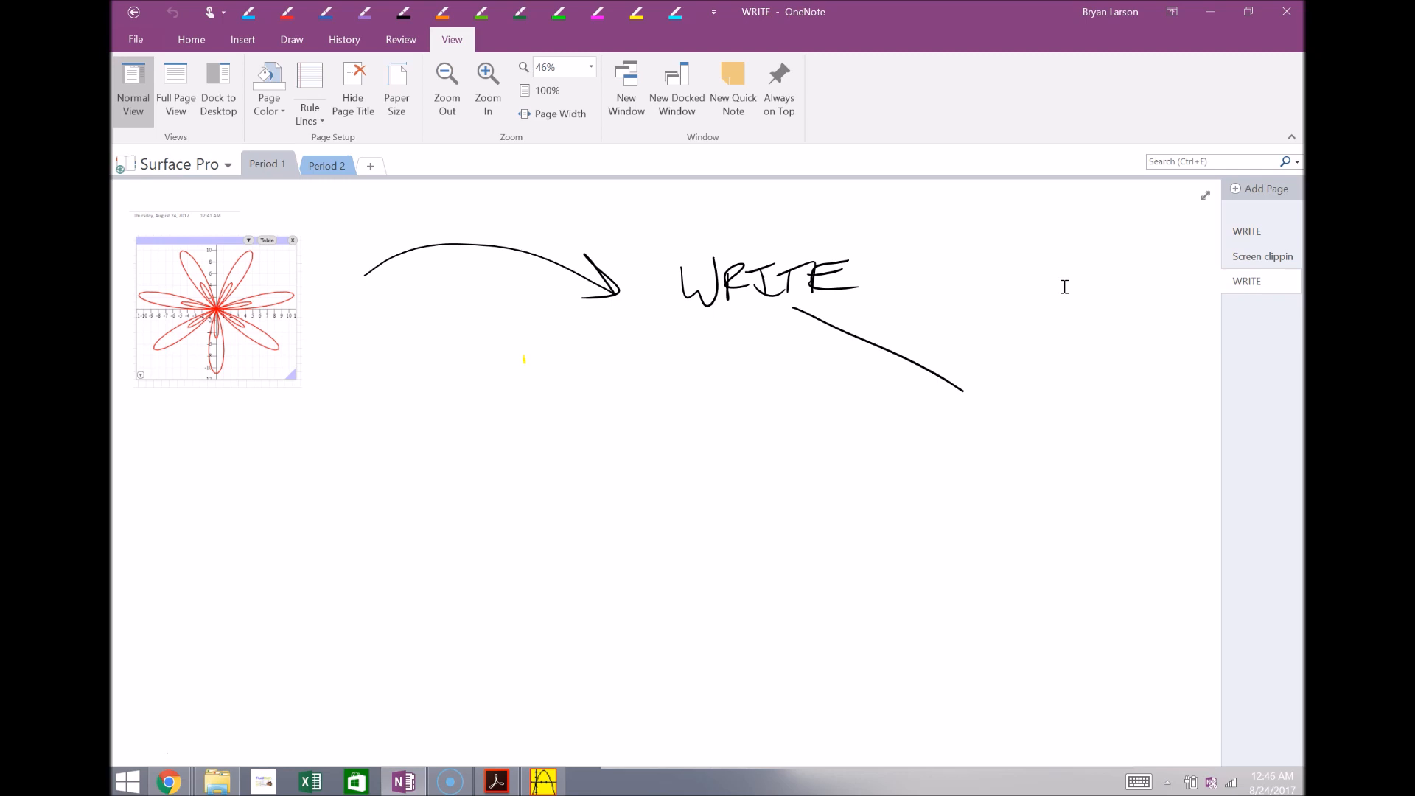
pyautogui.moveTo(1053, 368)
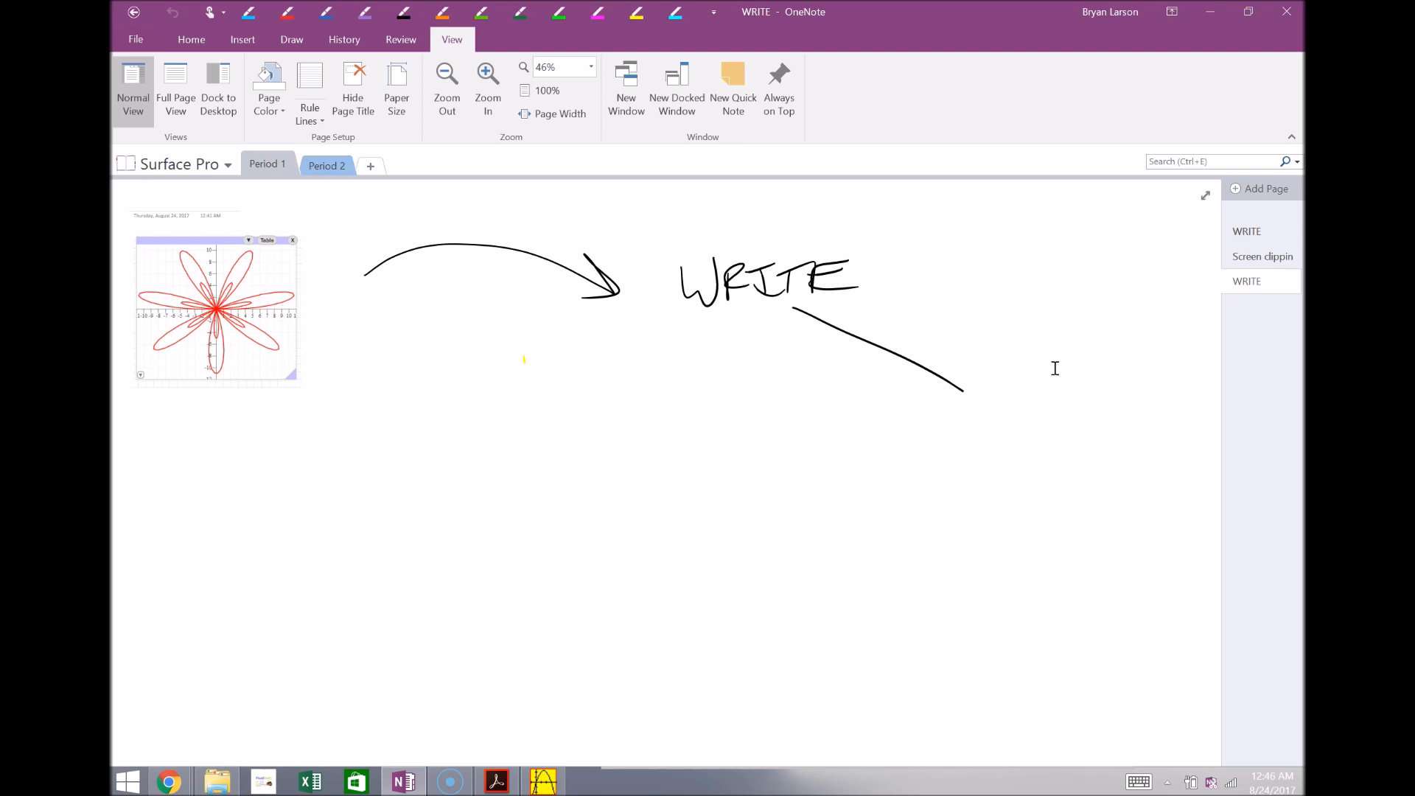